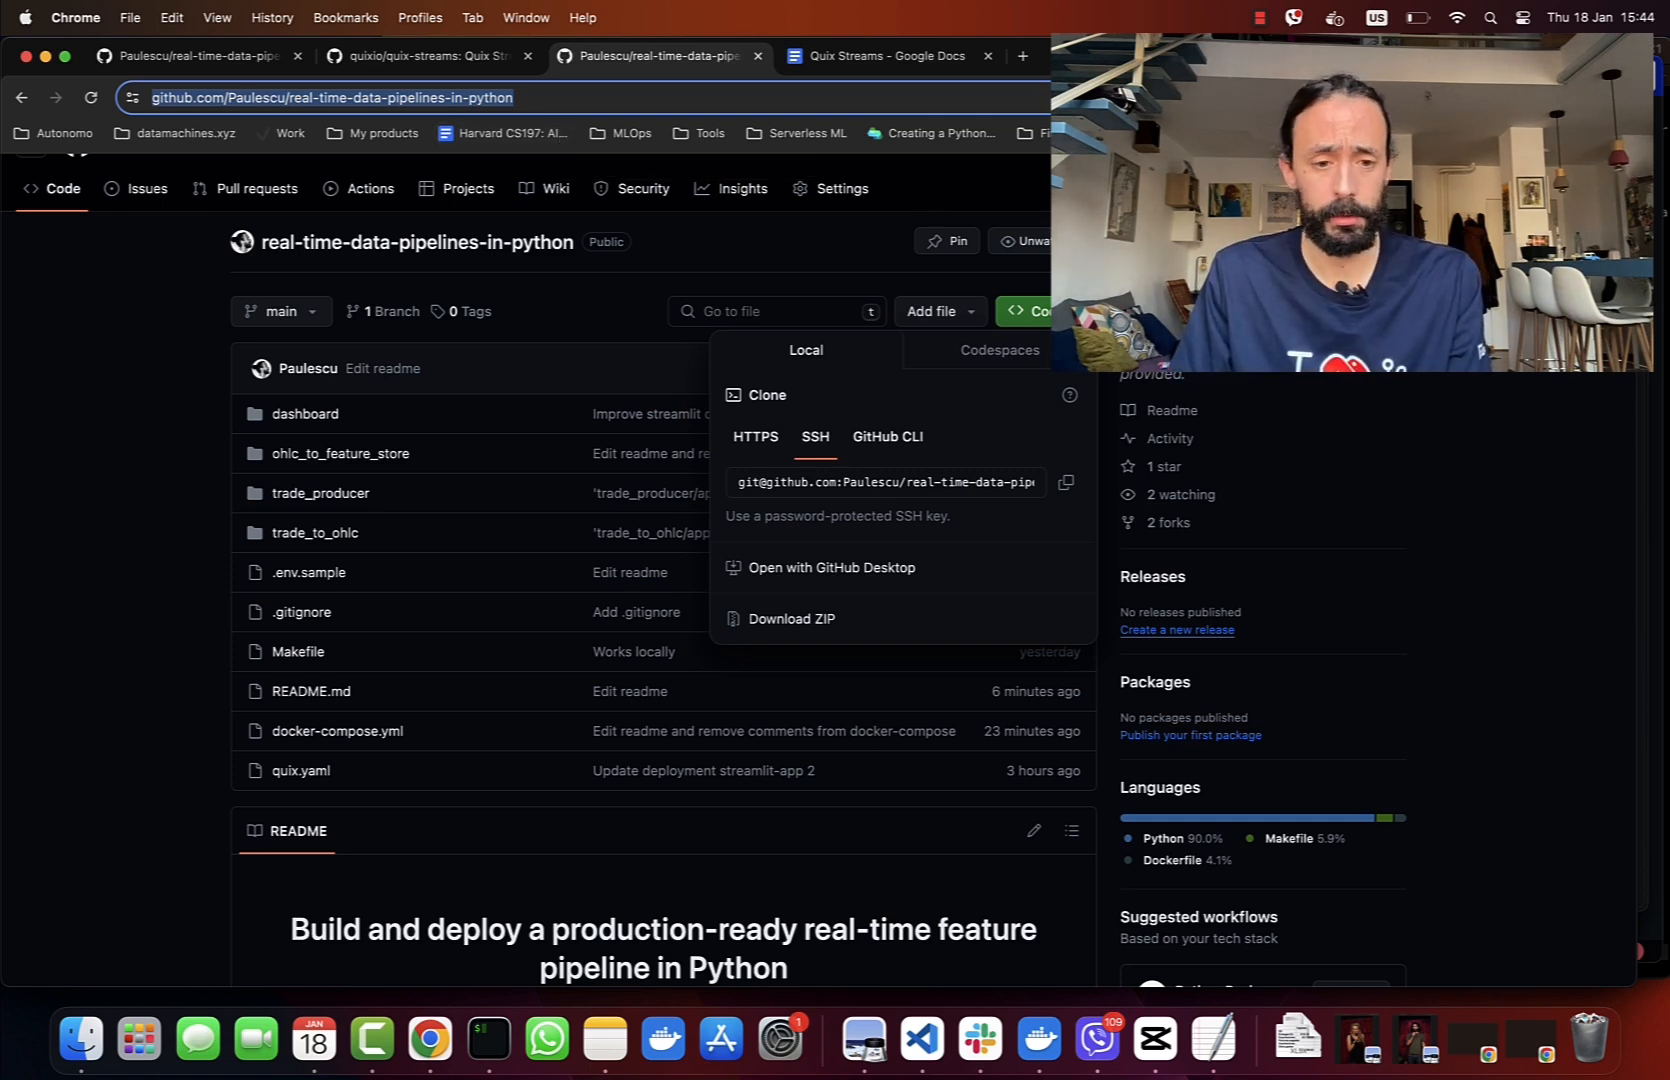
Review the repository's SSH clone options on the GitHub page before returning to VS Code
left_click(338, 540)
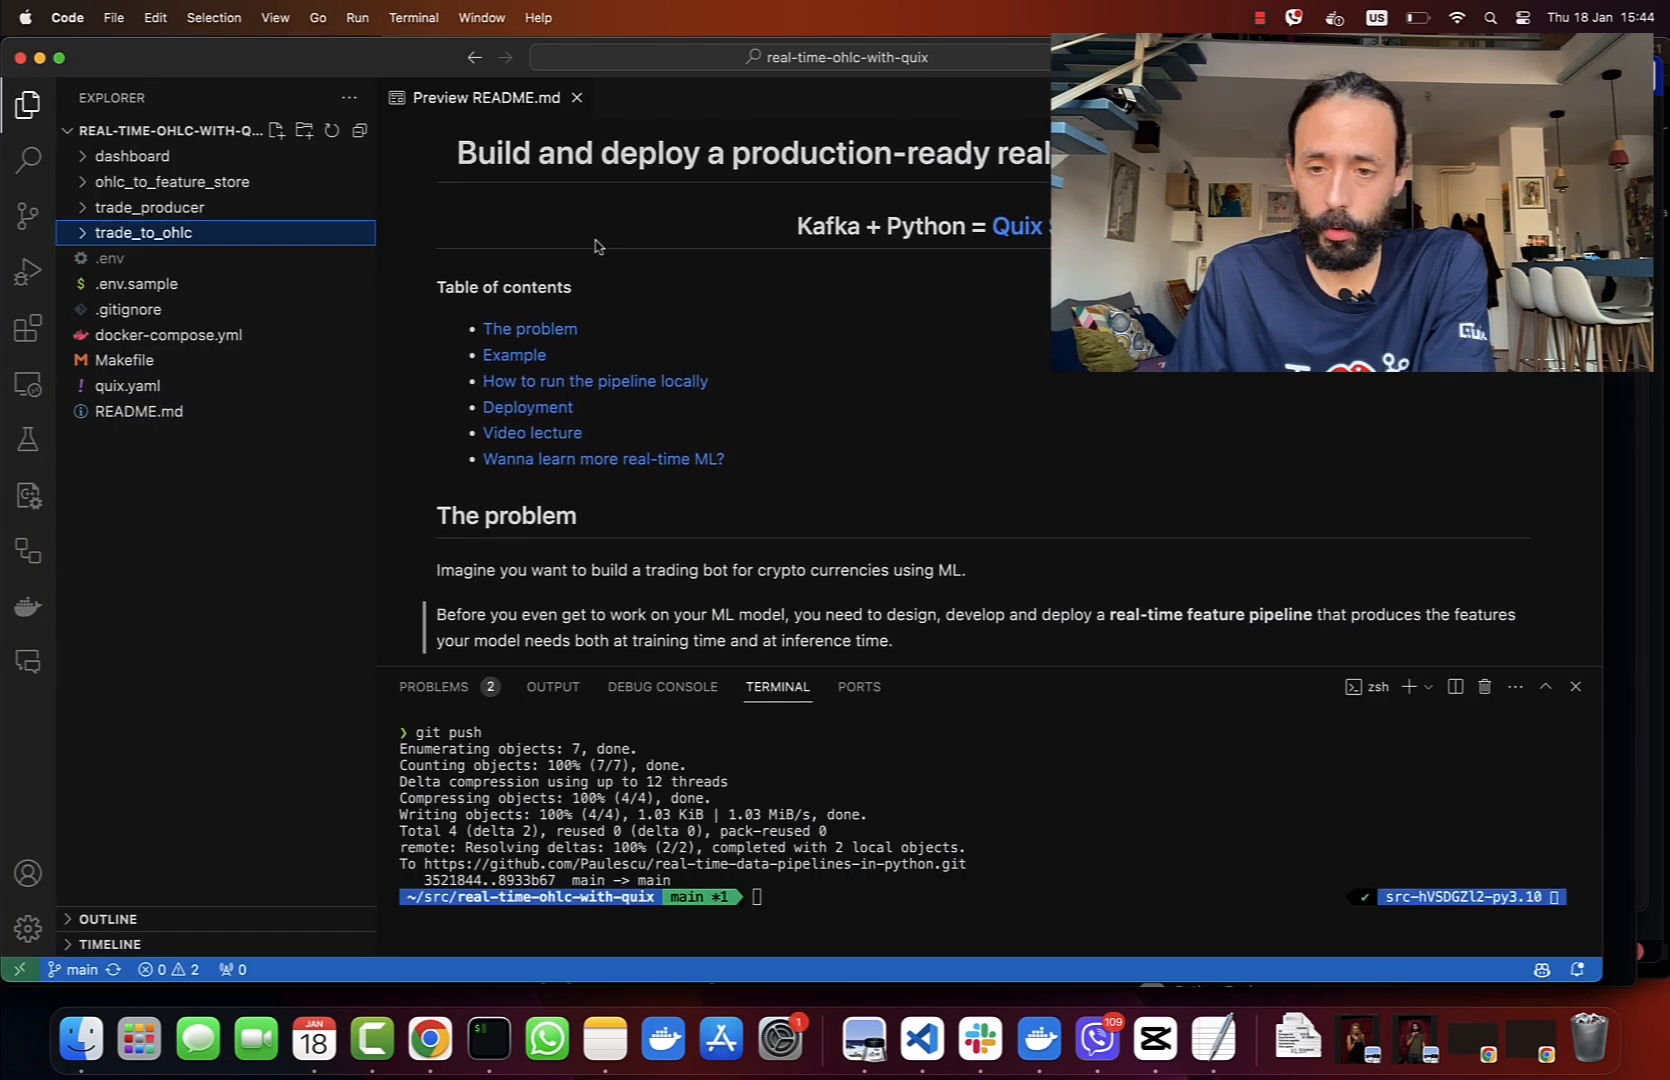
Scroll the README preview to the 'Run the pipeline locally in 5 minutes' section (copy .env, make build, make start)
scroll("down", 3)
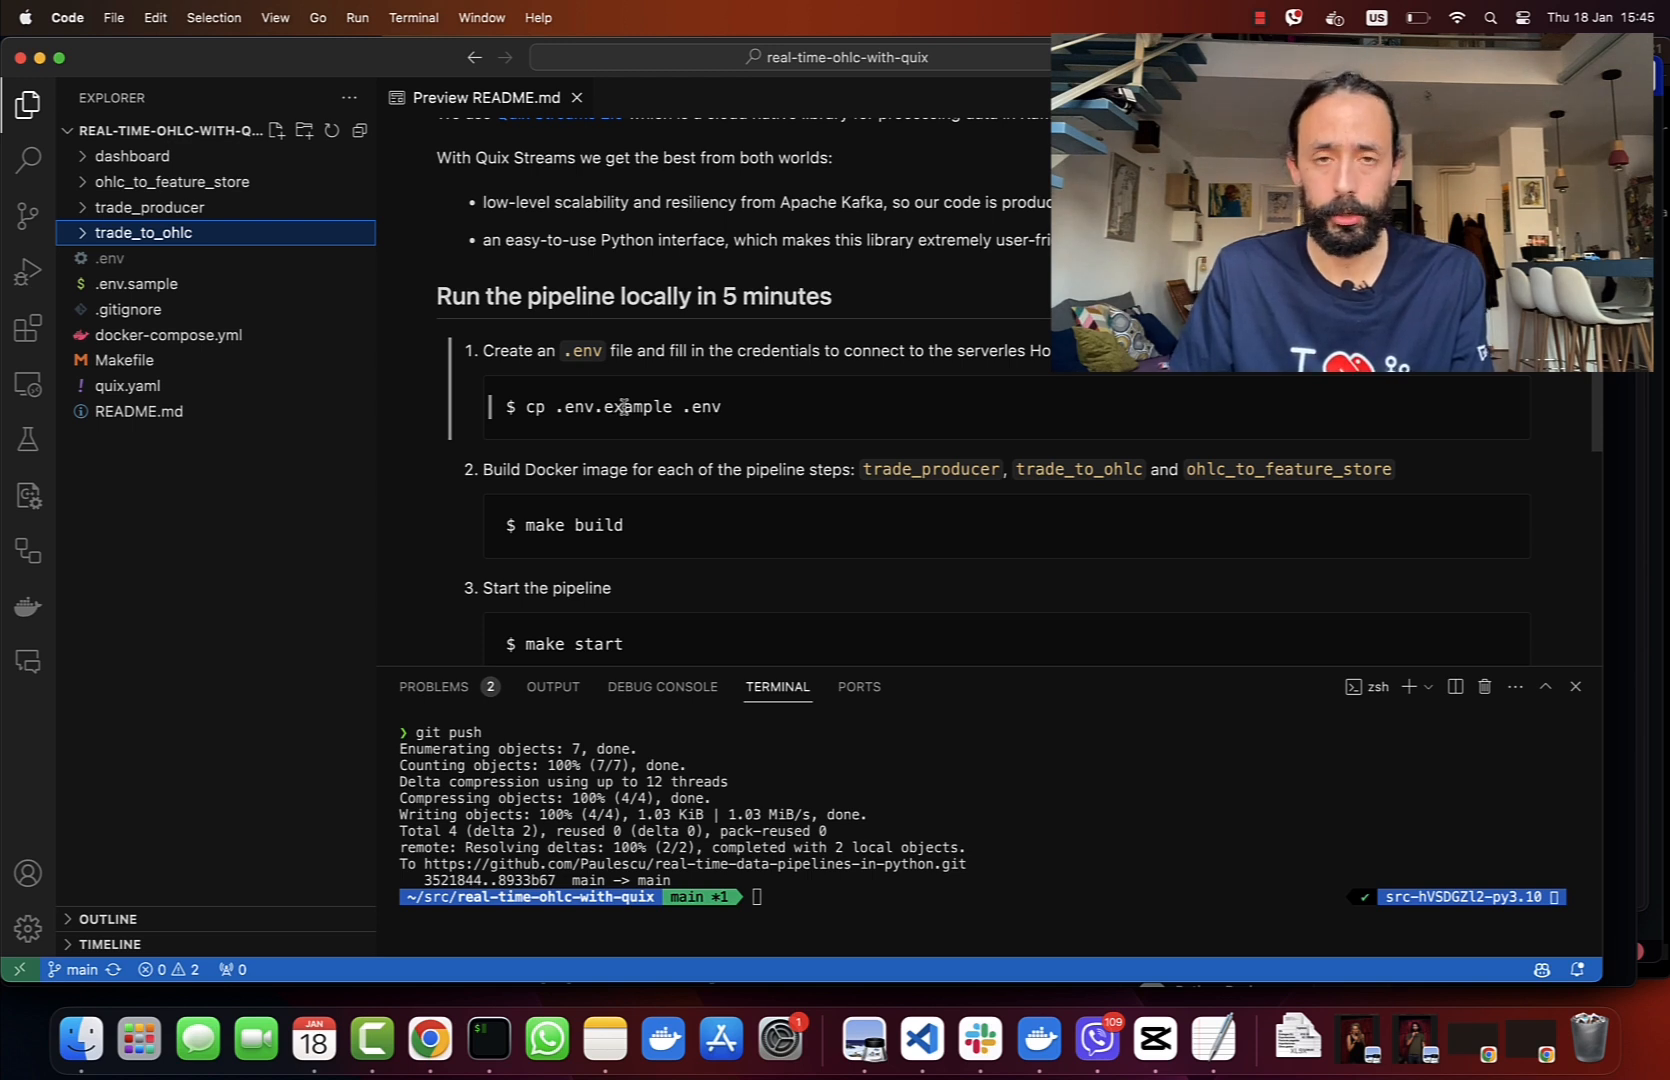
scroll("up", 3)
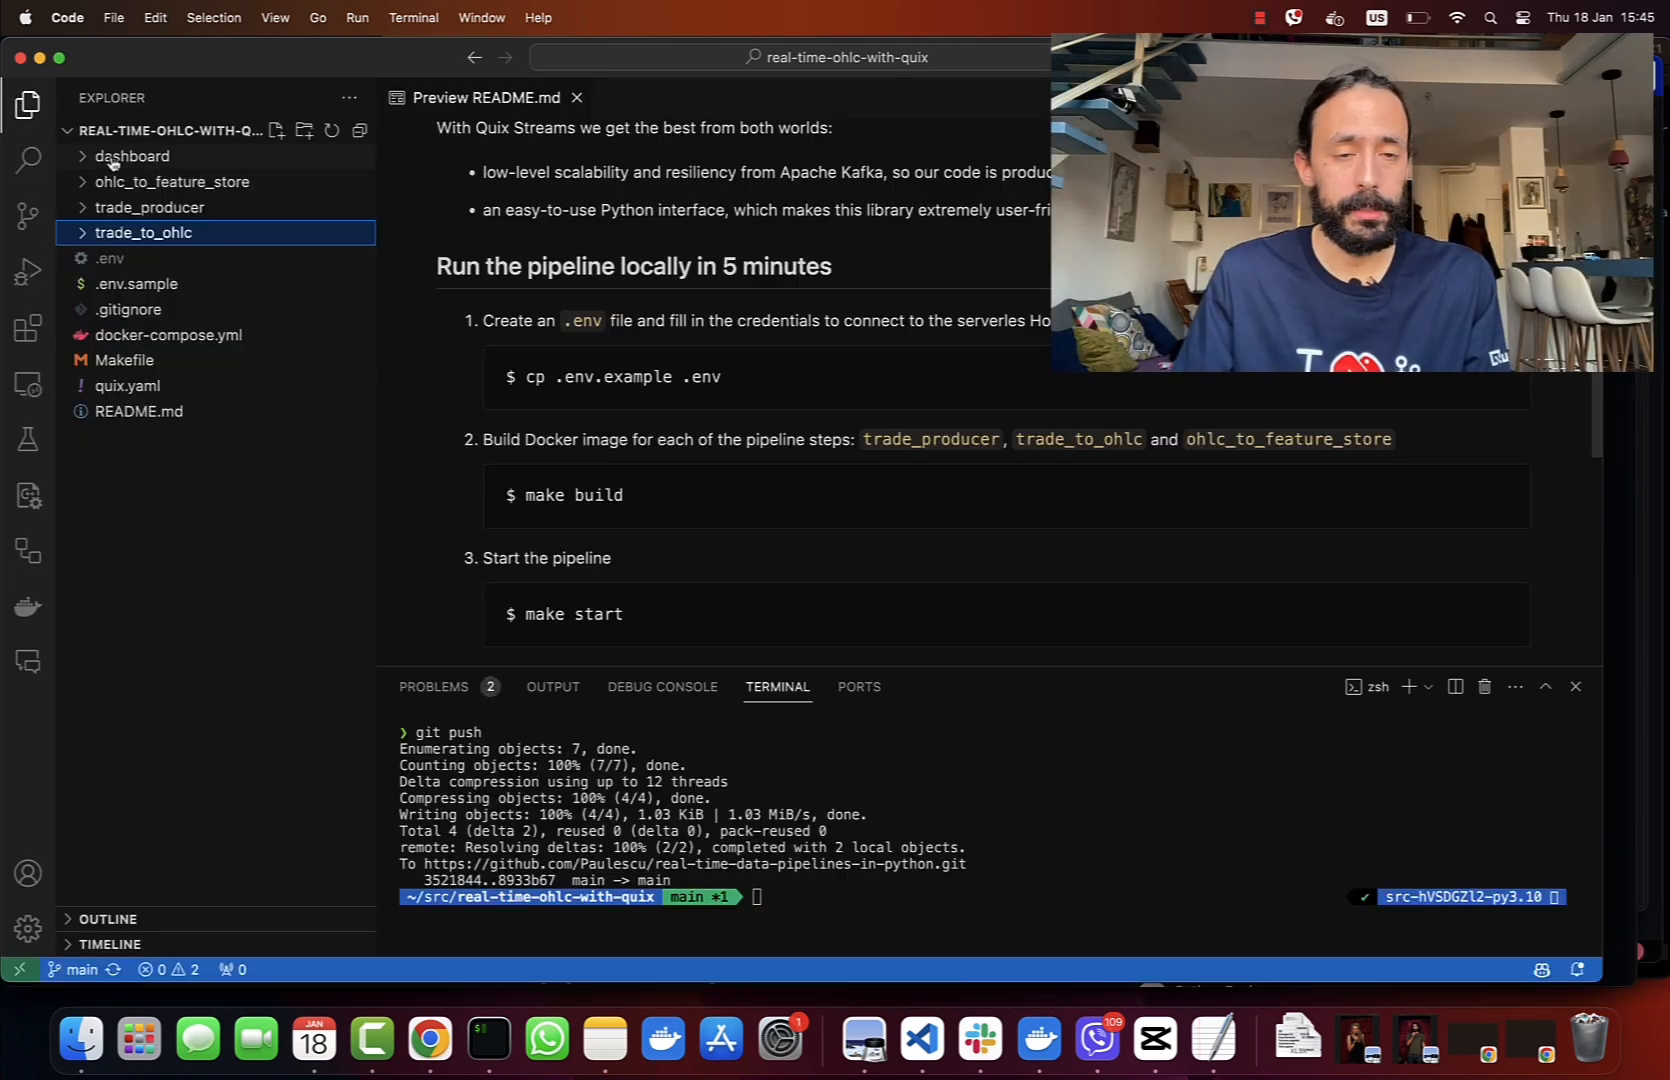
mouse_move(130, 156)
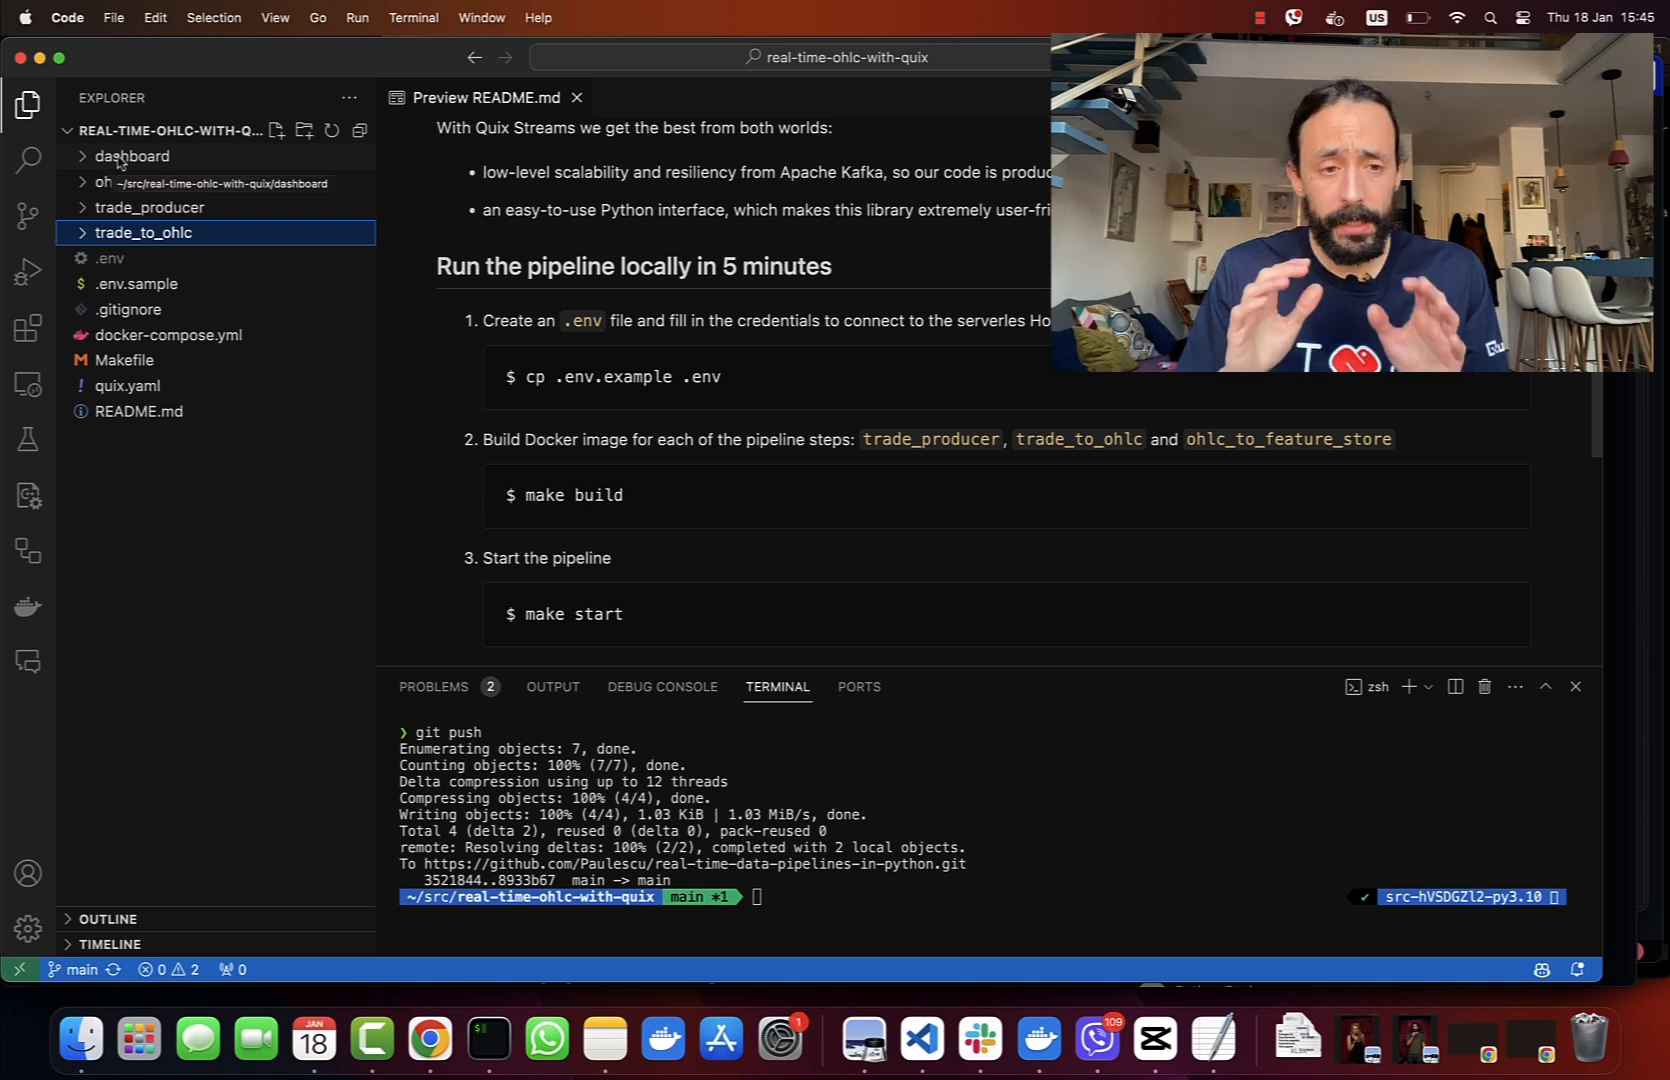
mouse_move(136, 172)
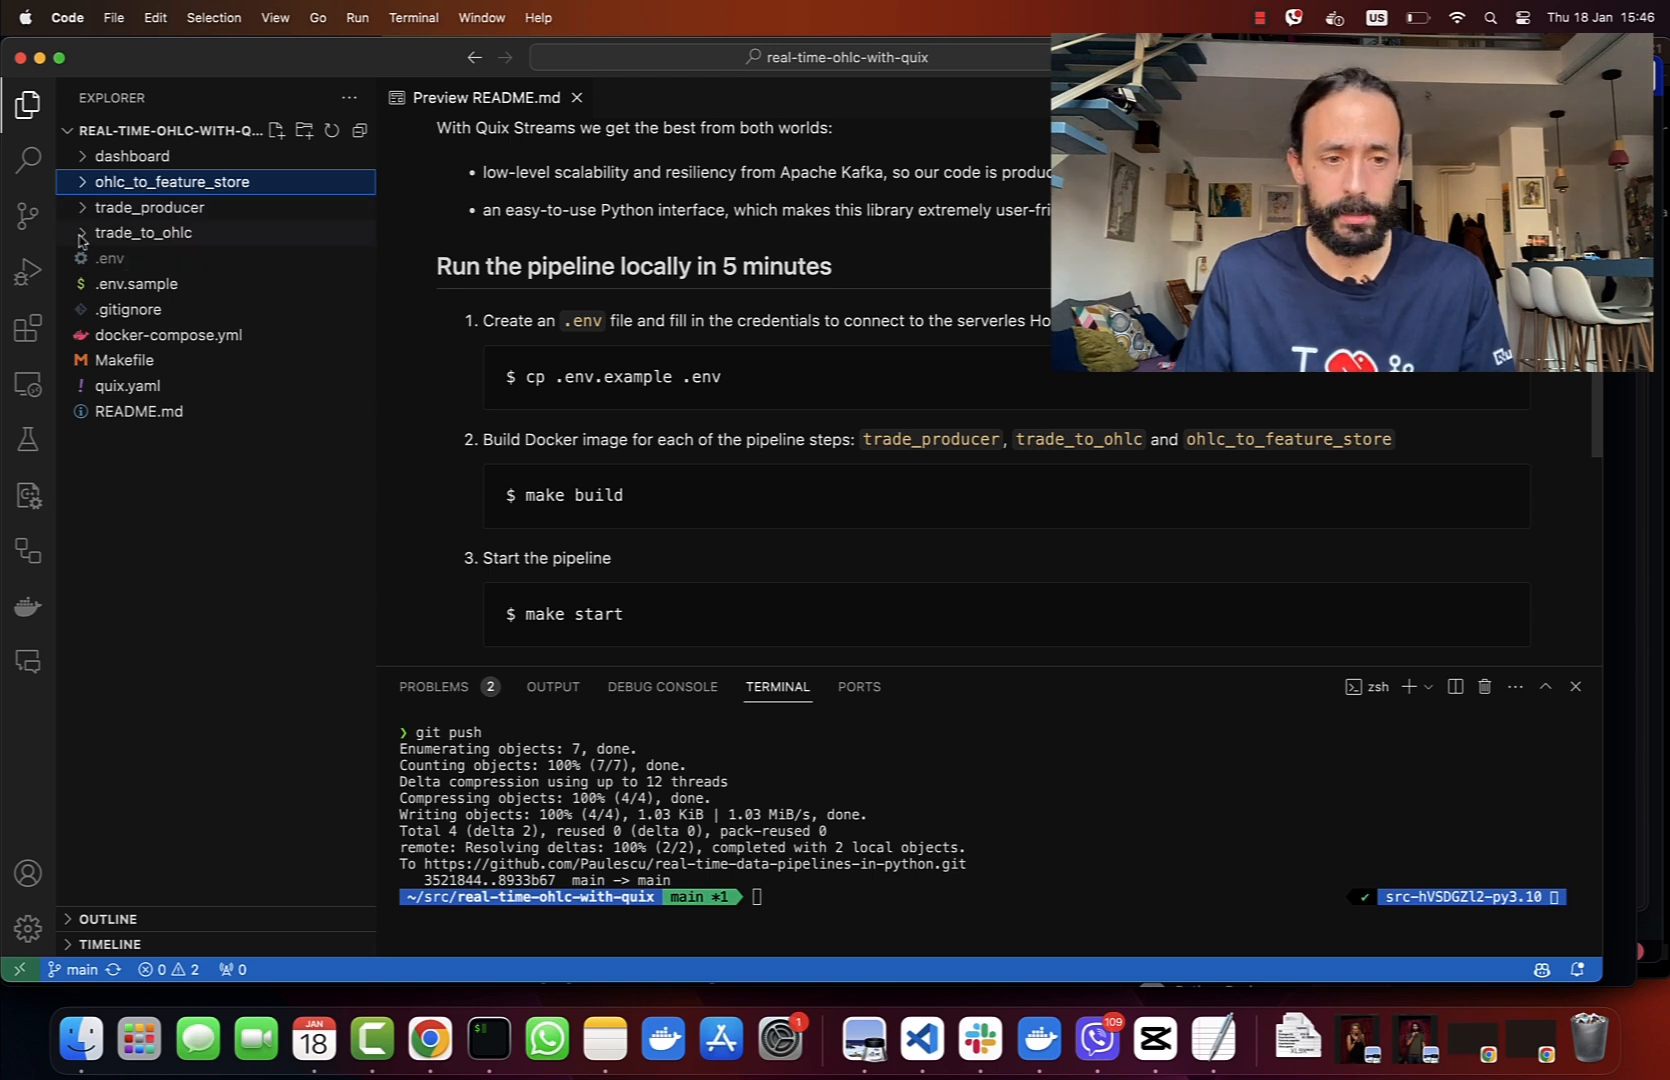
Expand the trade_to_ohlc folder and view its entry-point main.py that imports and calls run
left_click(144, 232)
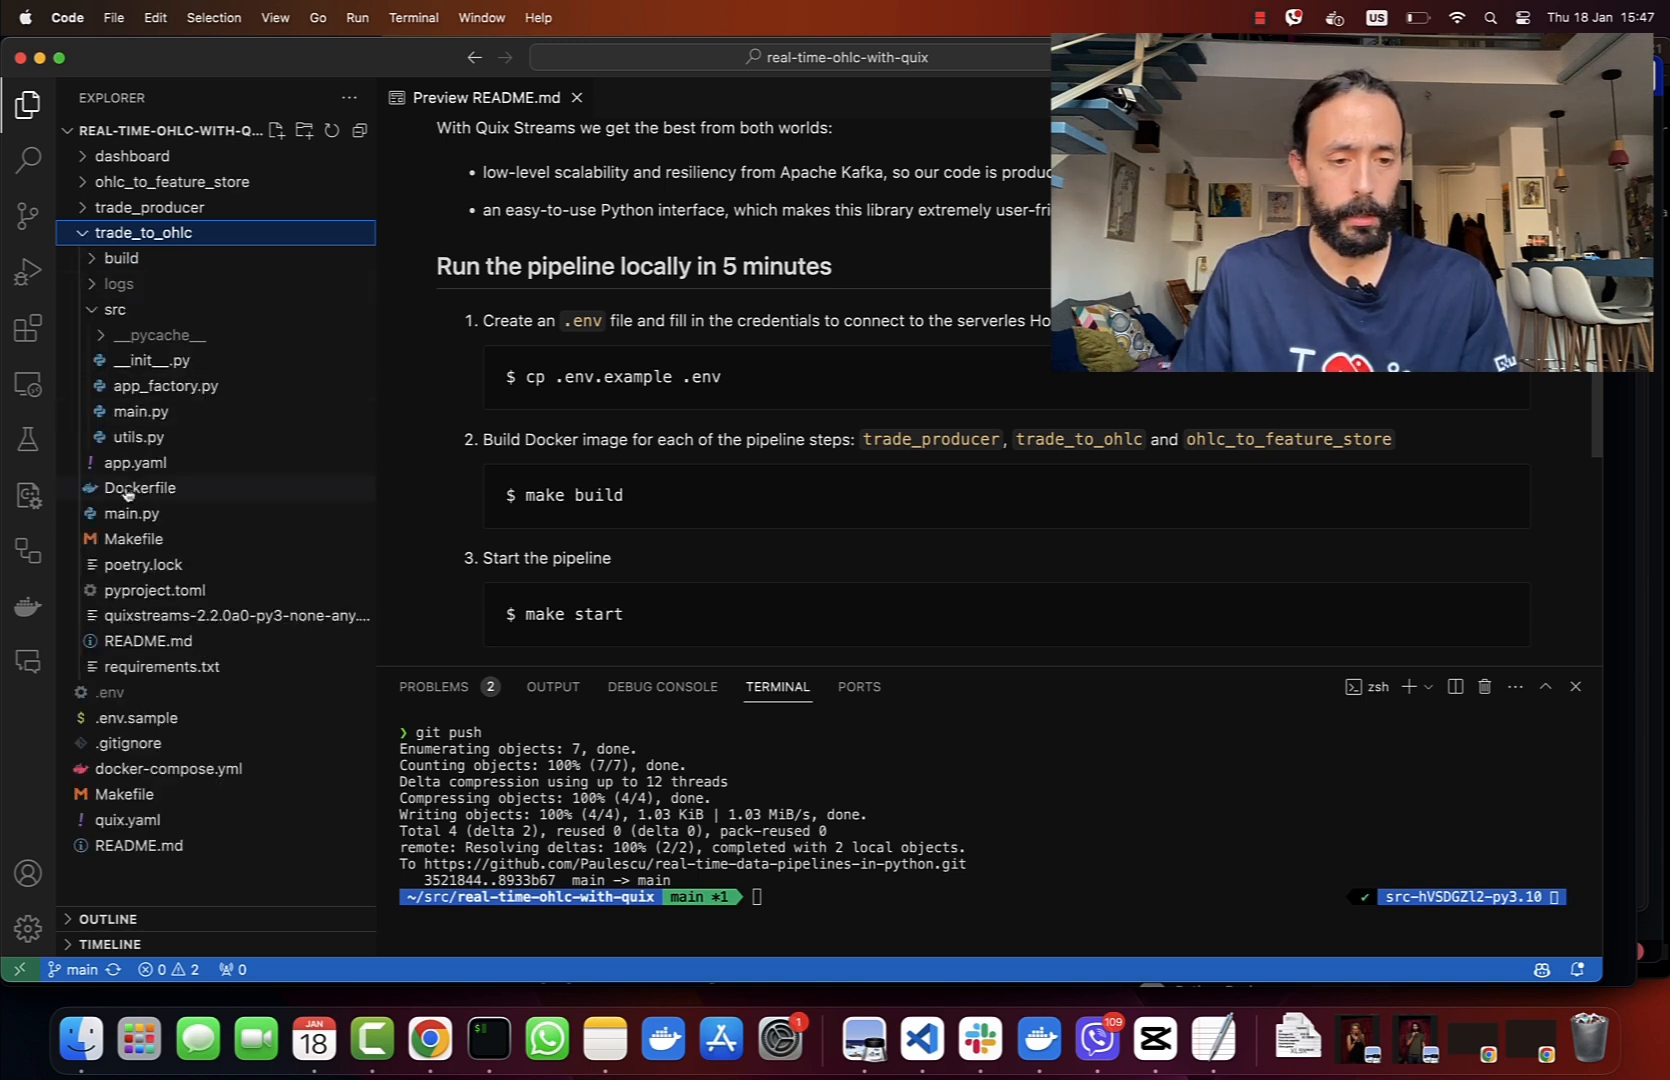
left_click(132, 512)
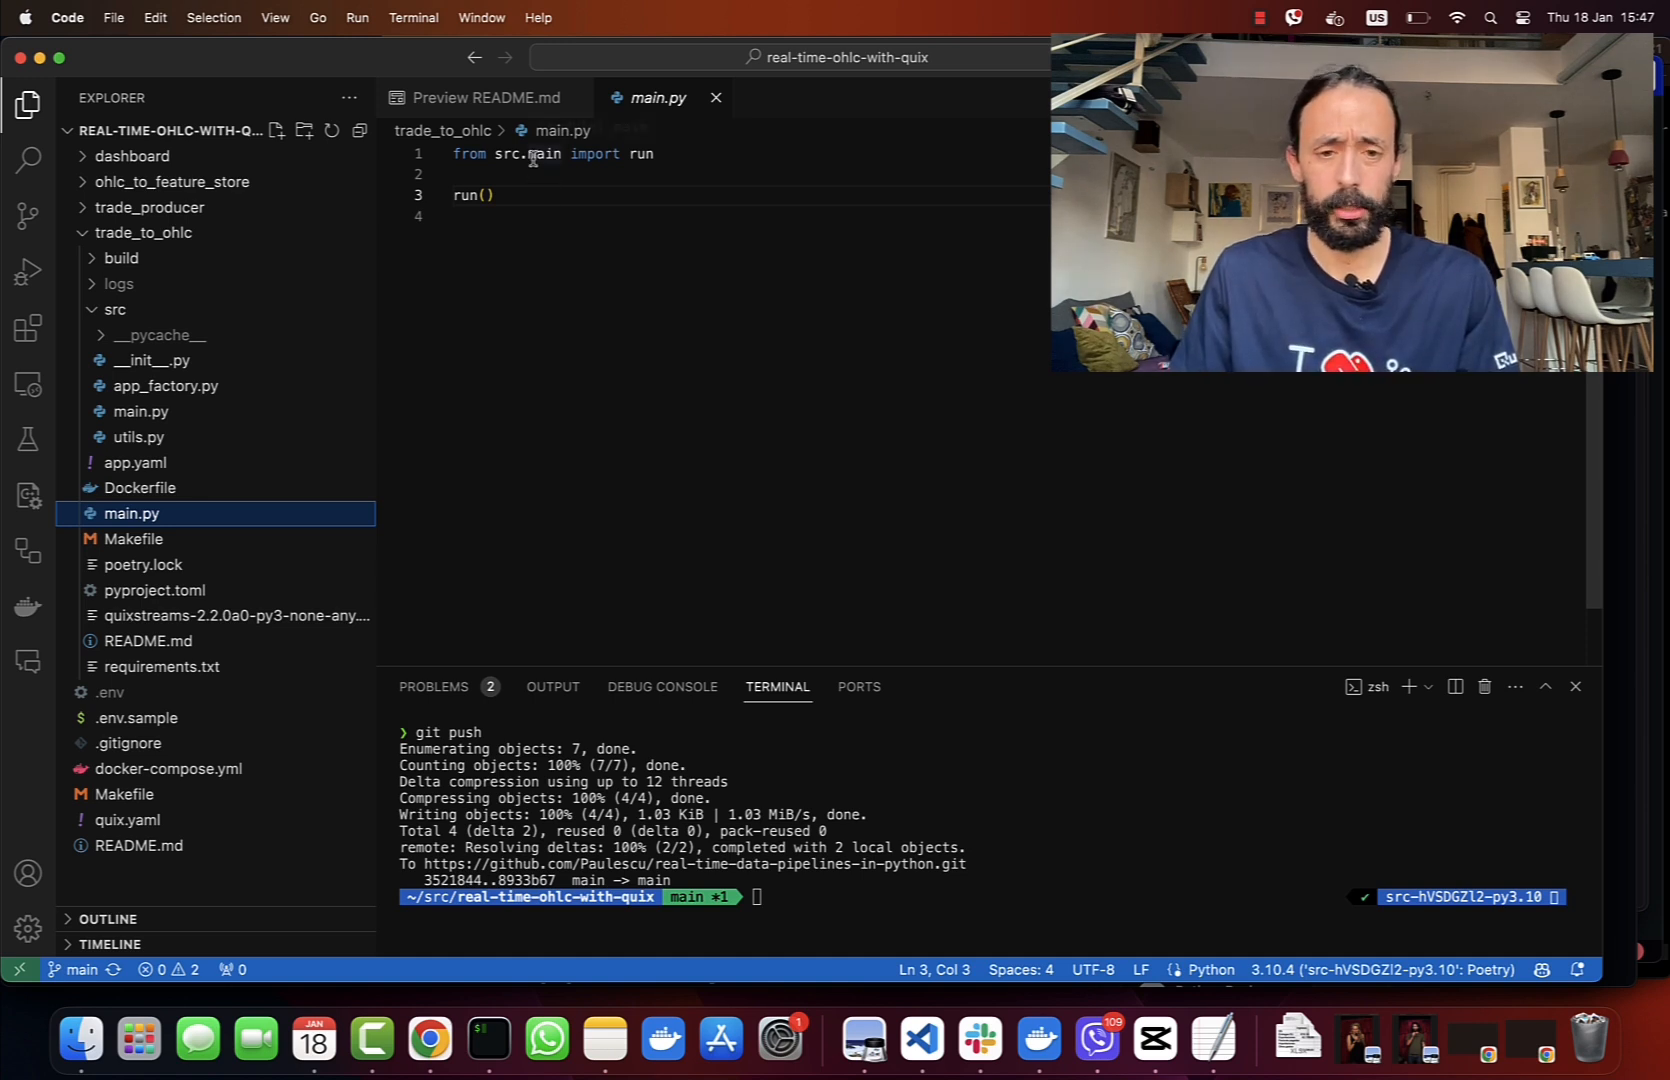
mouse_move(140, 414)
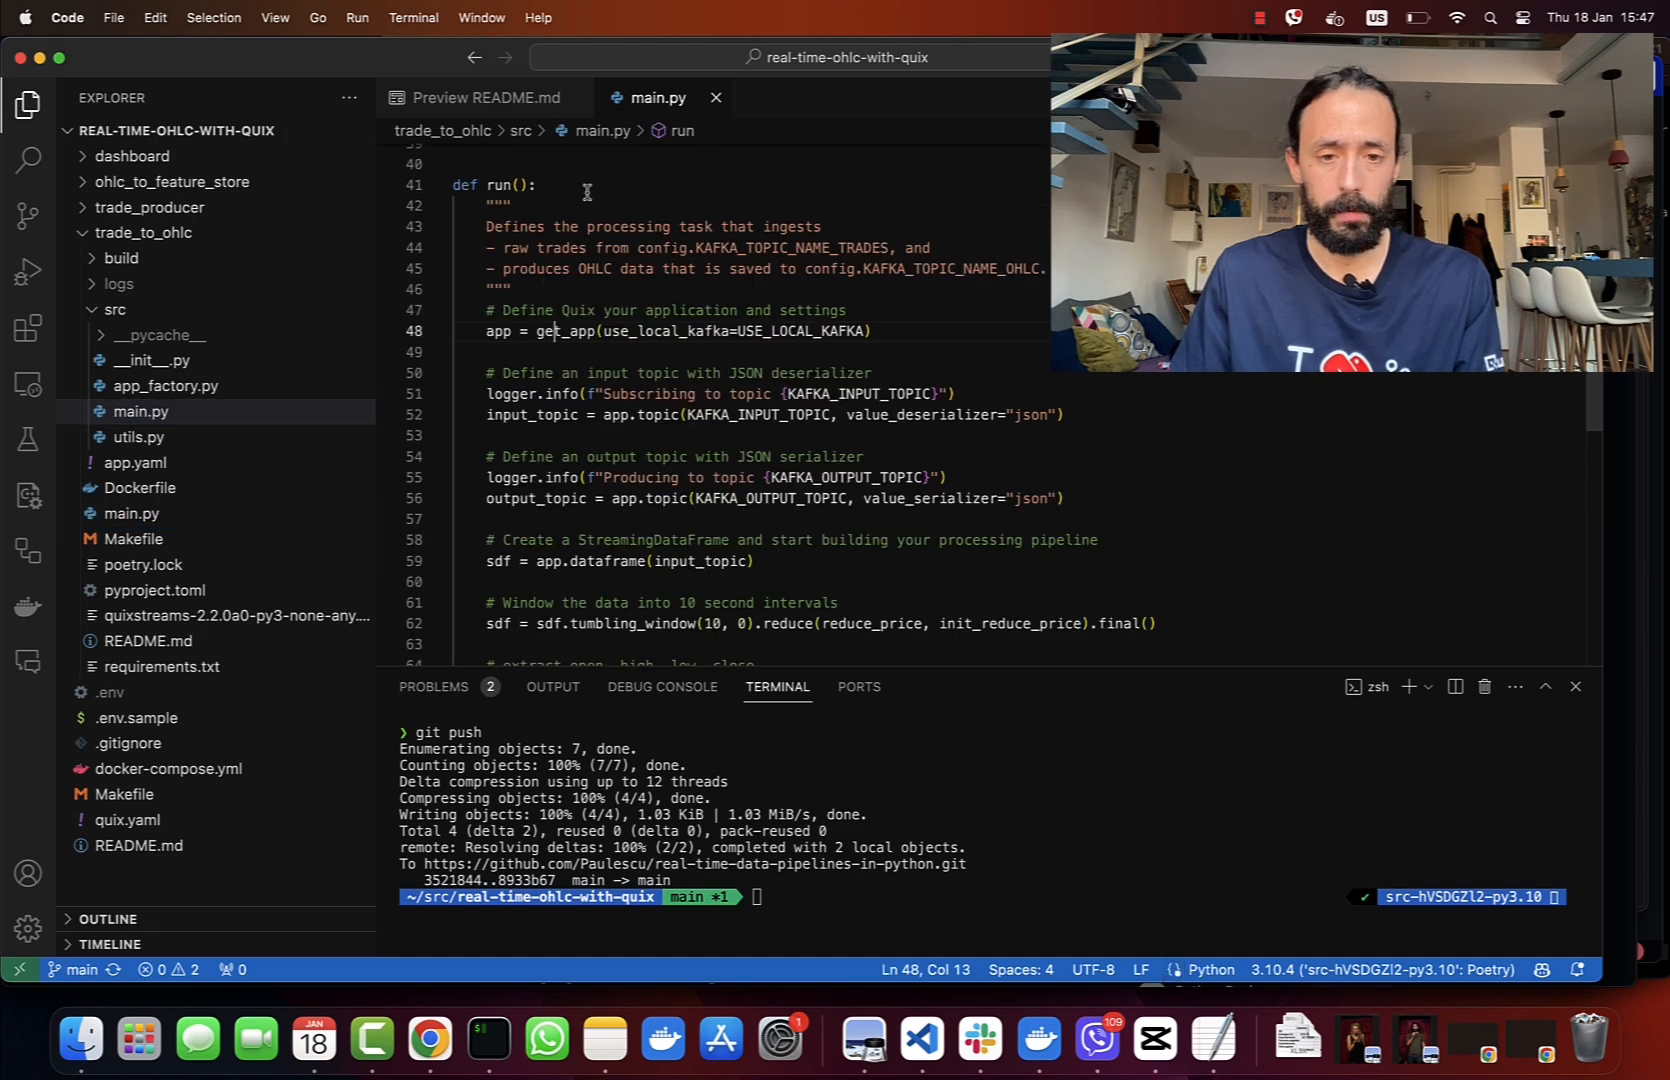
View the run function in src/main.py that creates the Quix app and Kafka topics
scroll("up", 3)
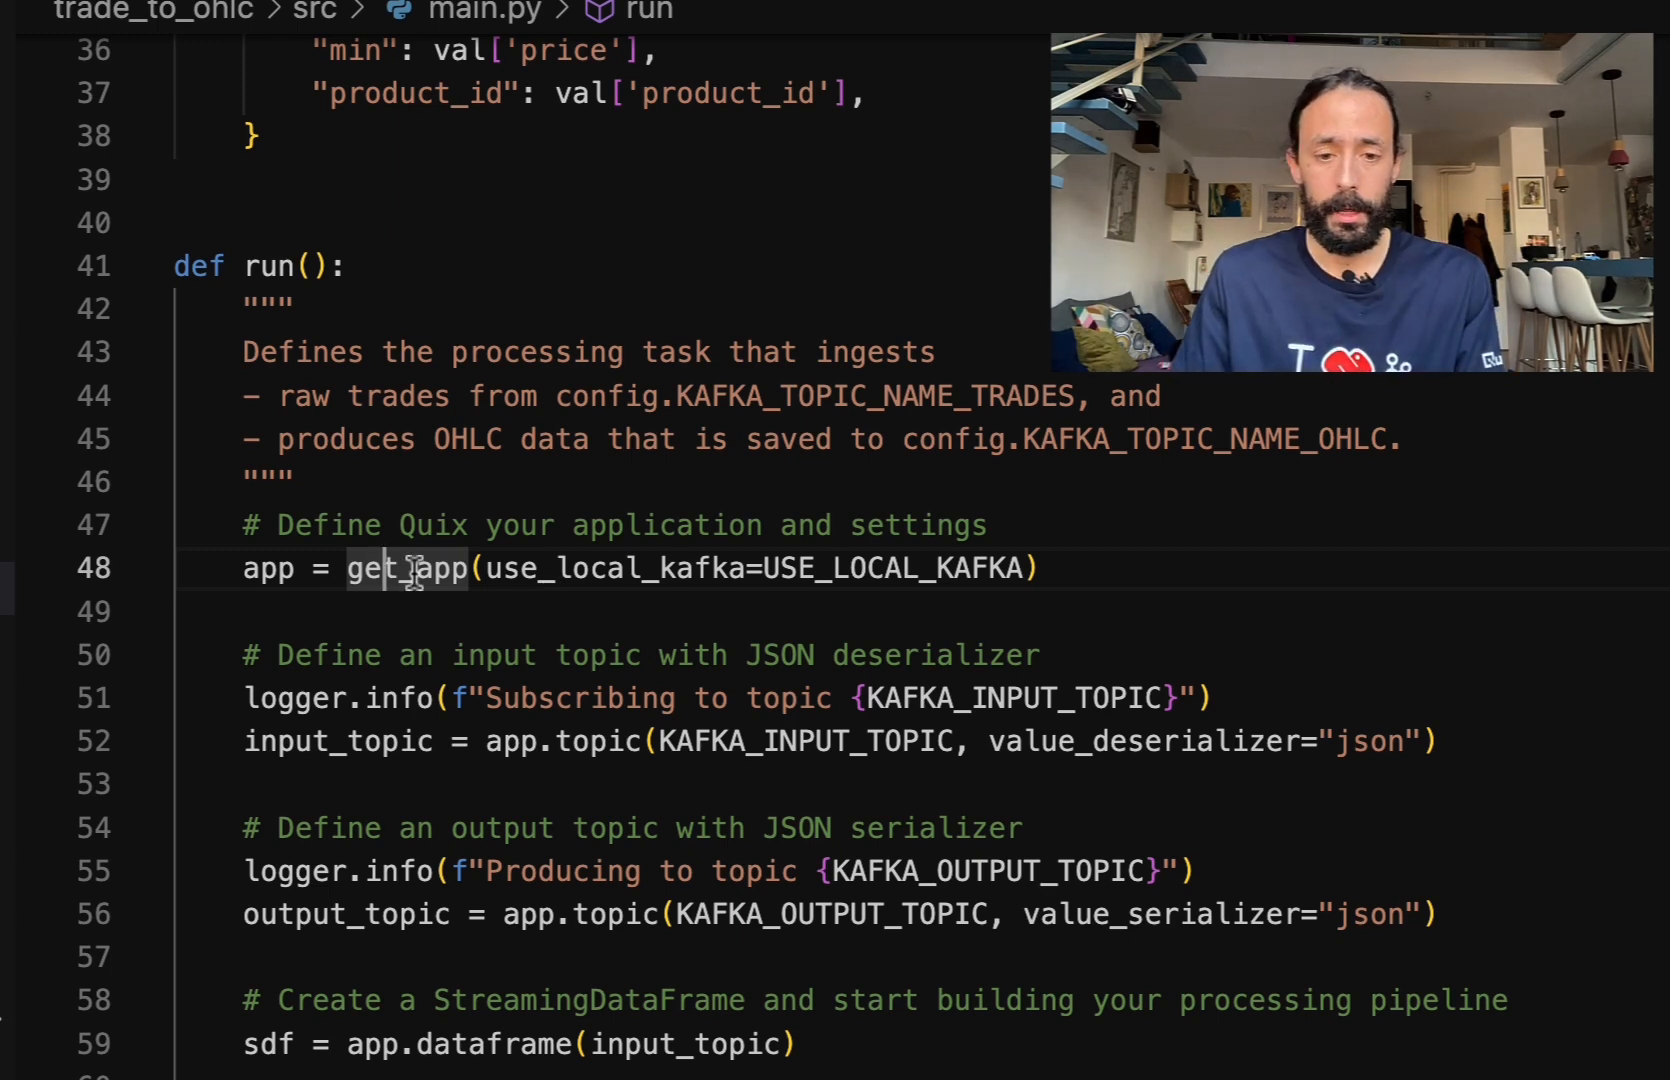
left_click(408, 568)
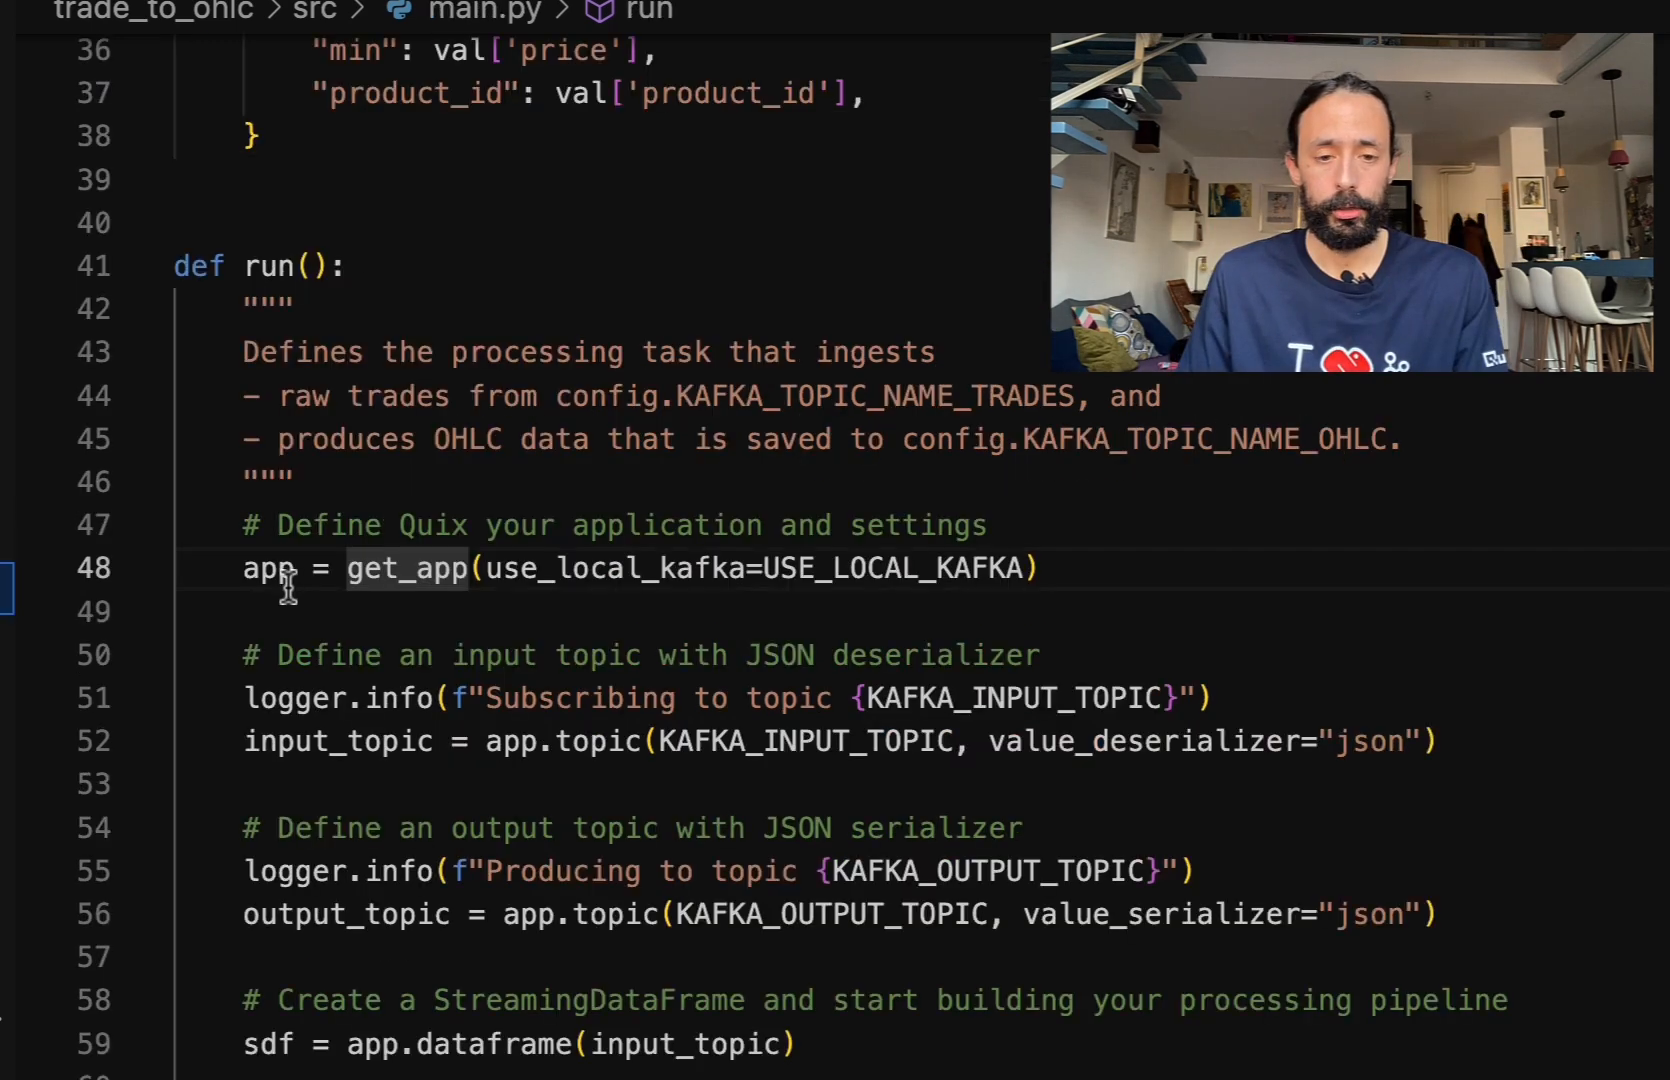
double_click(270, 568)
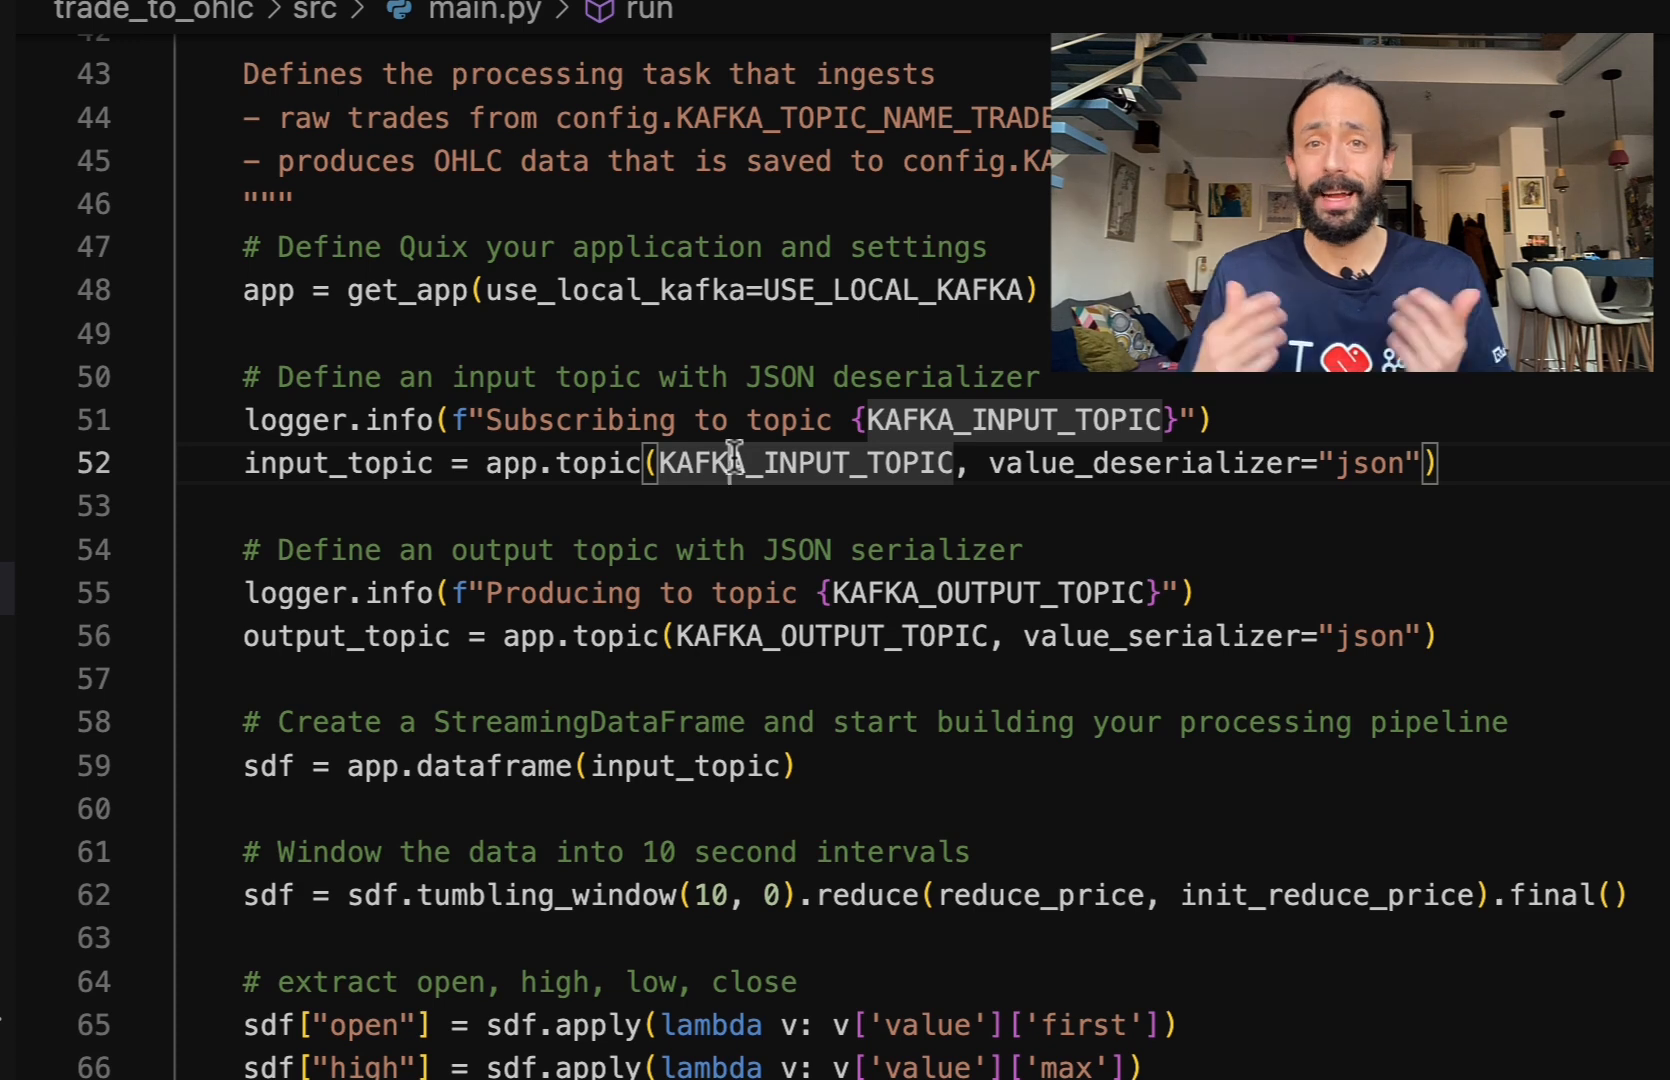
scroll("down", 3)
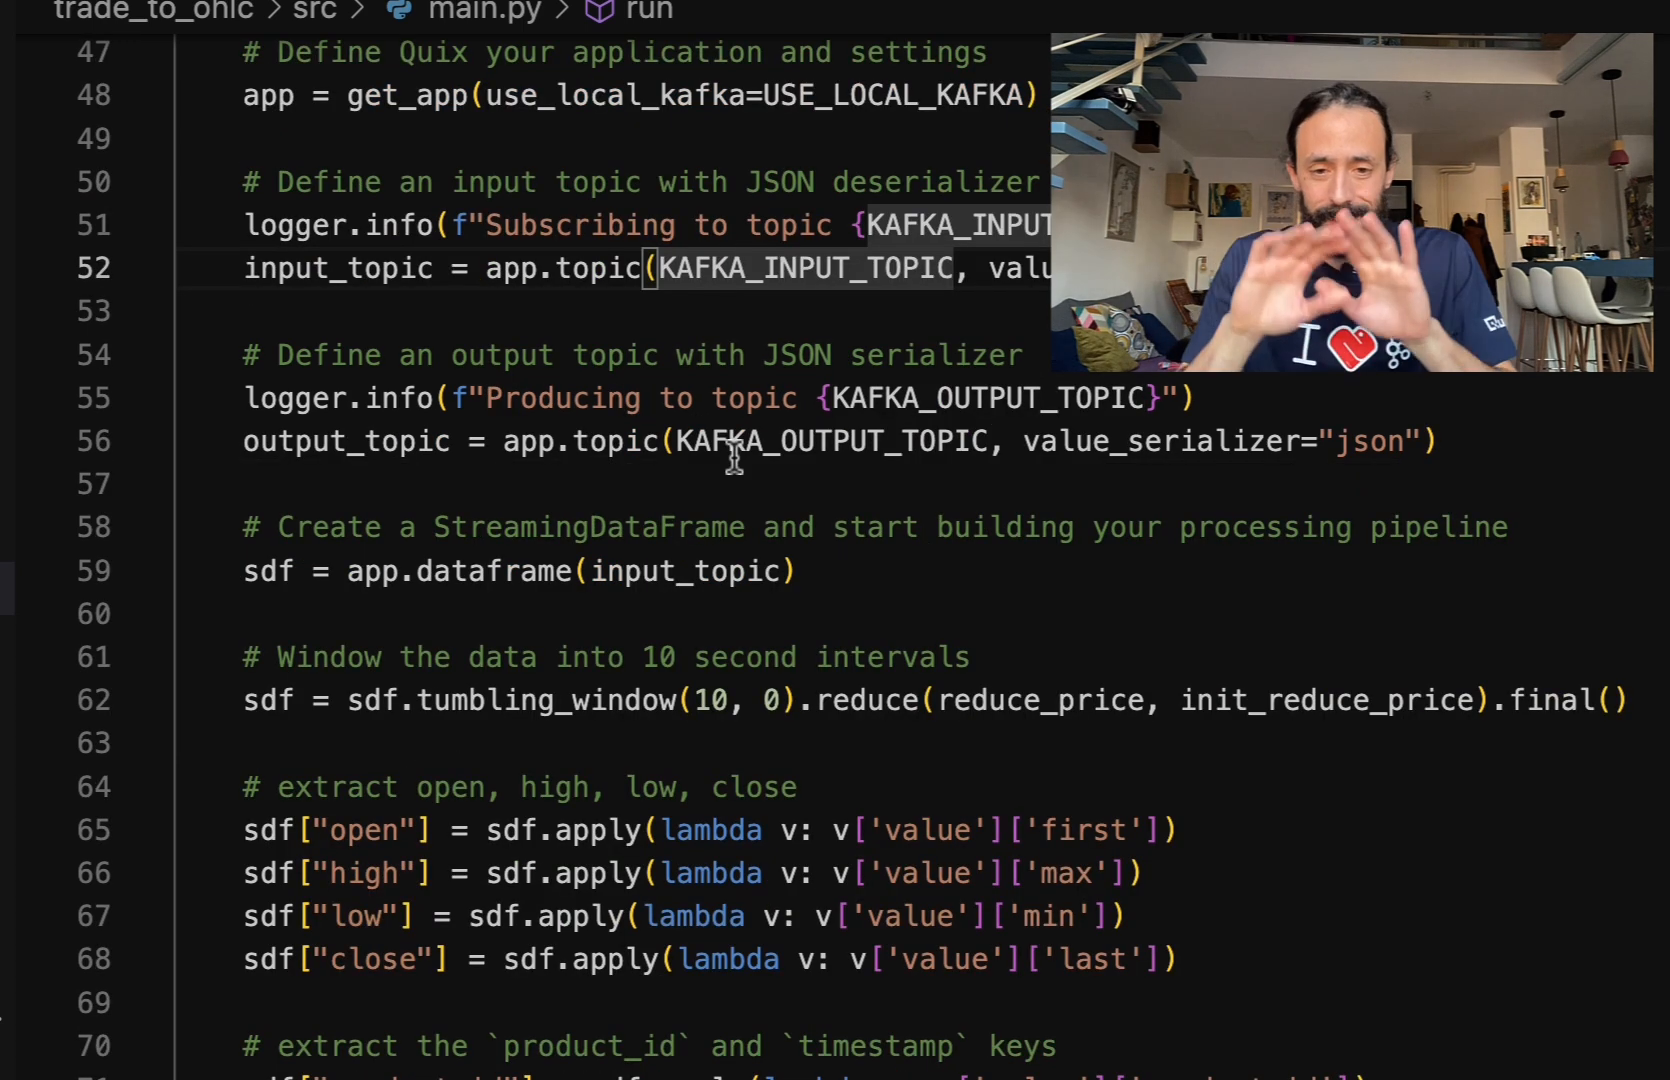
mouse_move(836, 572)
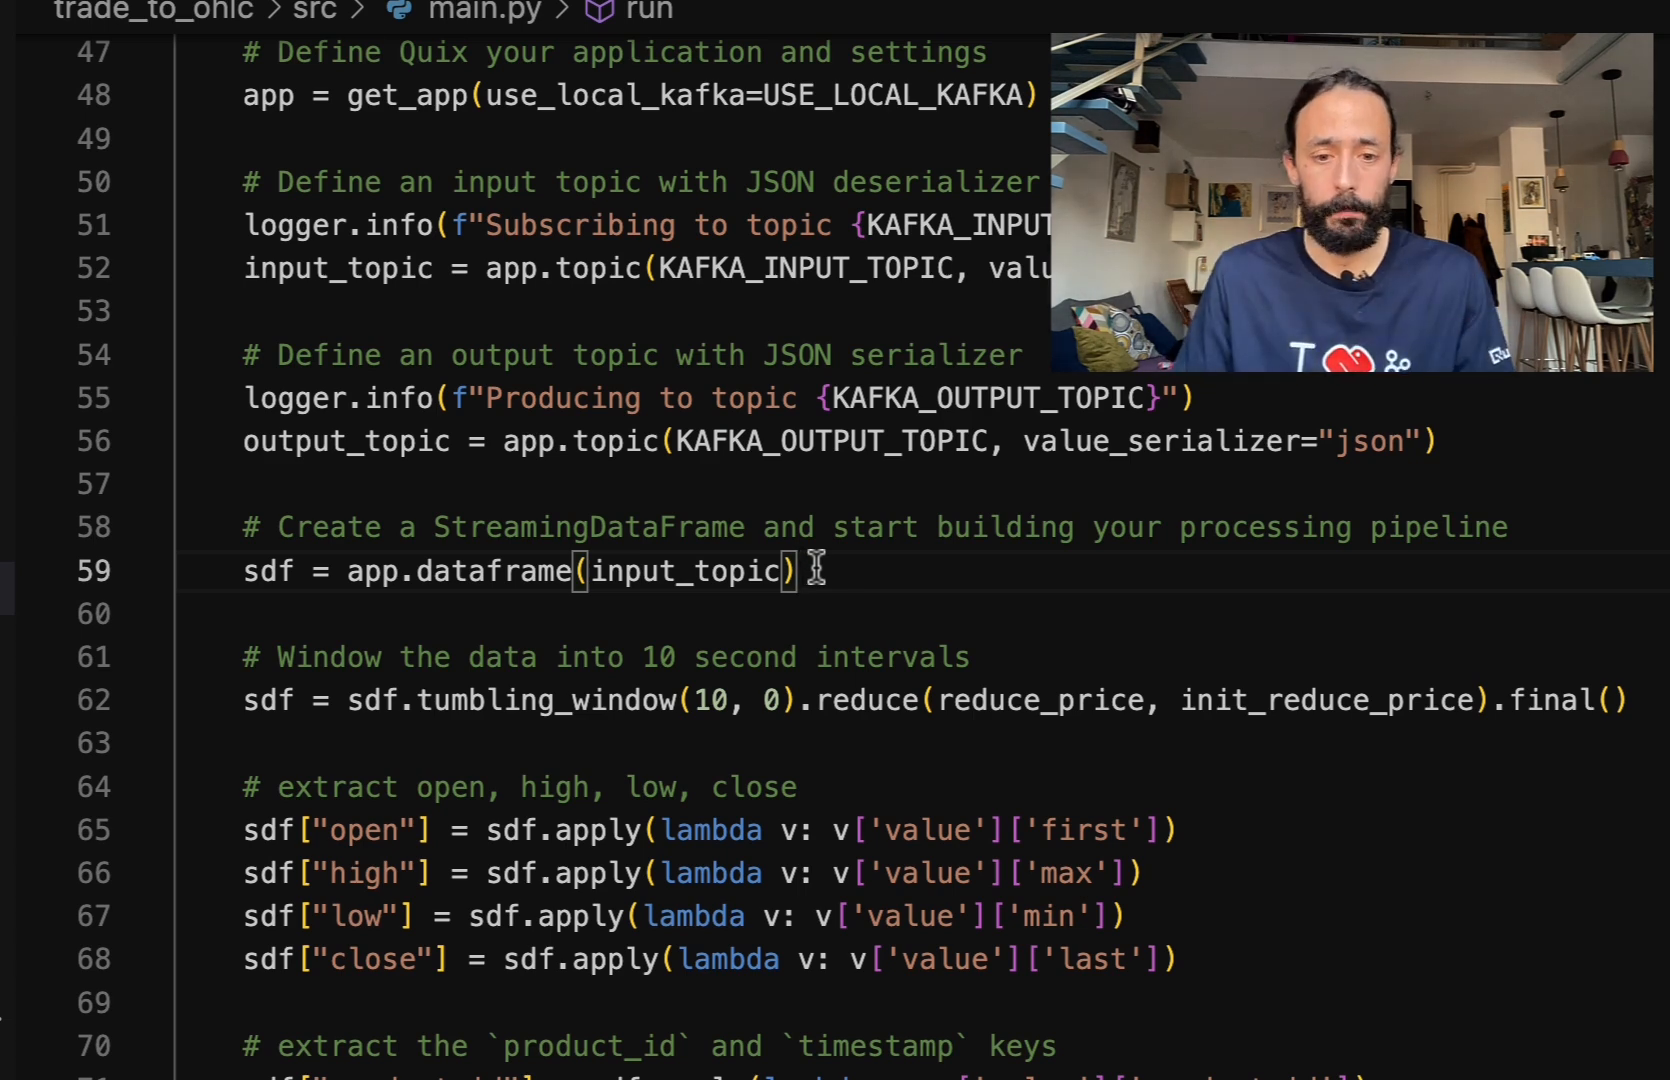
scroll("down", 3)
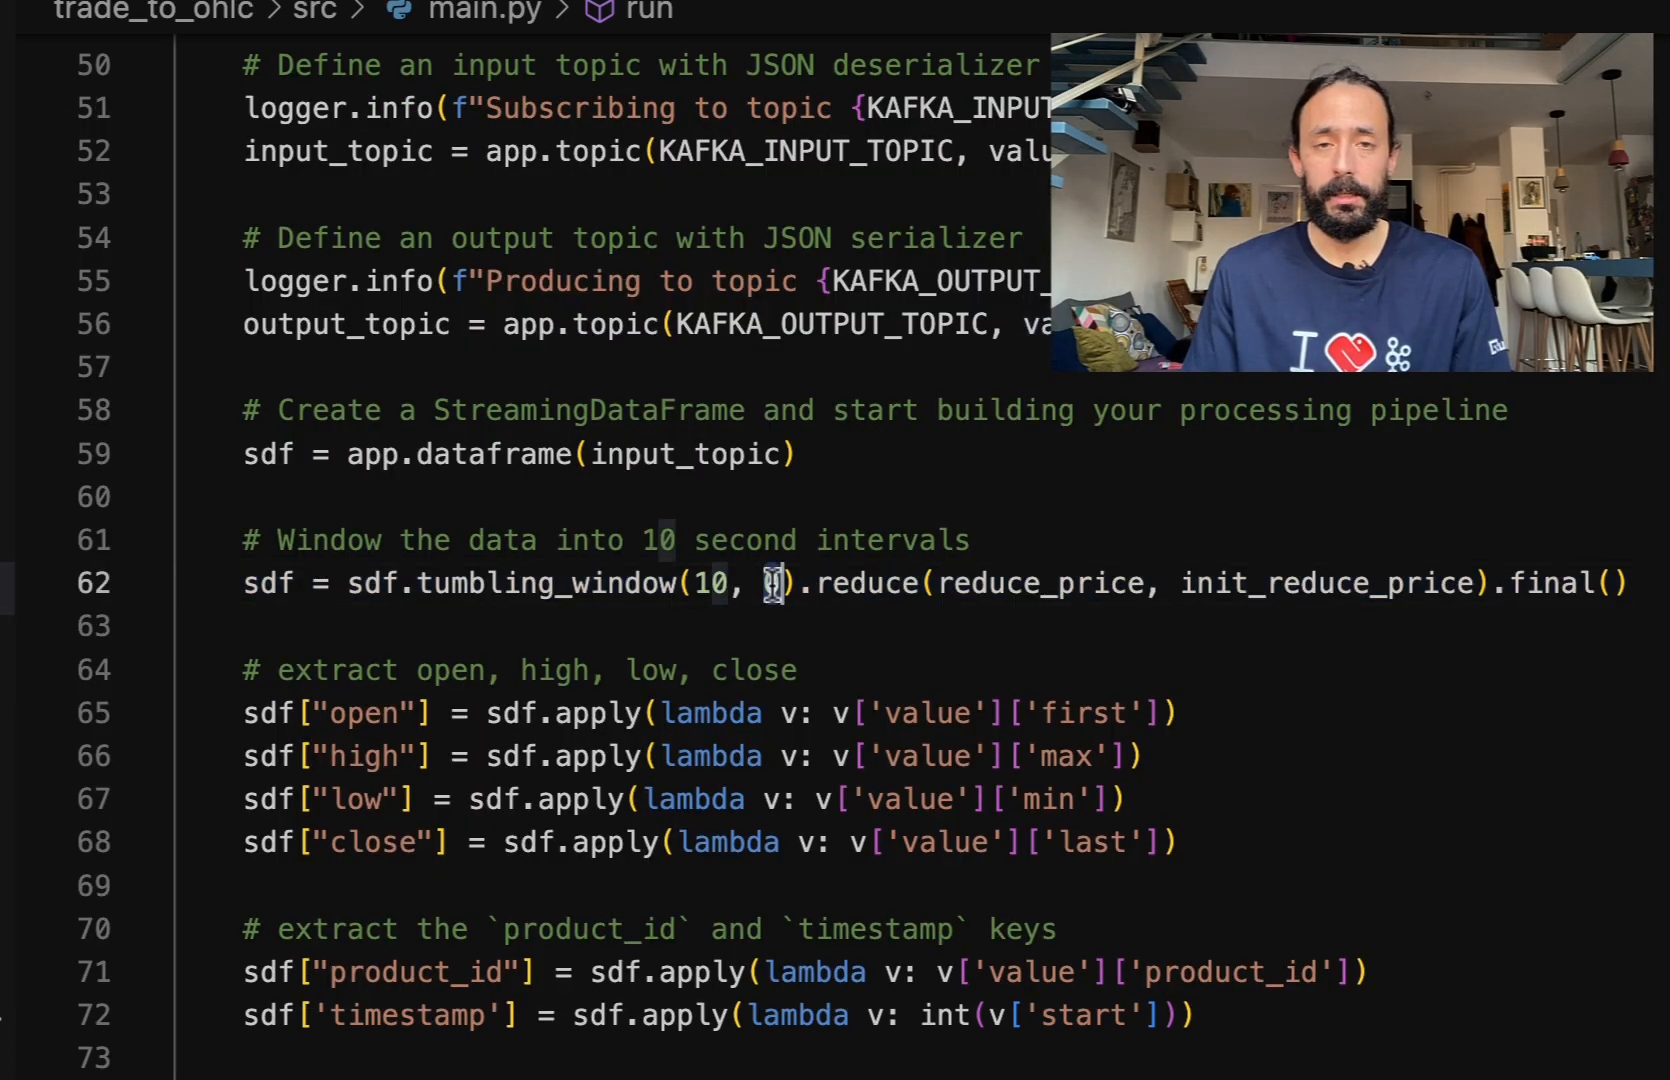
left_click(766, 582)
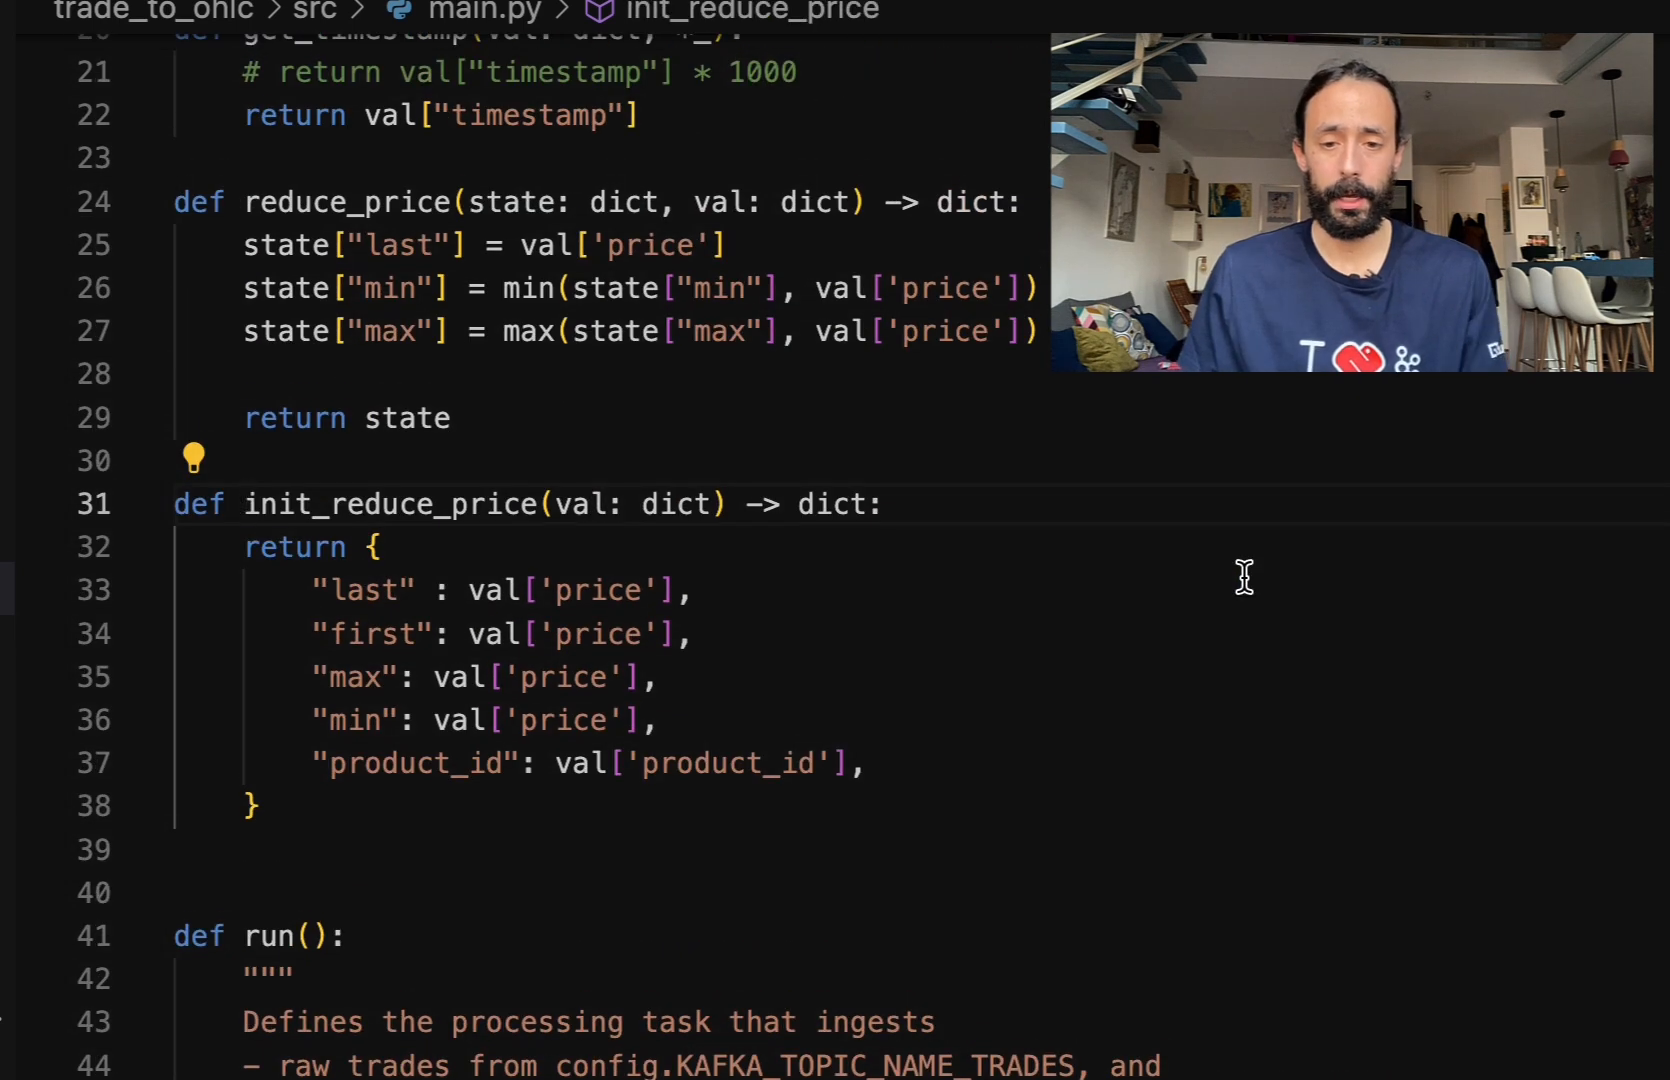
mouse_move(594, 494)
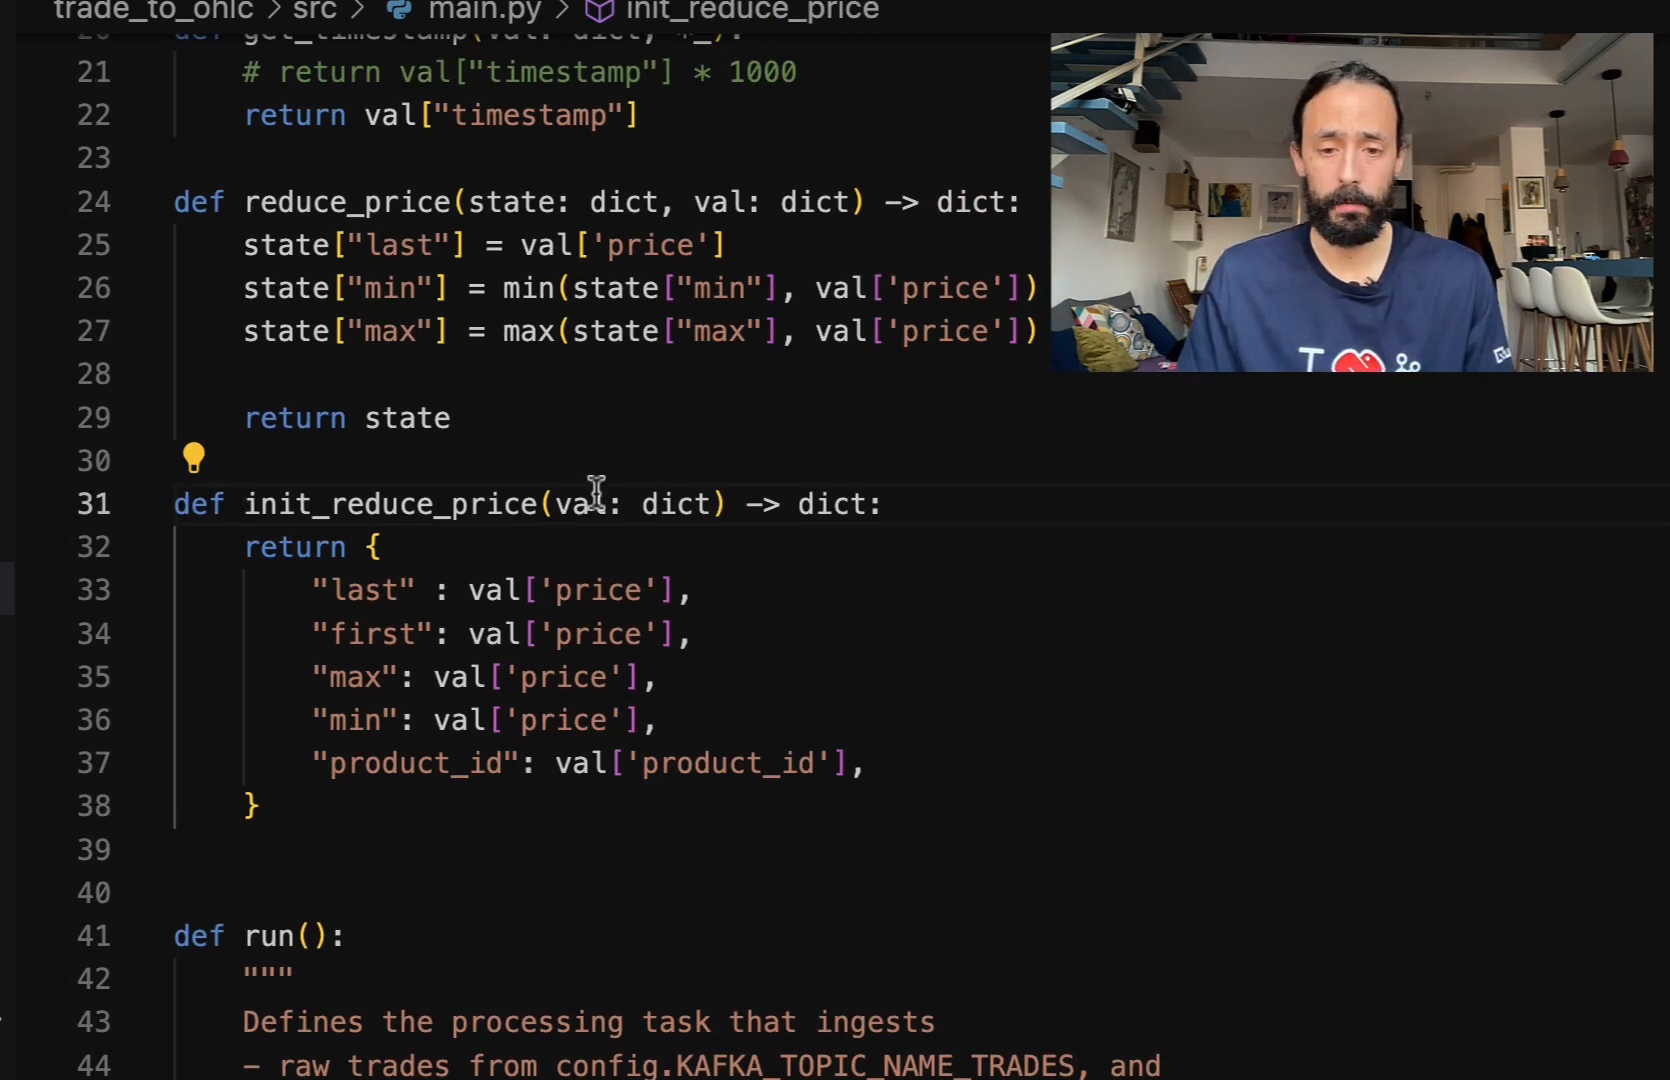
double_click(582, 504)
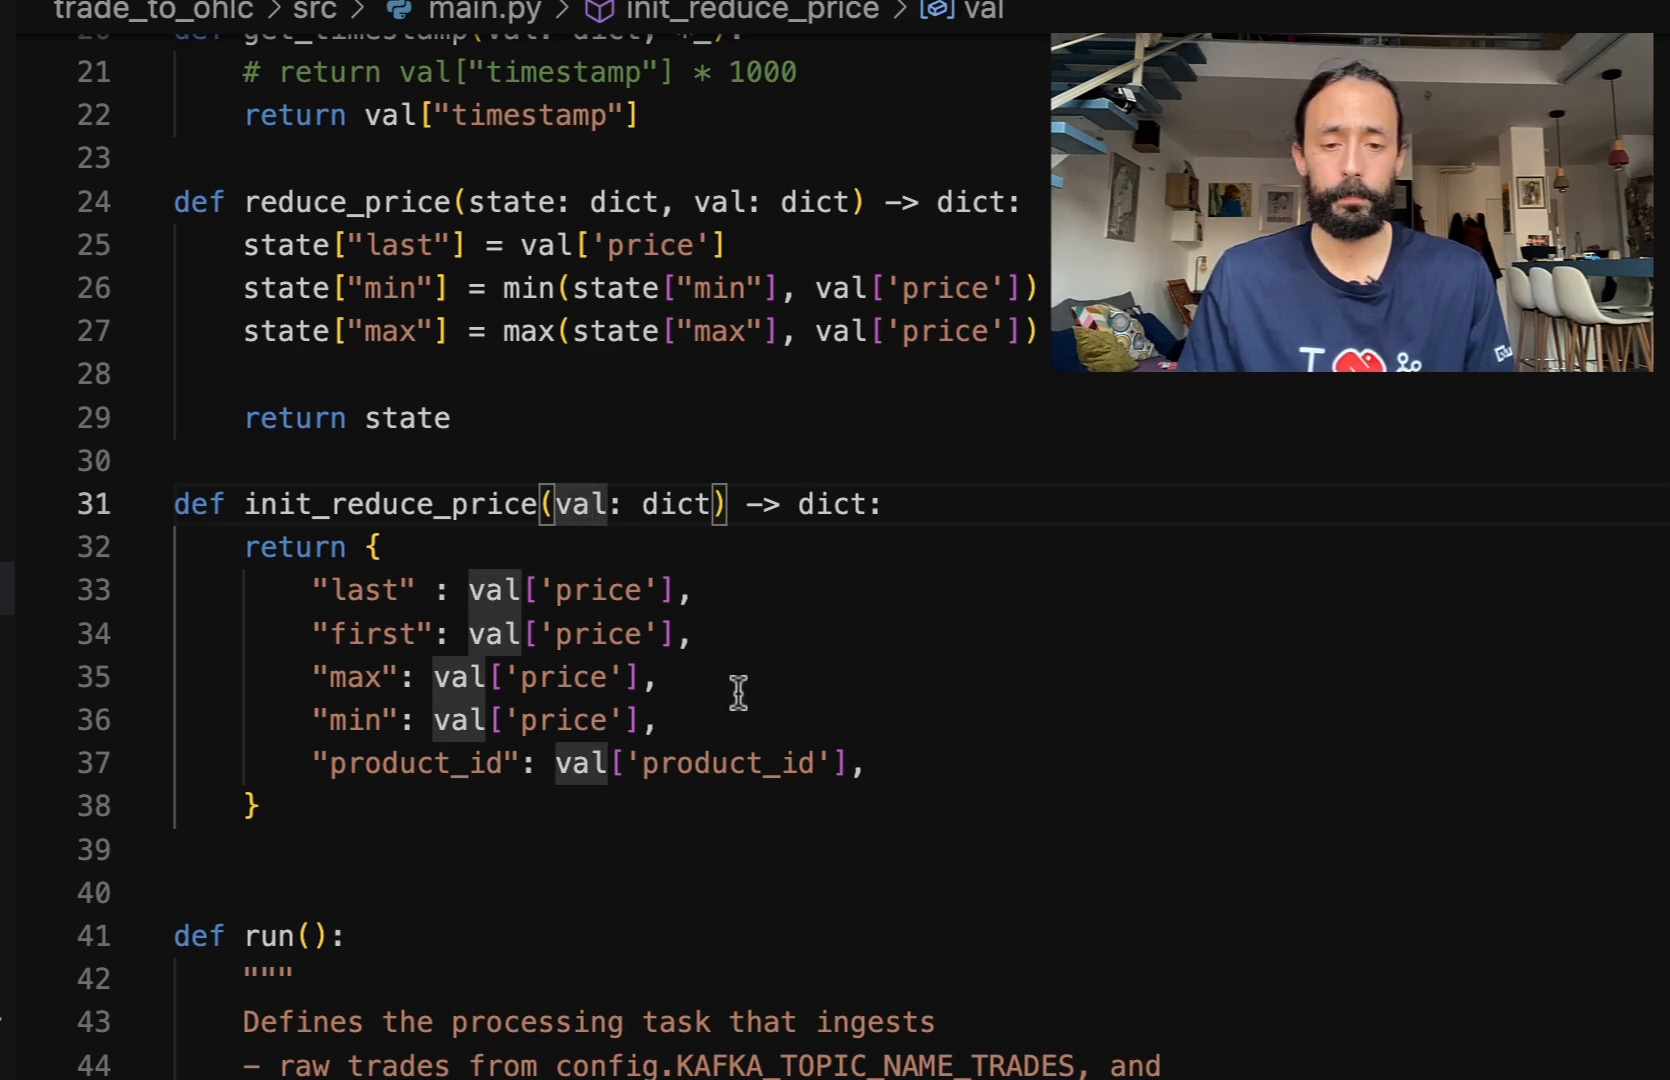
scroll("up", 3)
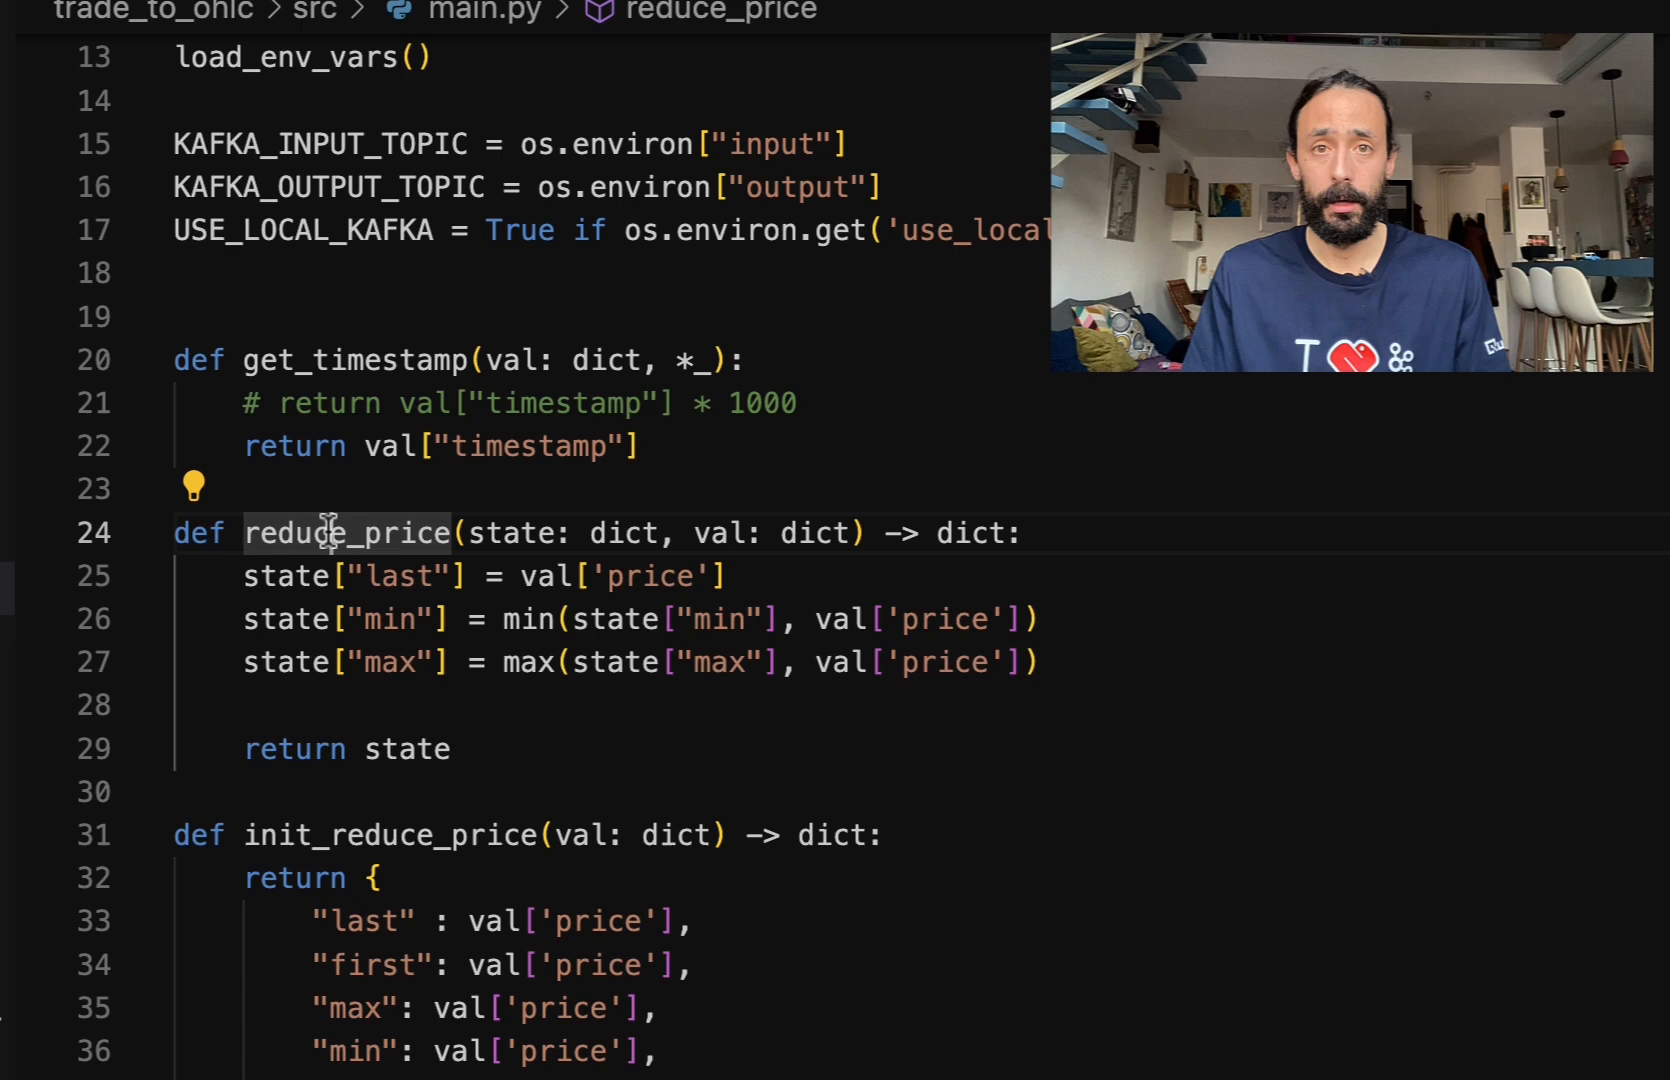
scroll("down", 3)
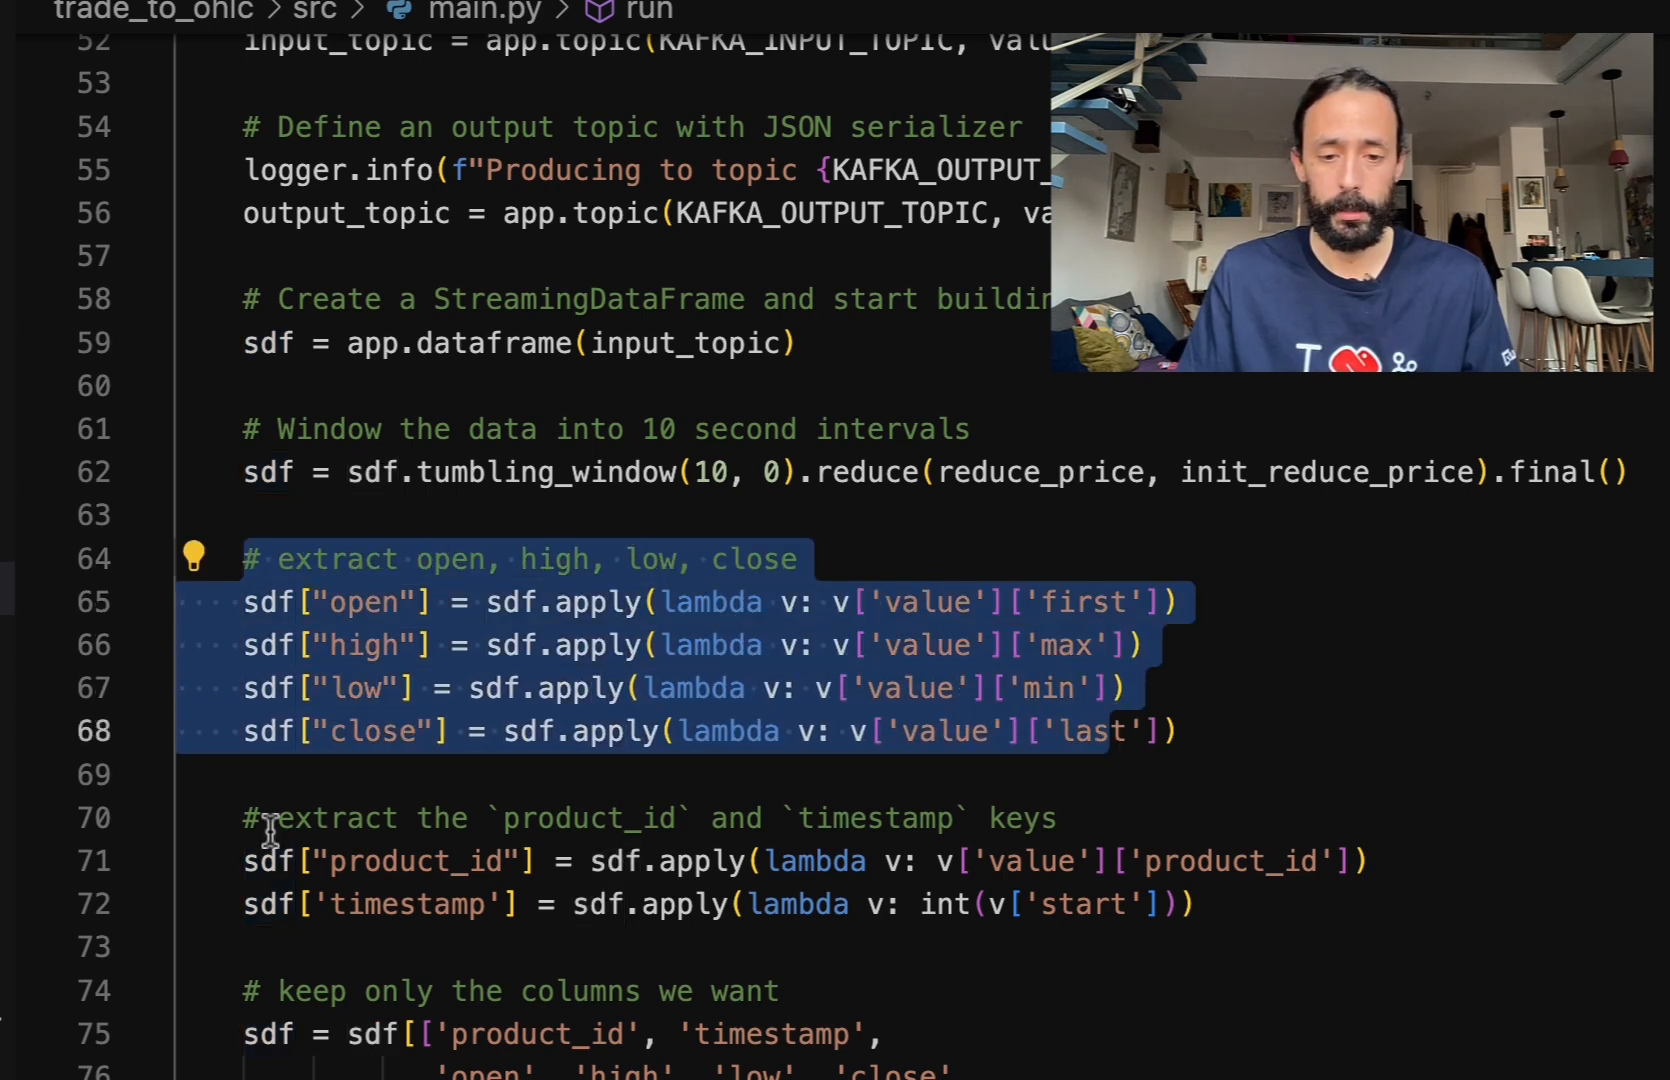
scroll("down", 3)
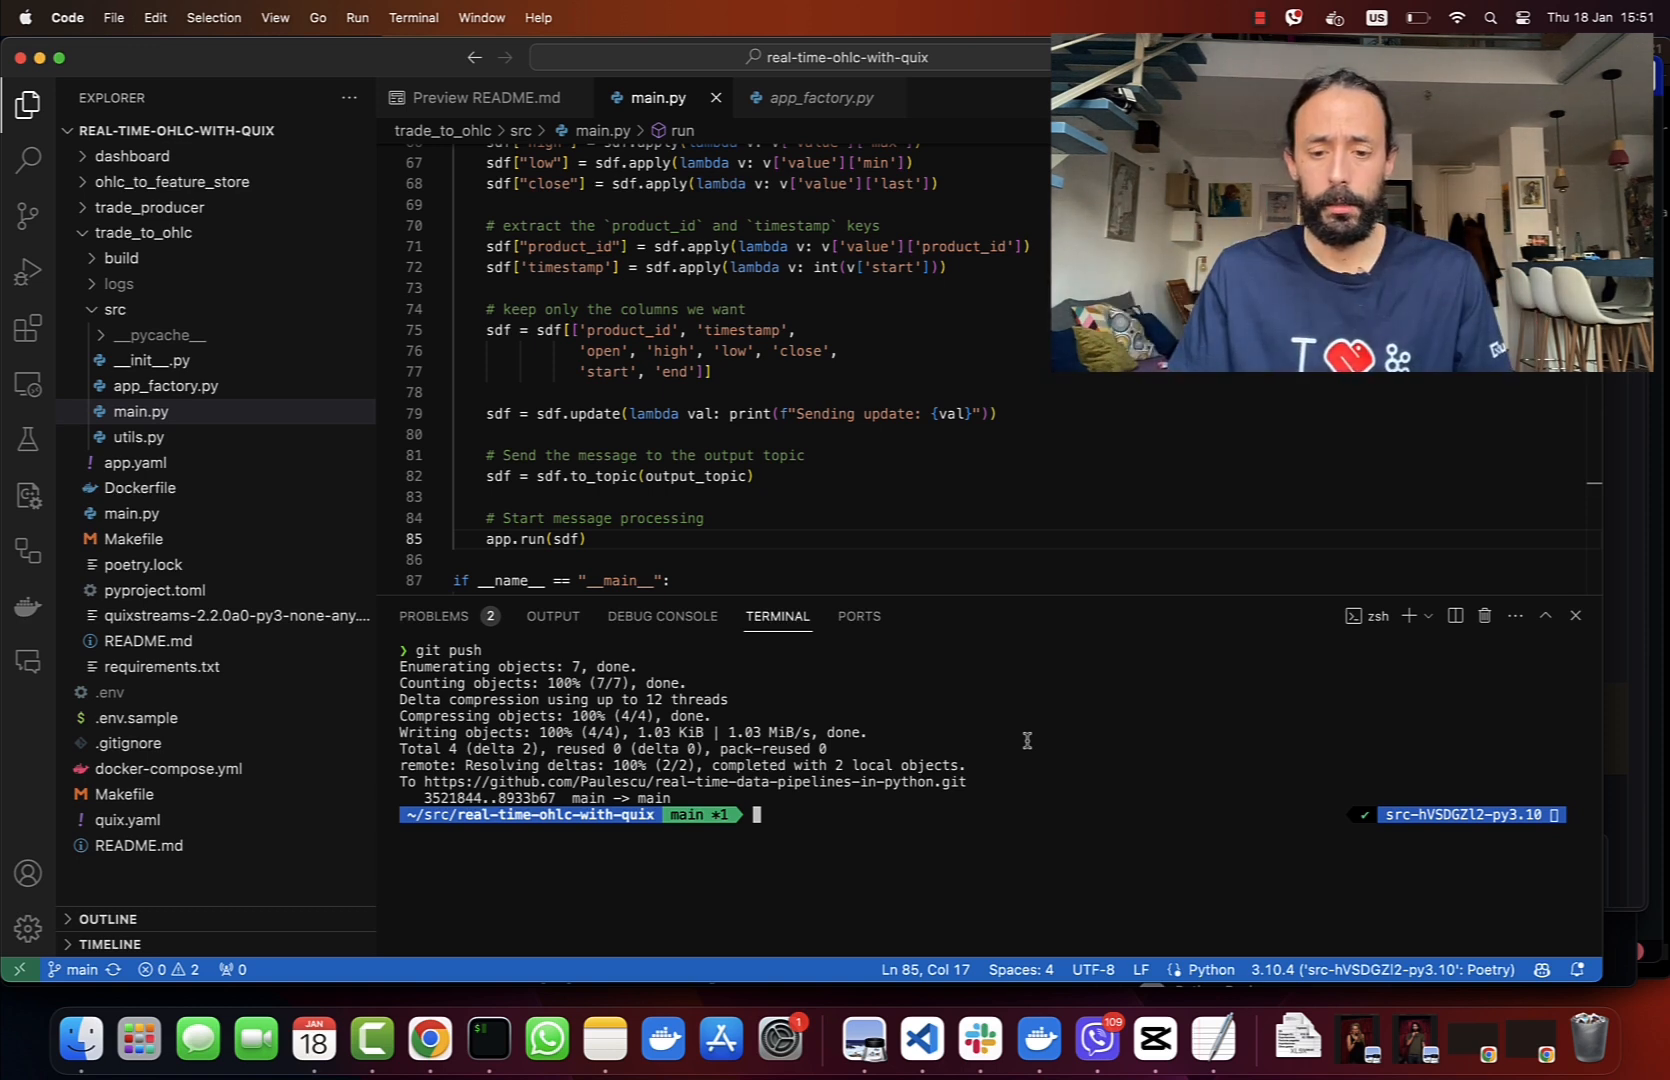
type("cle")
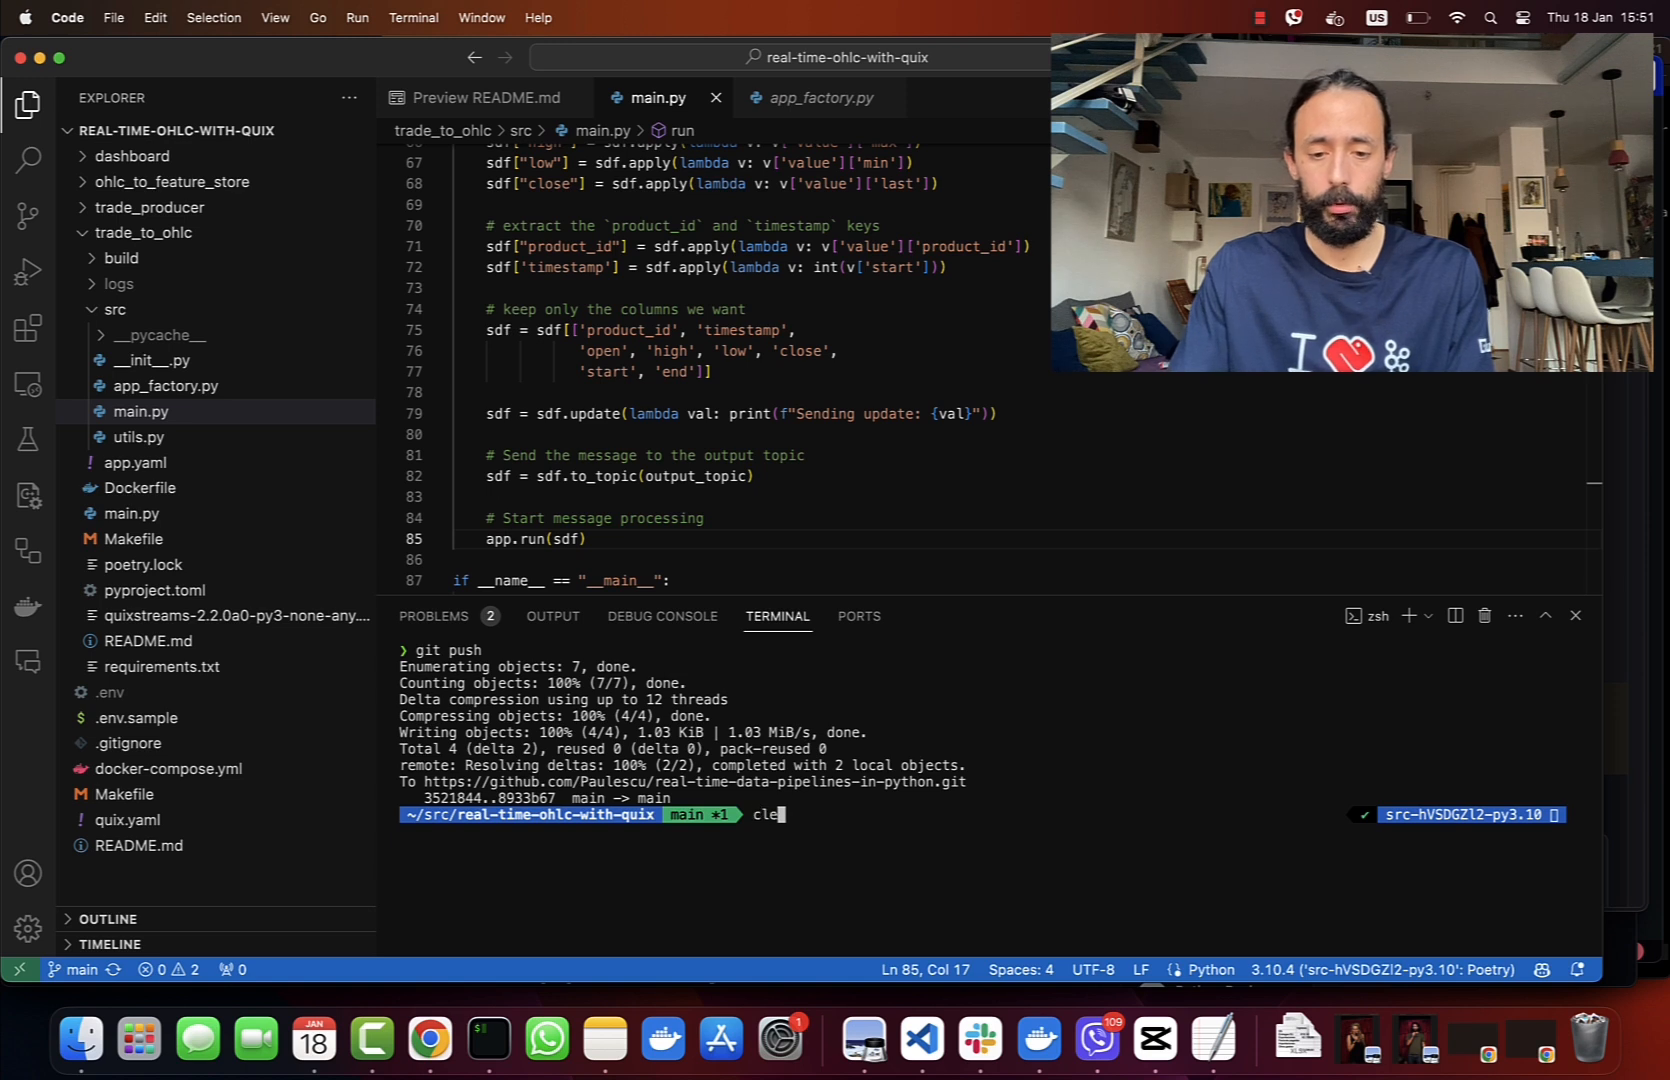
key("Return")
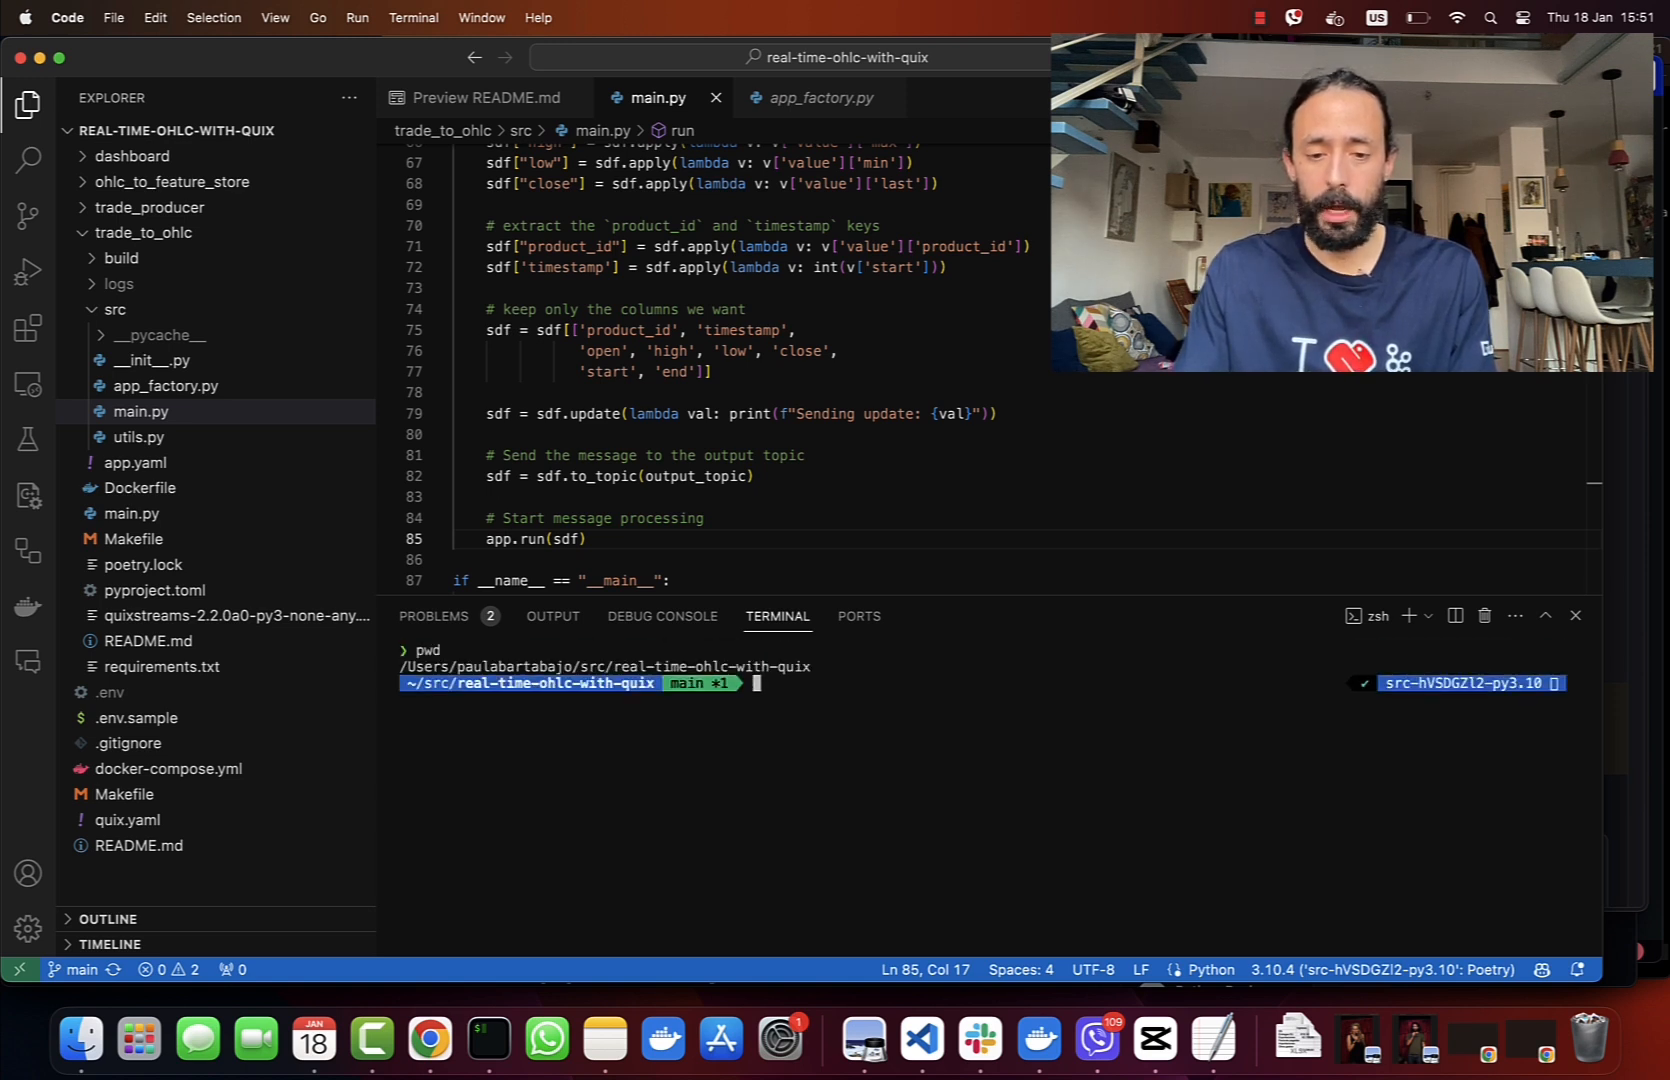
type("ma")
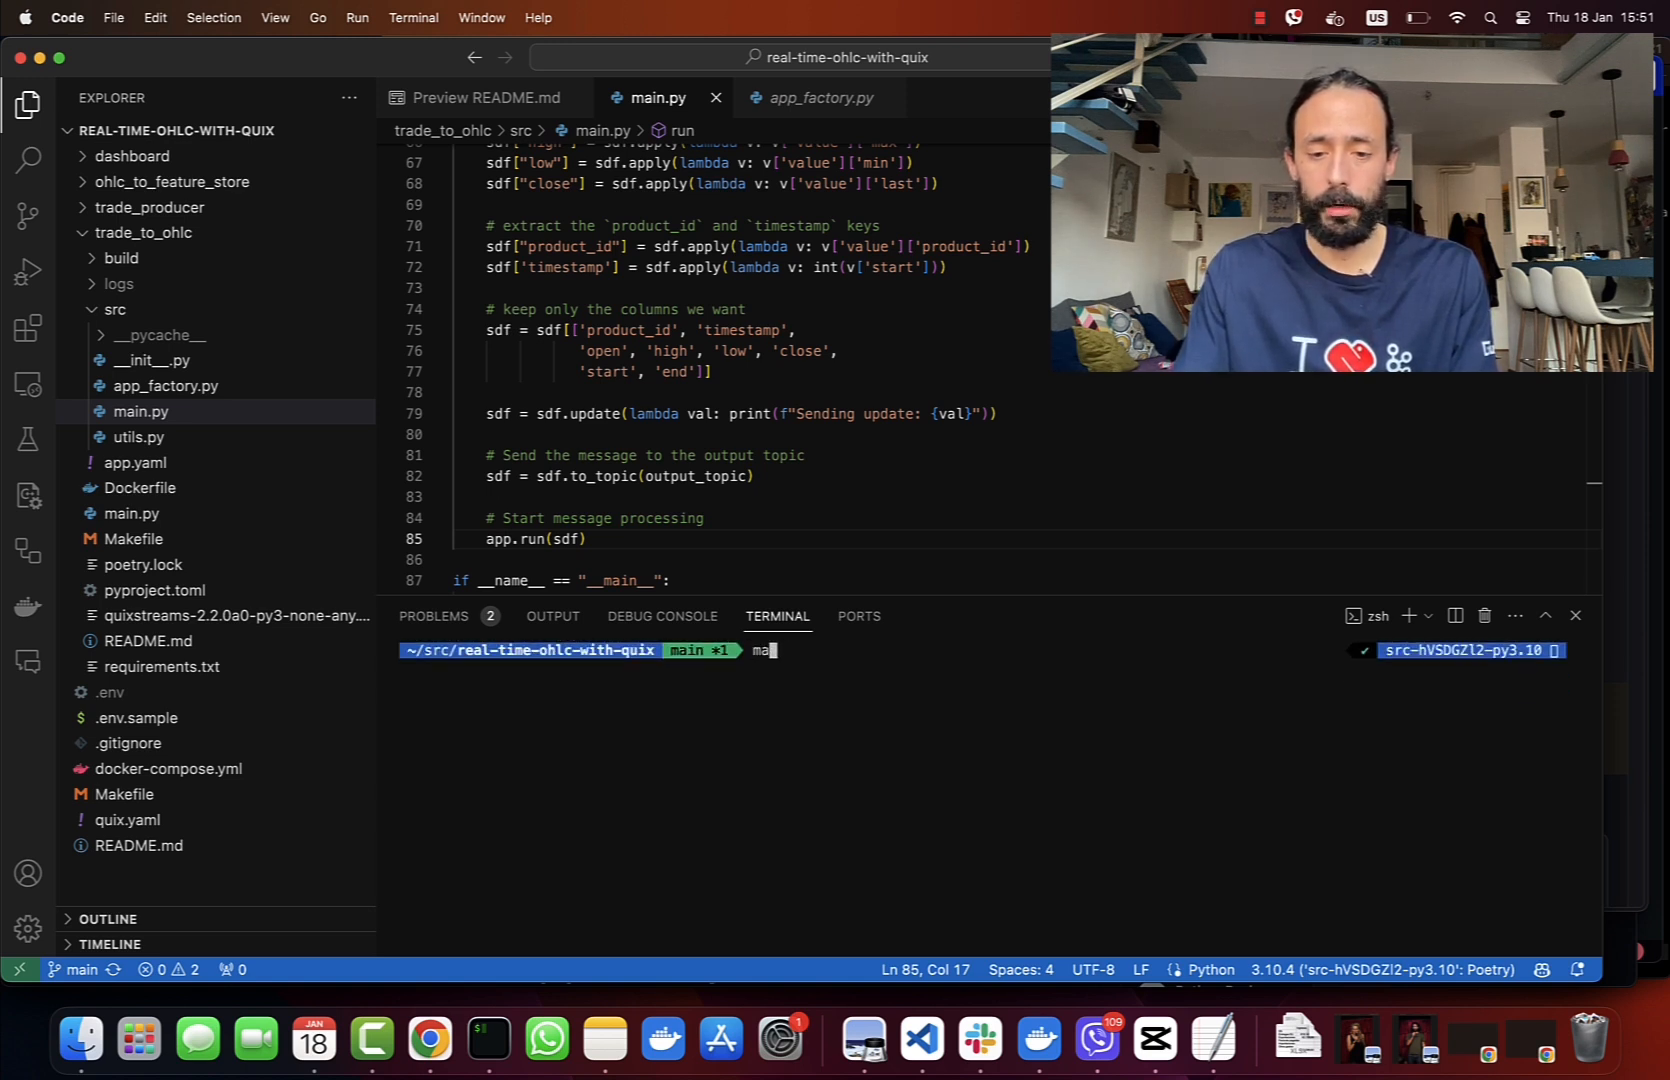
key("Return")
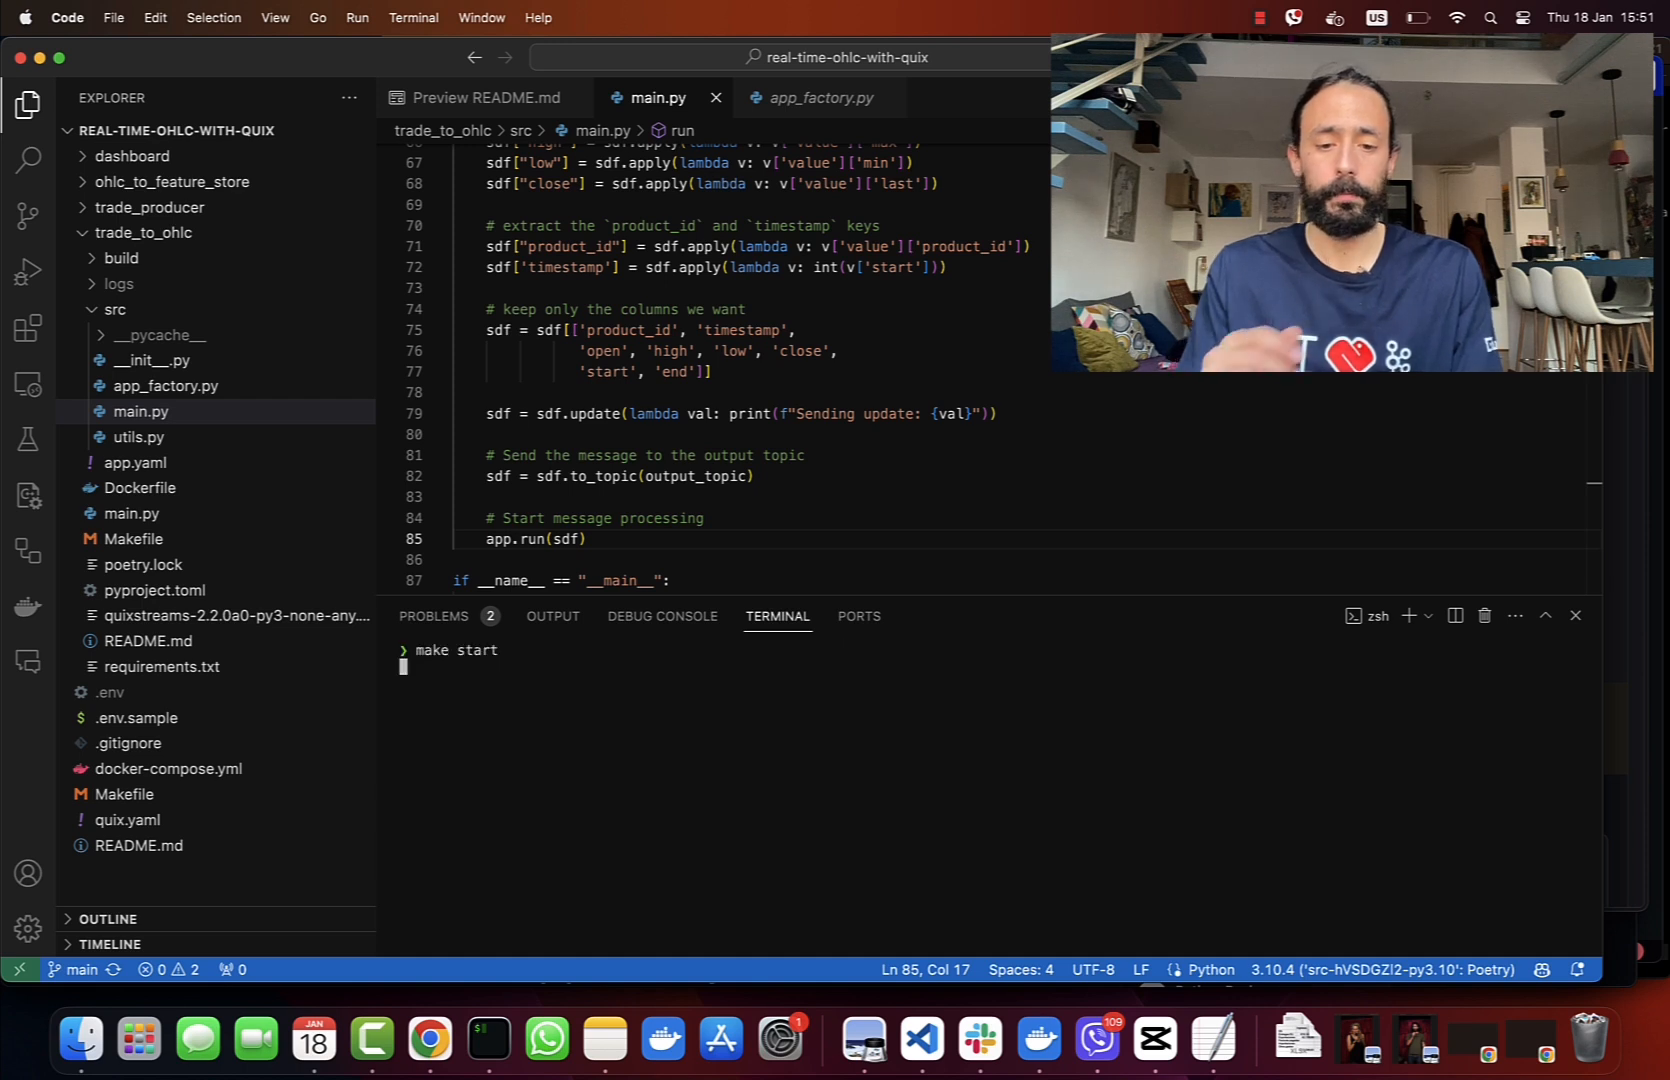
key("Return")
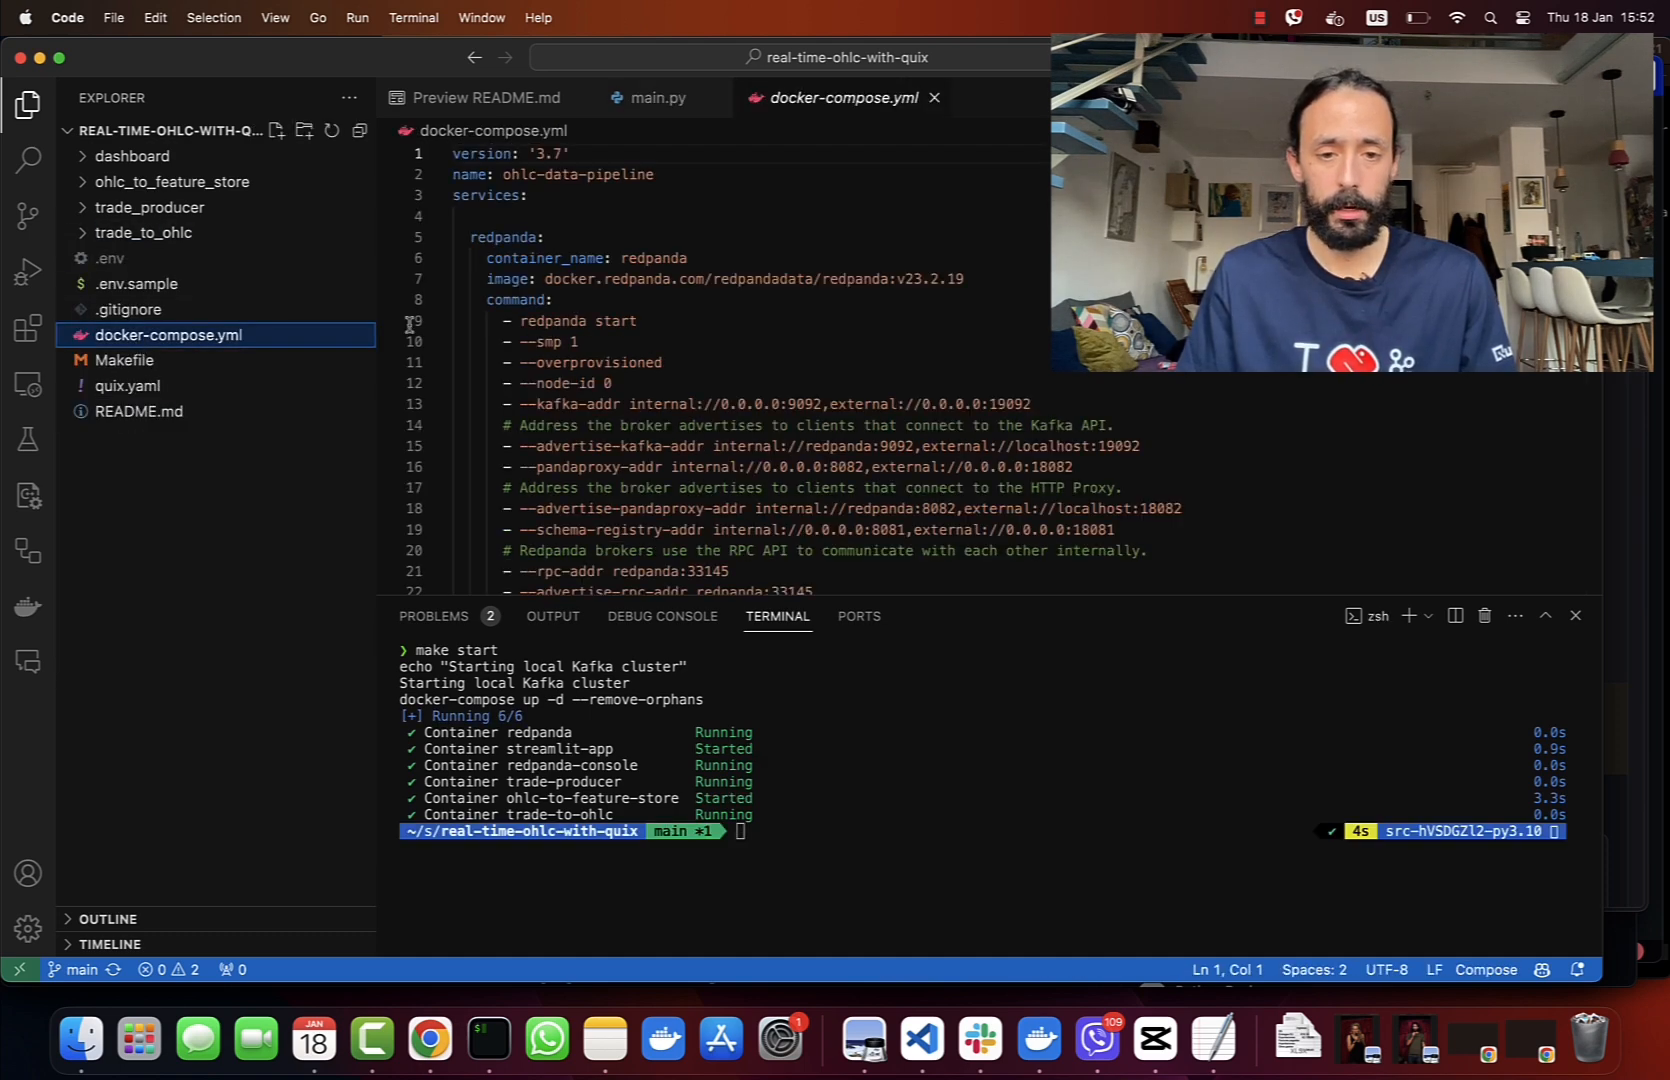
scroll("down", 3)
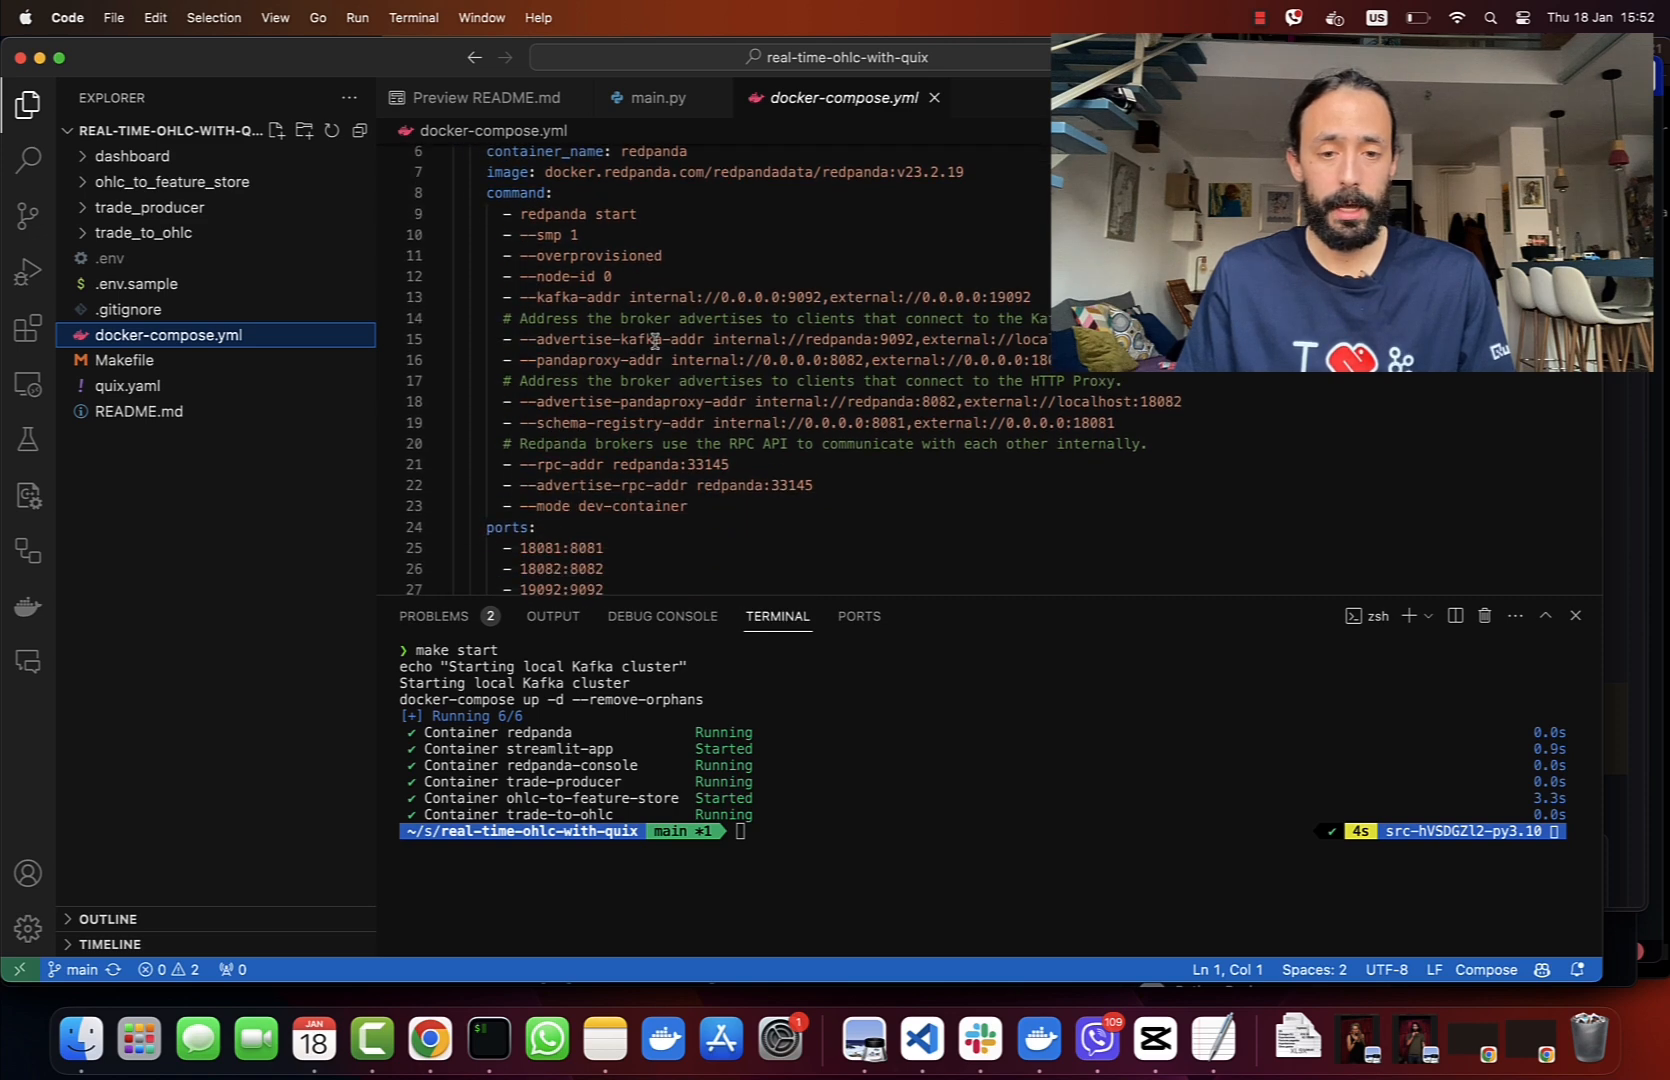
scroll("down", 3)
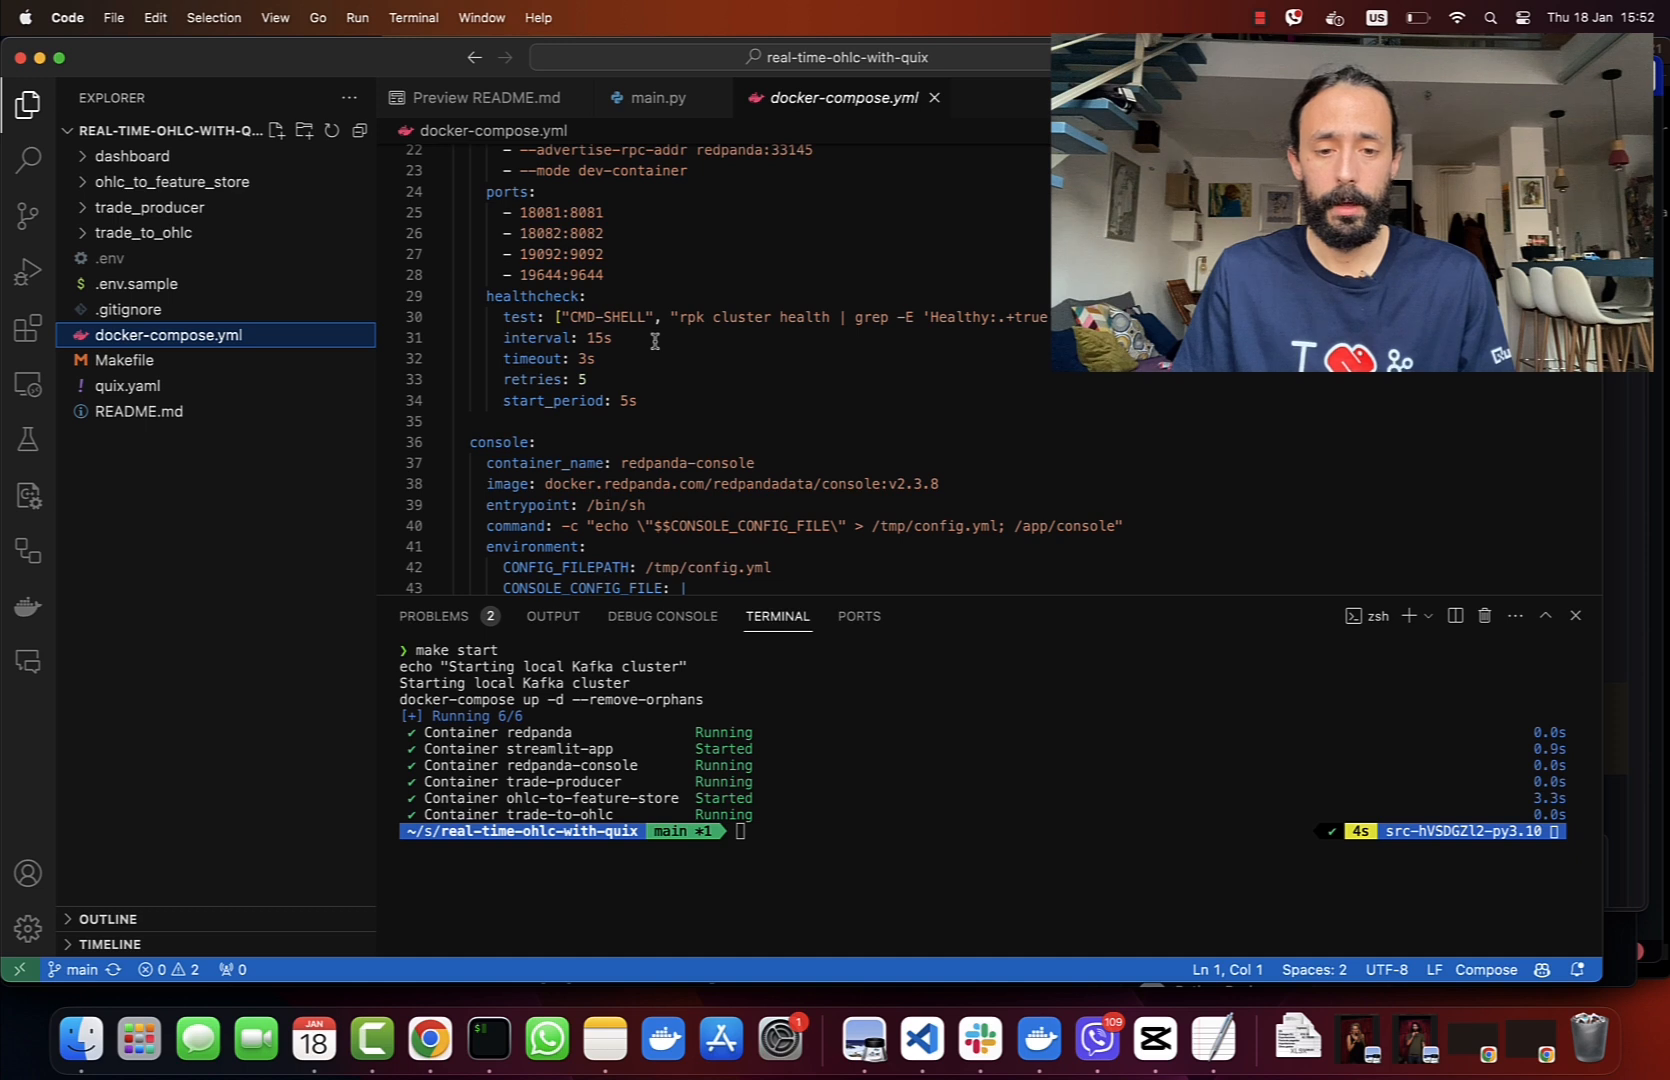
scroll("down", 3)
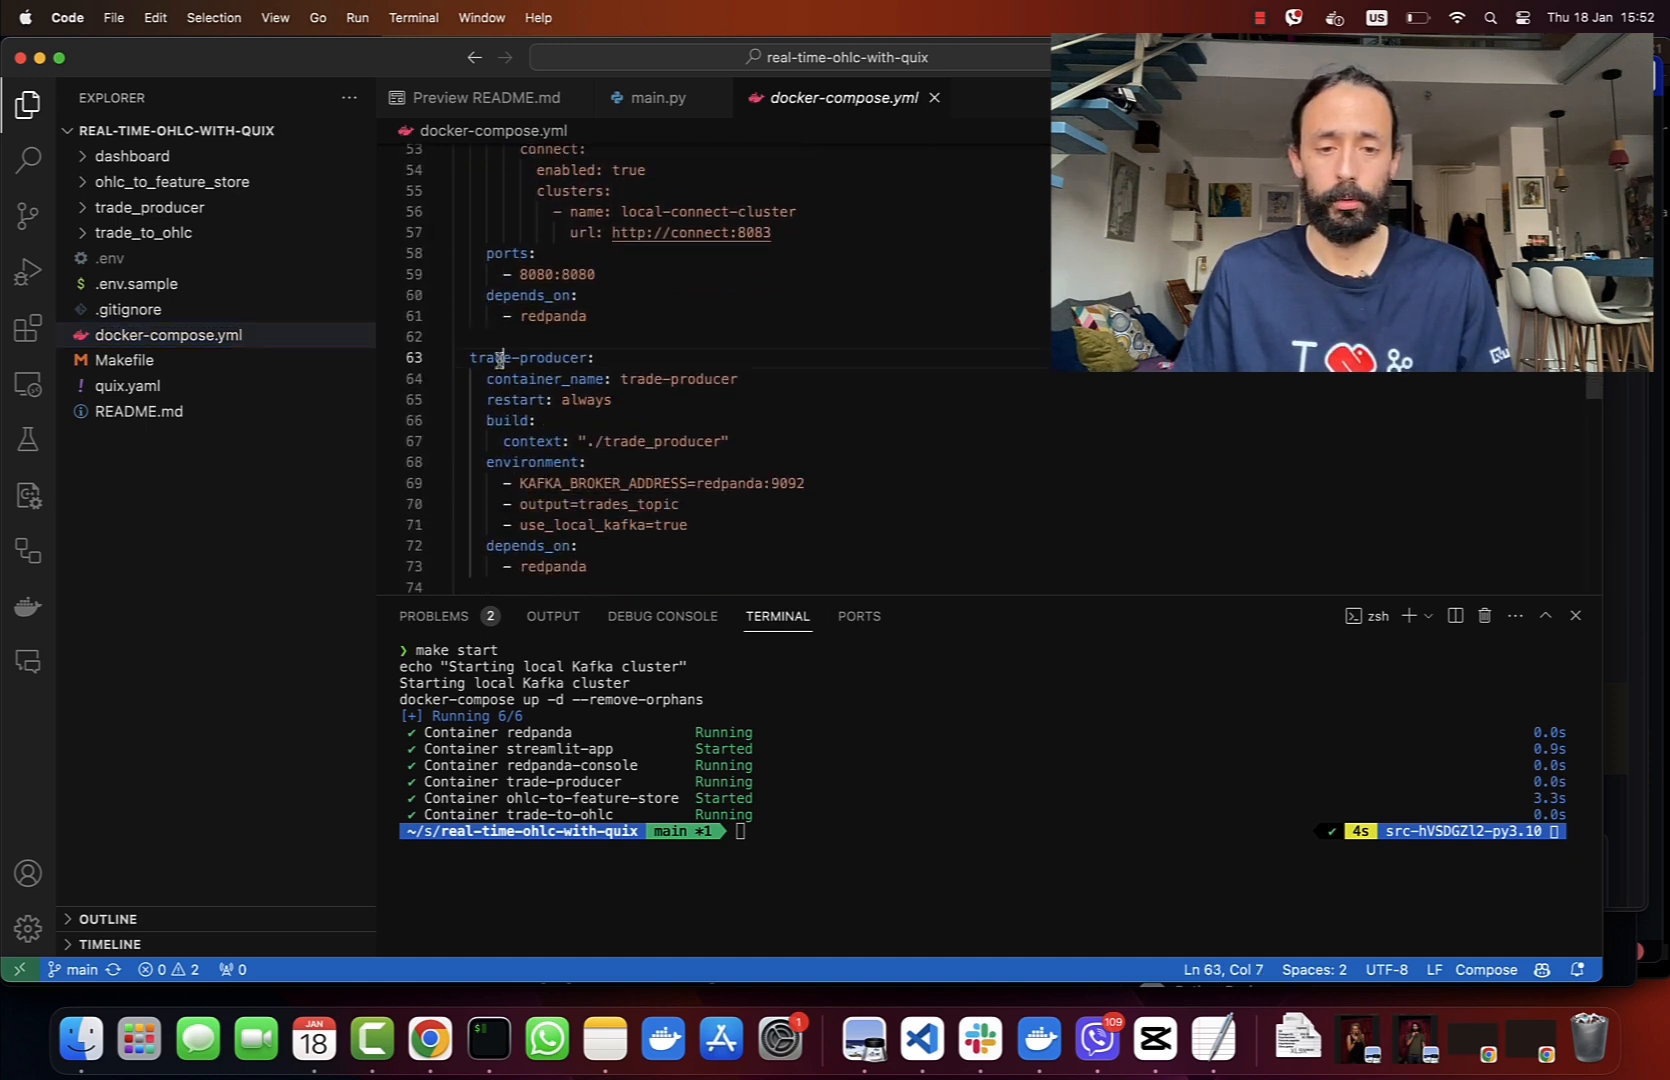
scroll("down", 3)
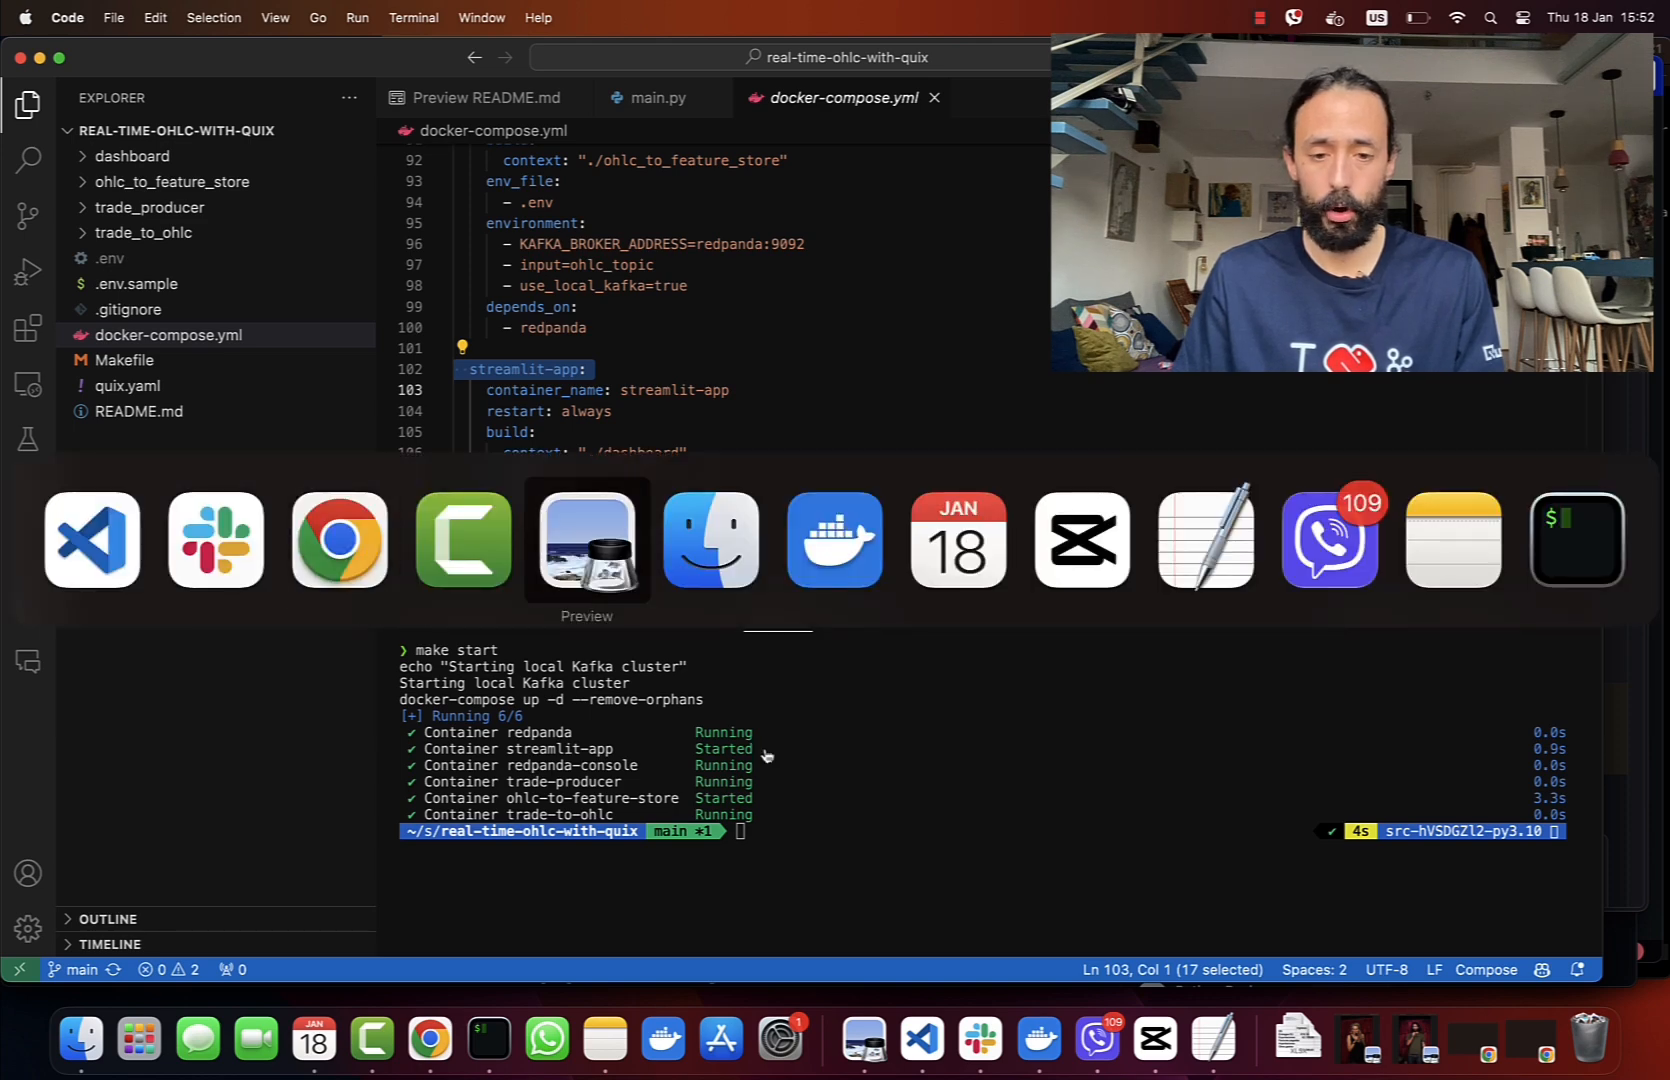
Check the ohlc-to-feature-store container logs in Docker Desktop, then launch the streamlit-app dashboard on localhost
left_click(836, 538)
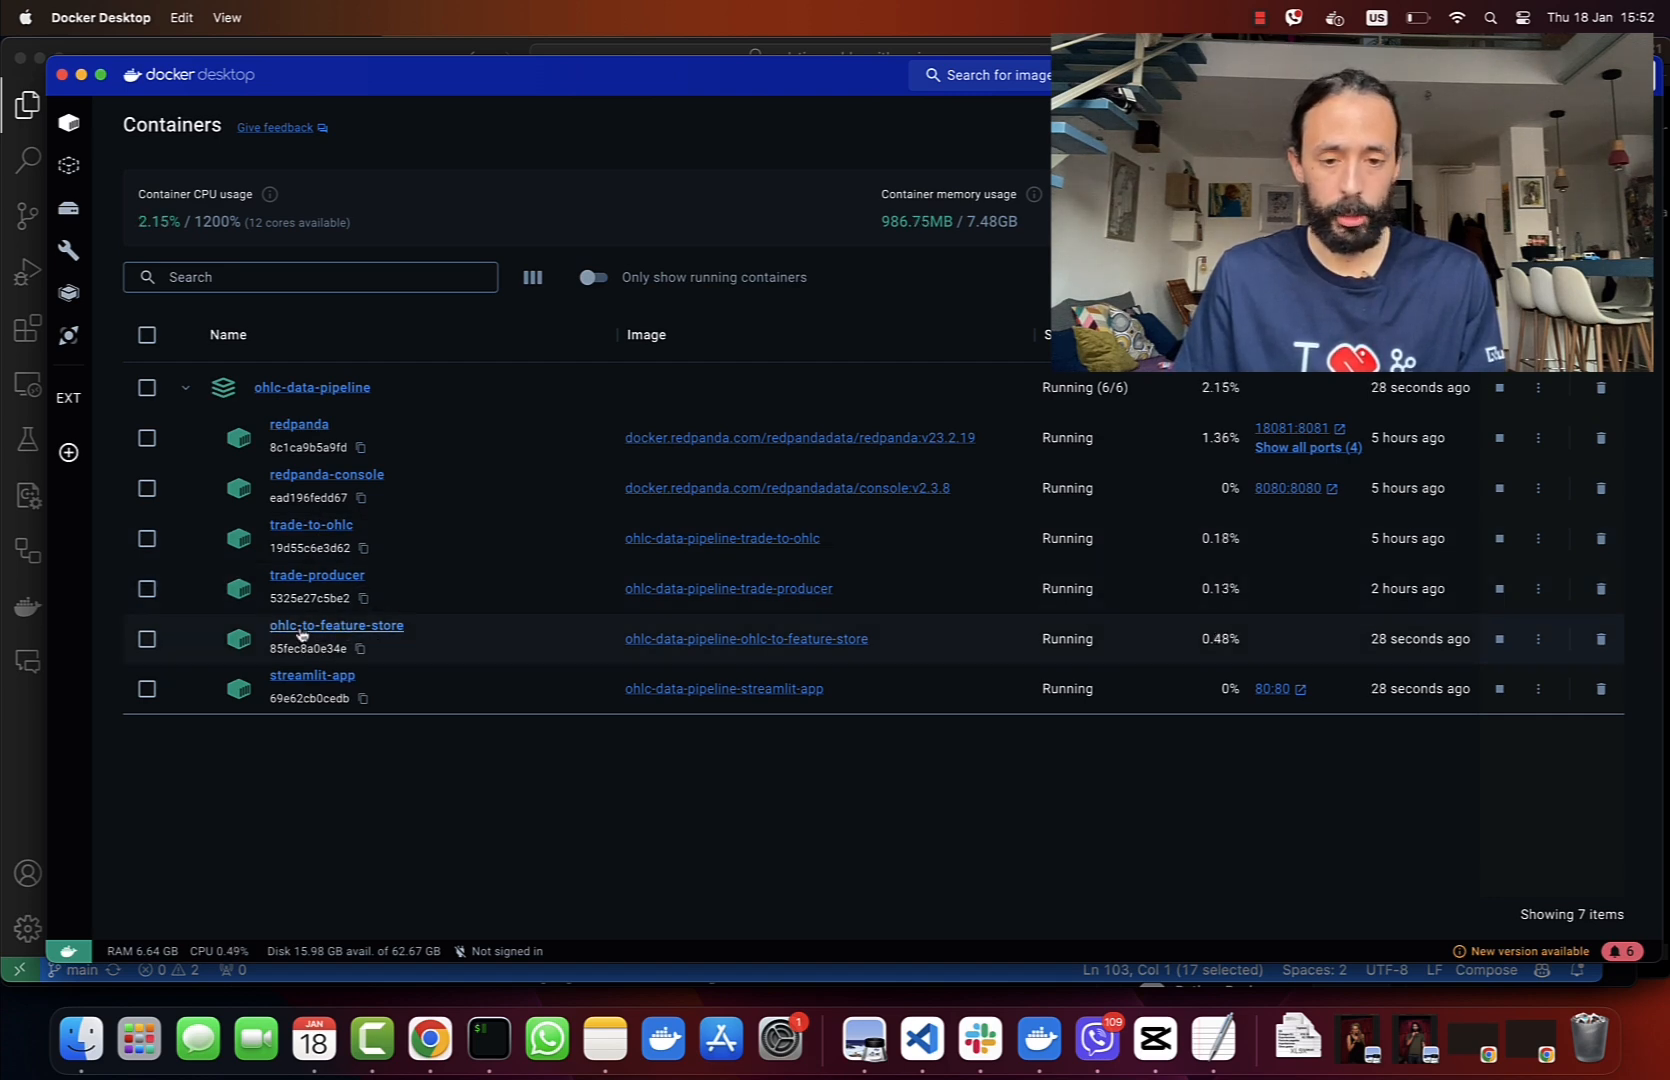
left_click(336, 626)
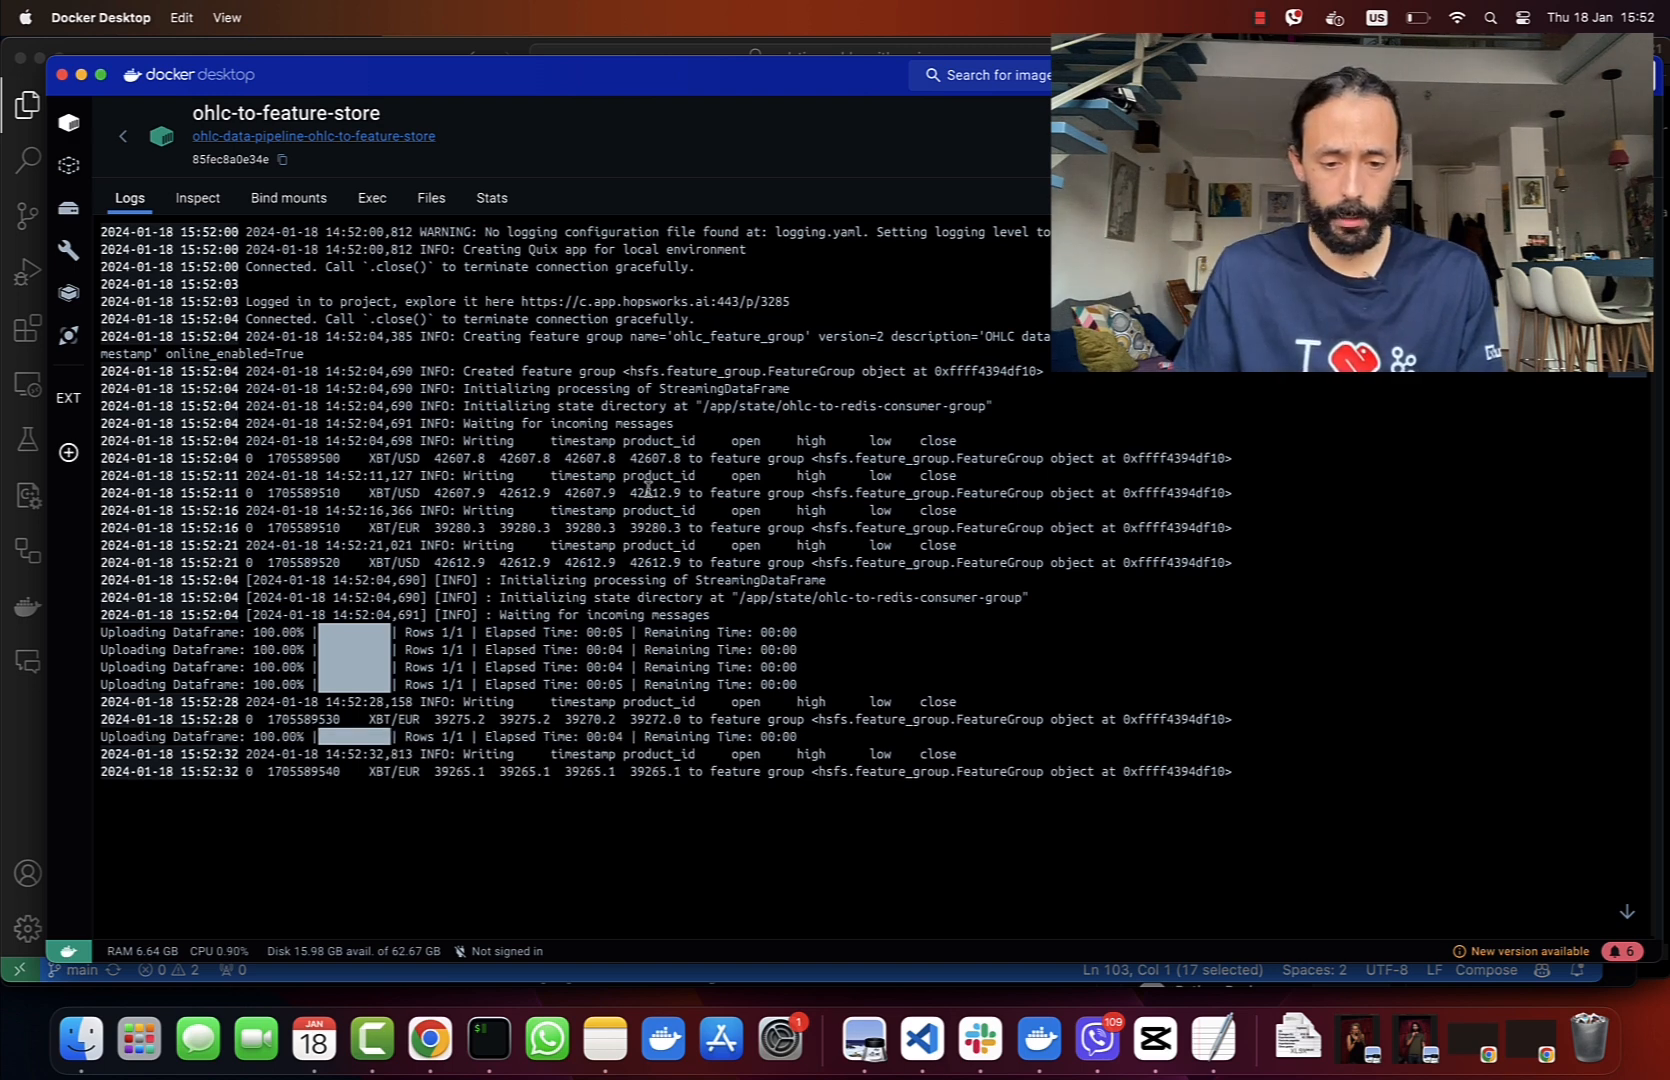
mouse_move(134, 146)
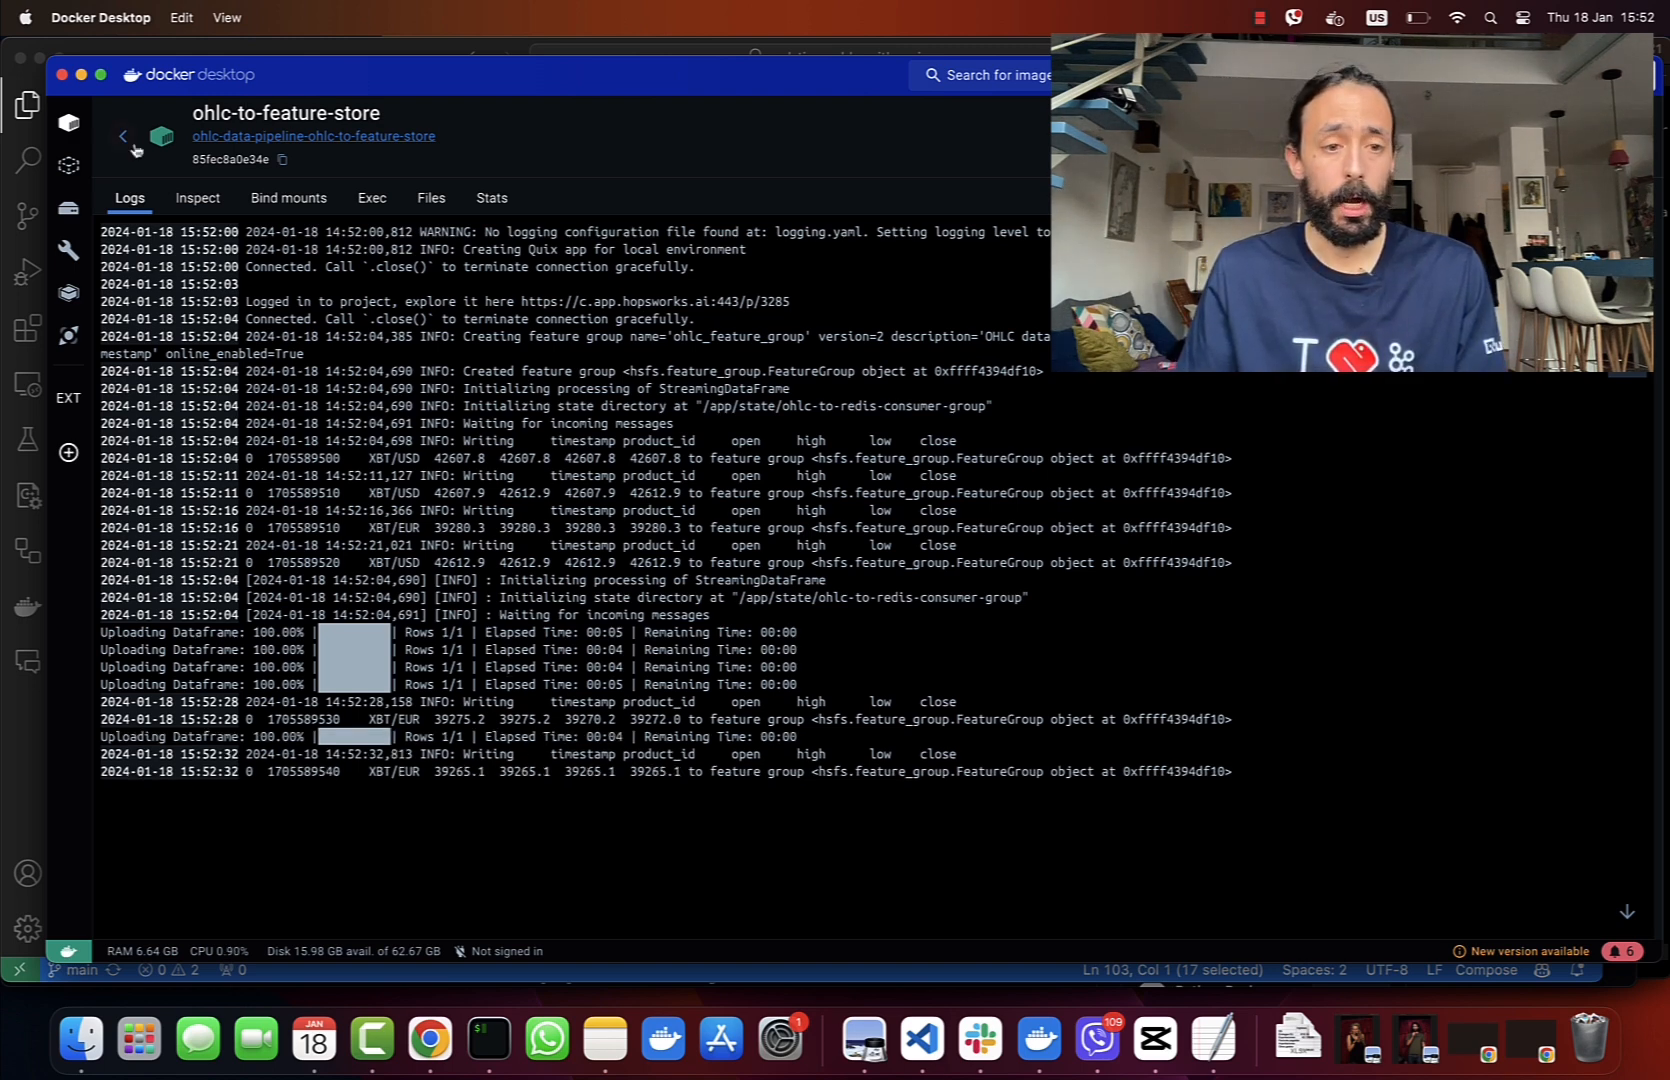
left_click(124, 136)
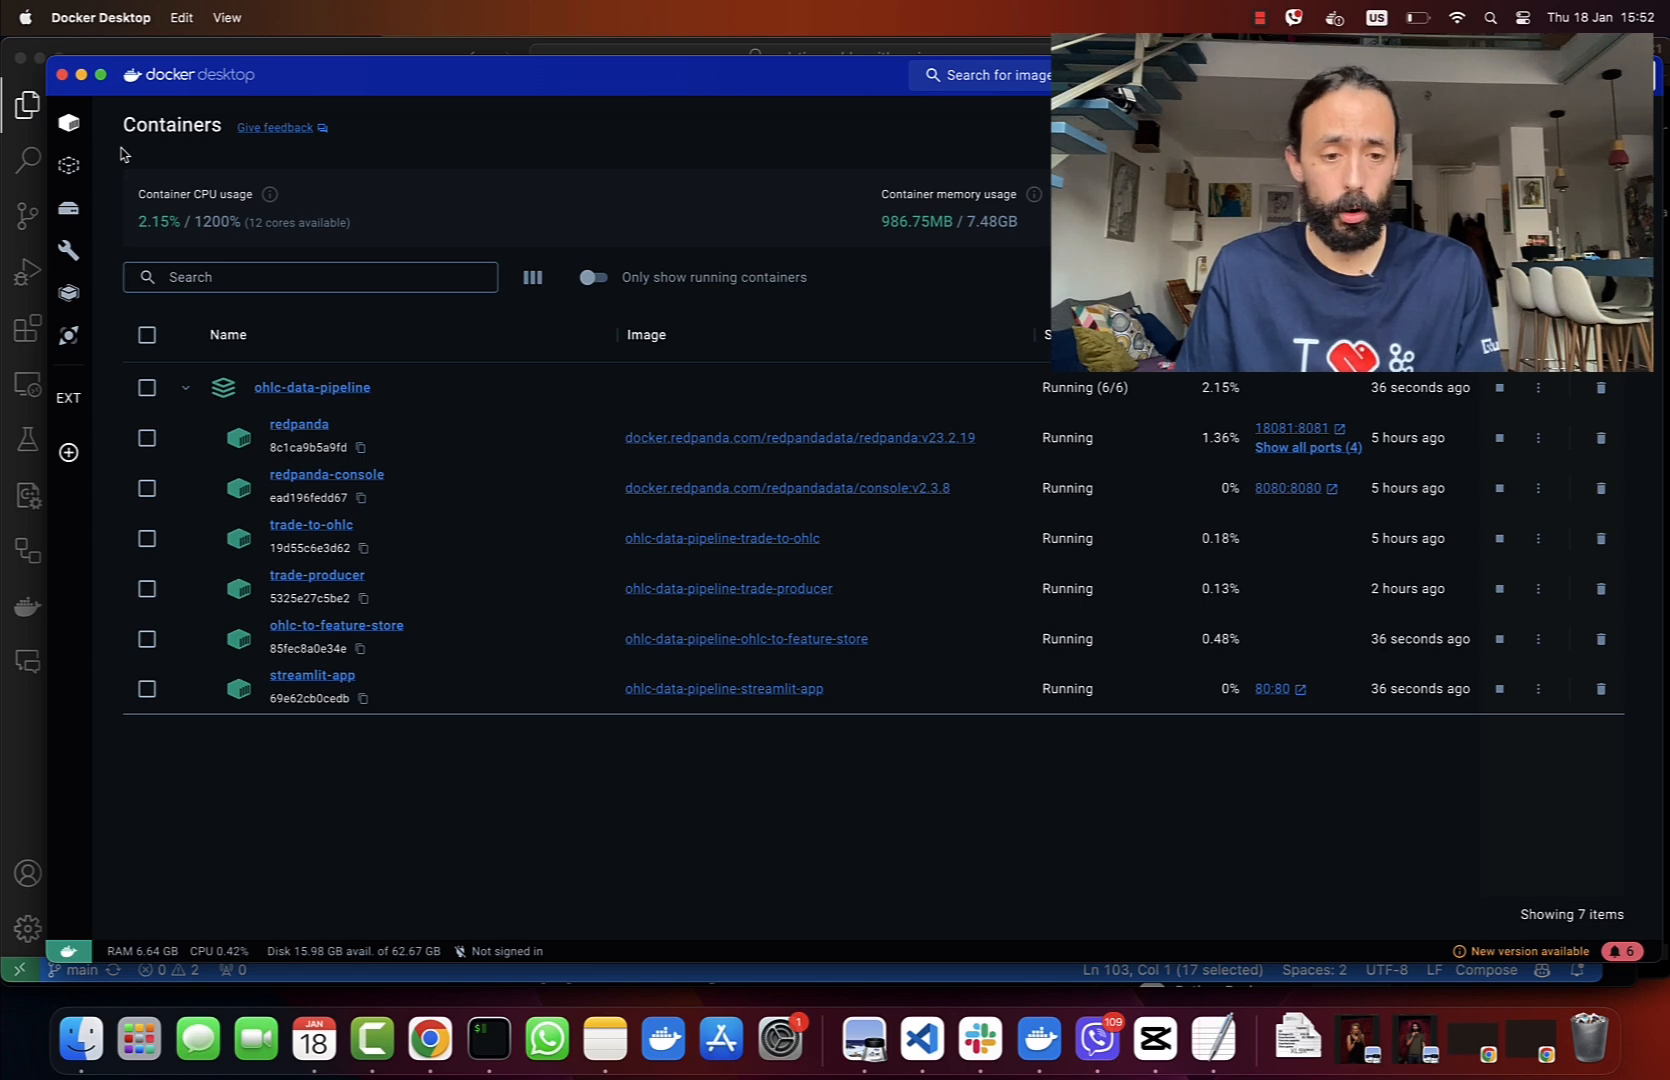
left_click(430, 1042)
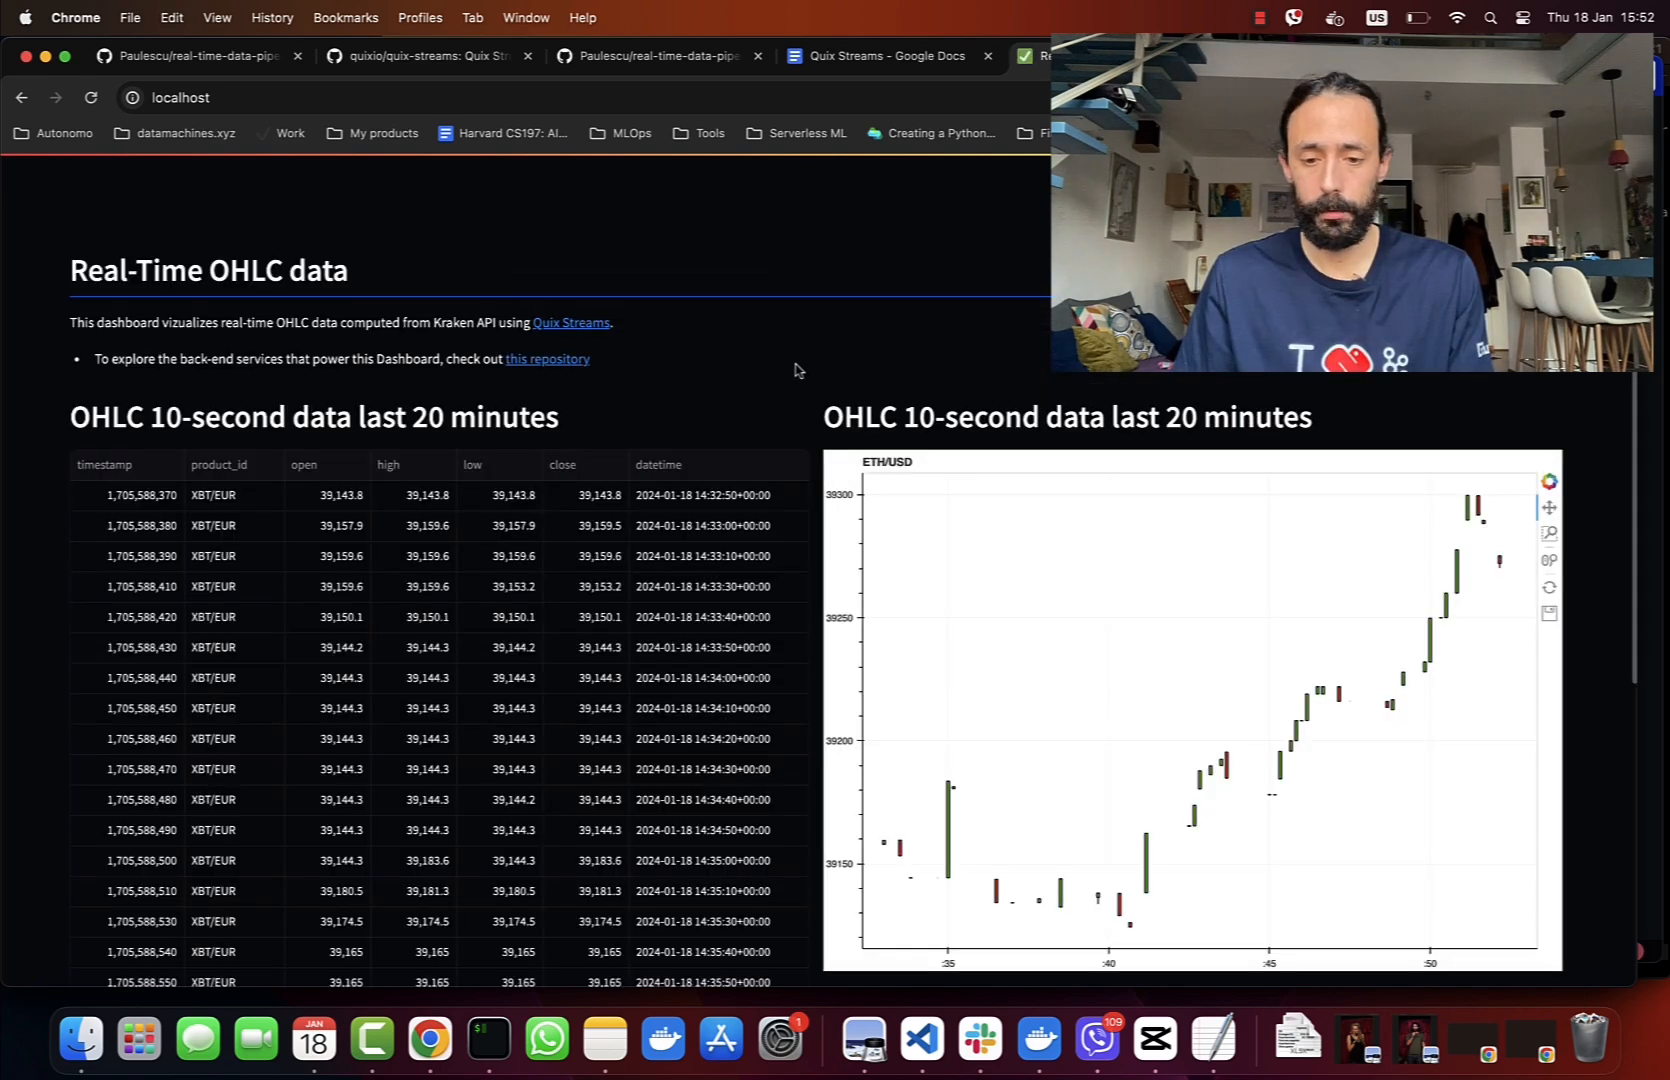
left_click(662, 1038)
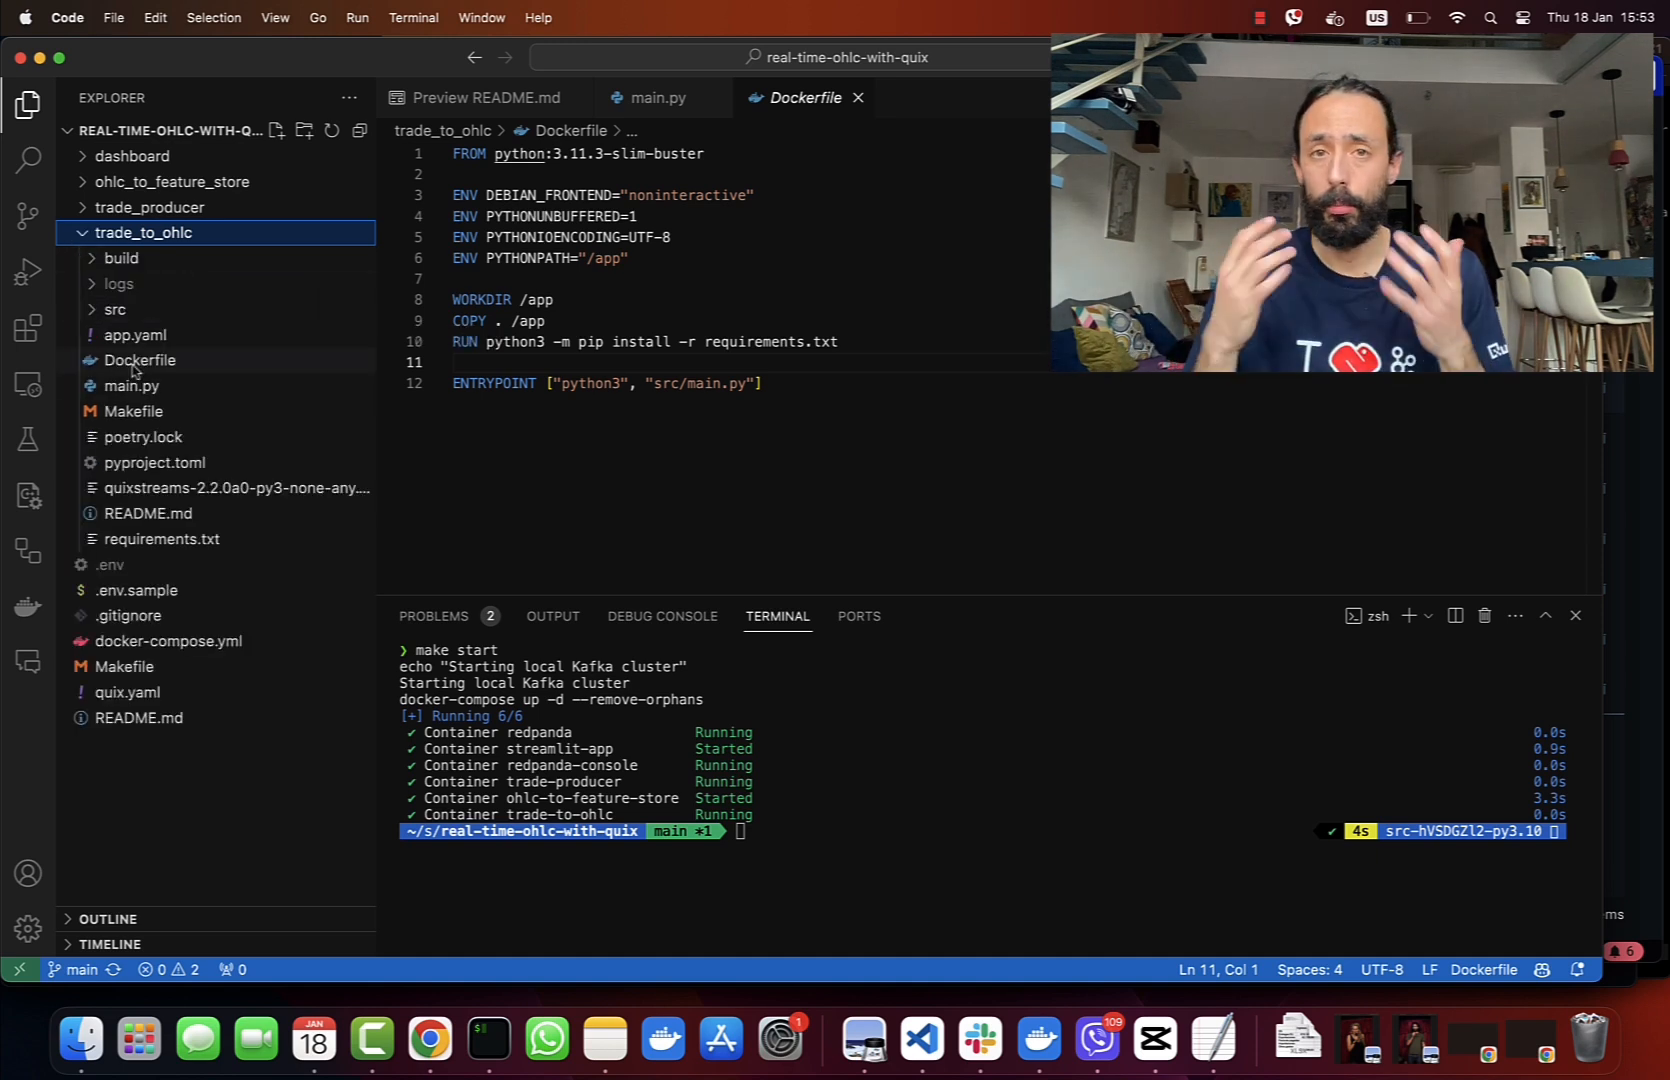
mouse_move(138, 360)
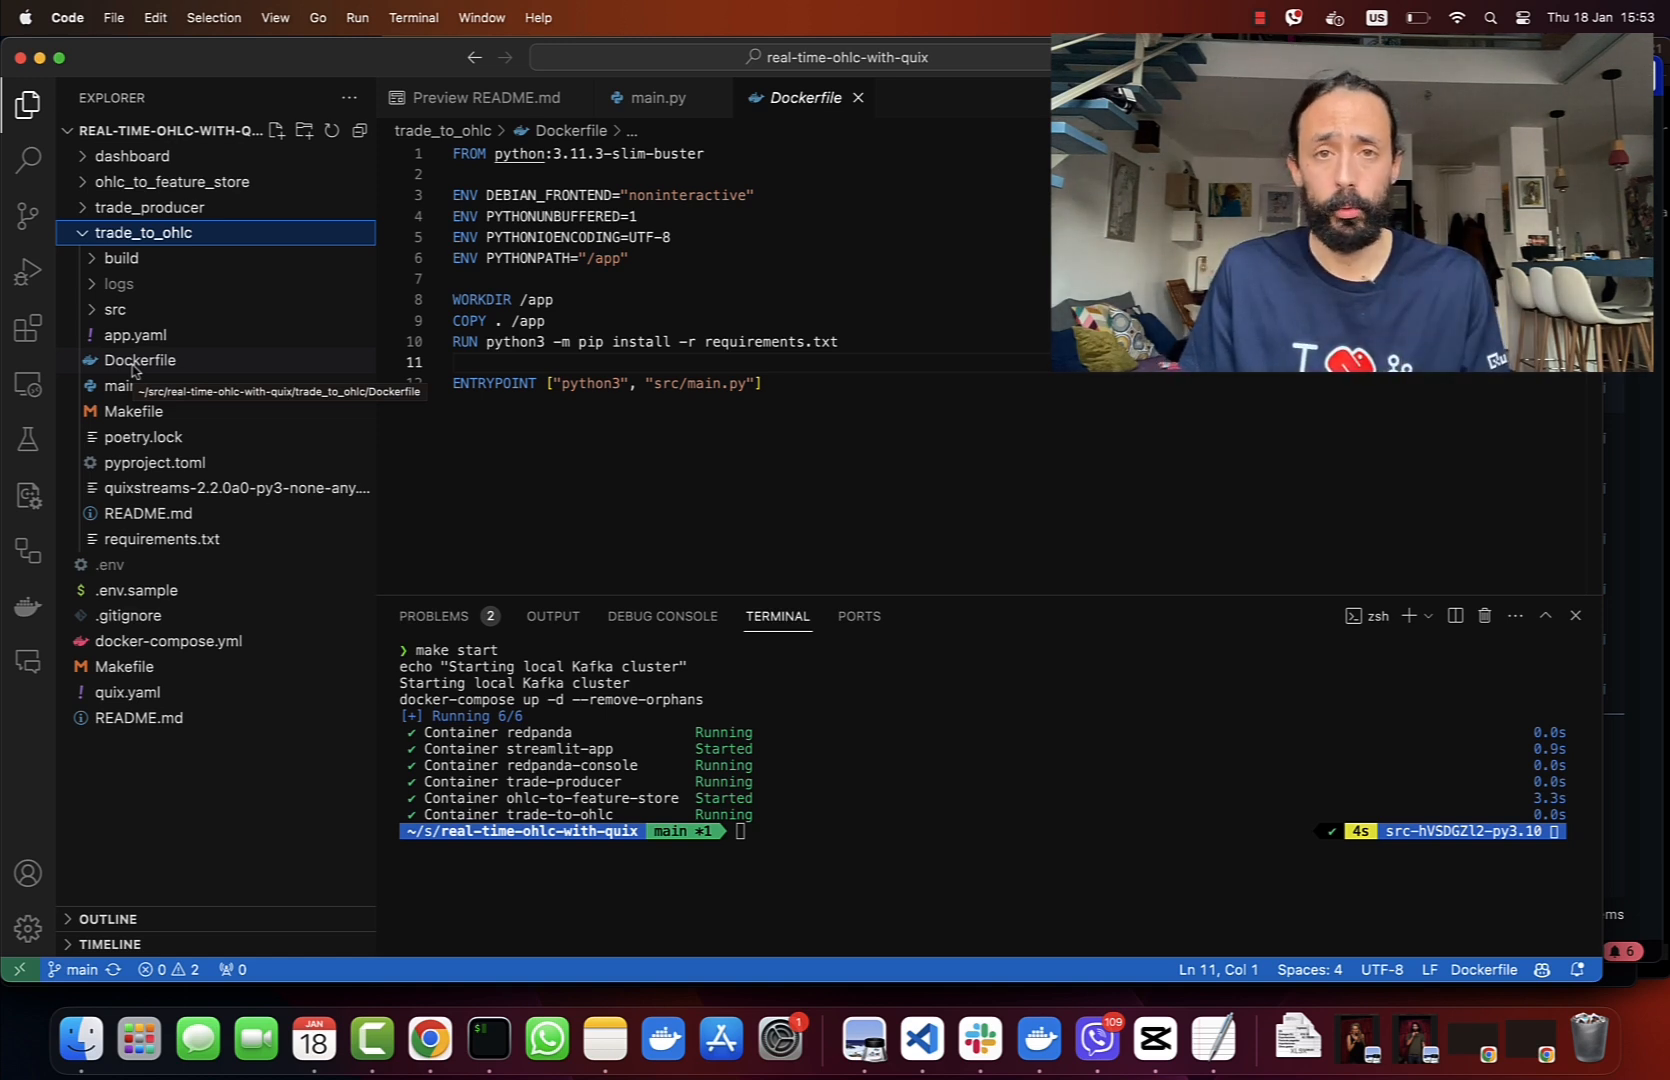
Review the trade_to_ohlc Dockerfile in the editor
left_click(140, 362)
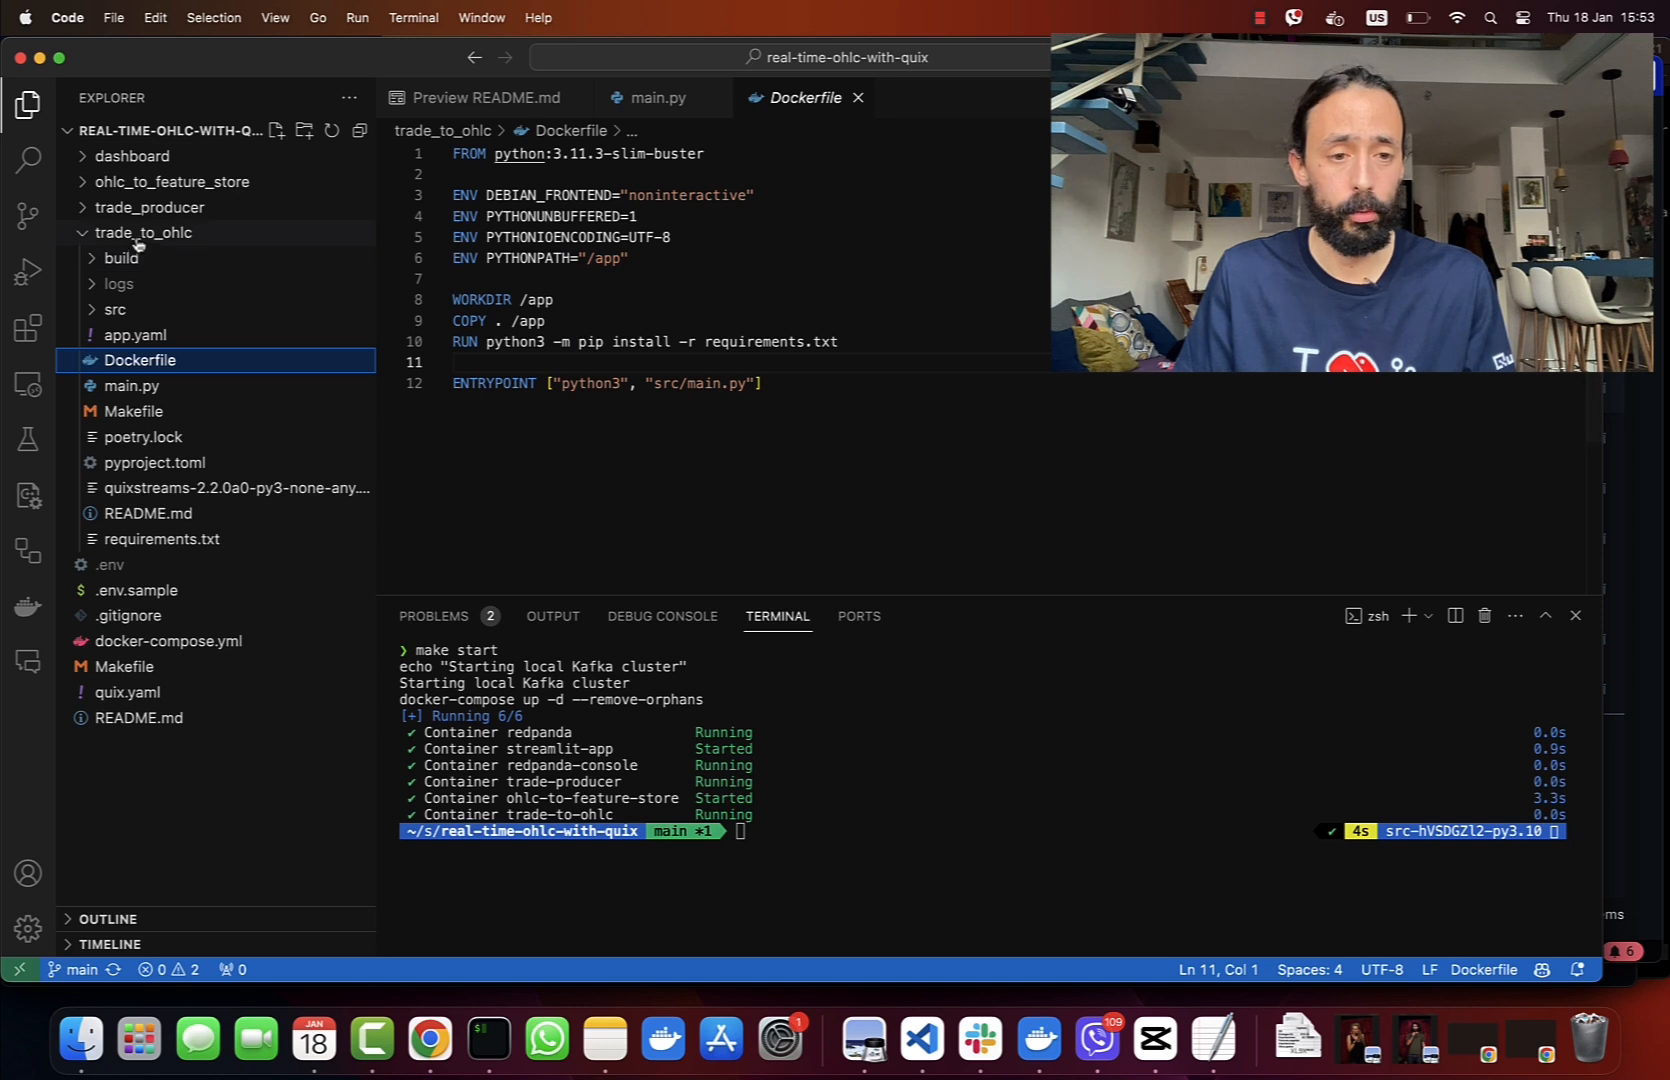
left_click(762, 384)
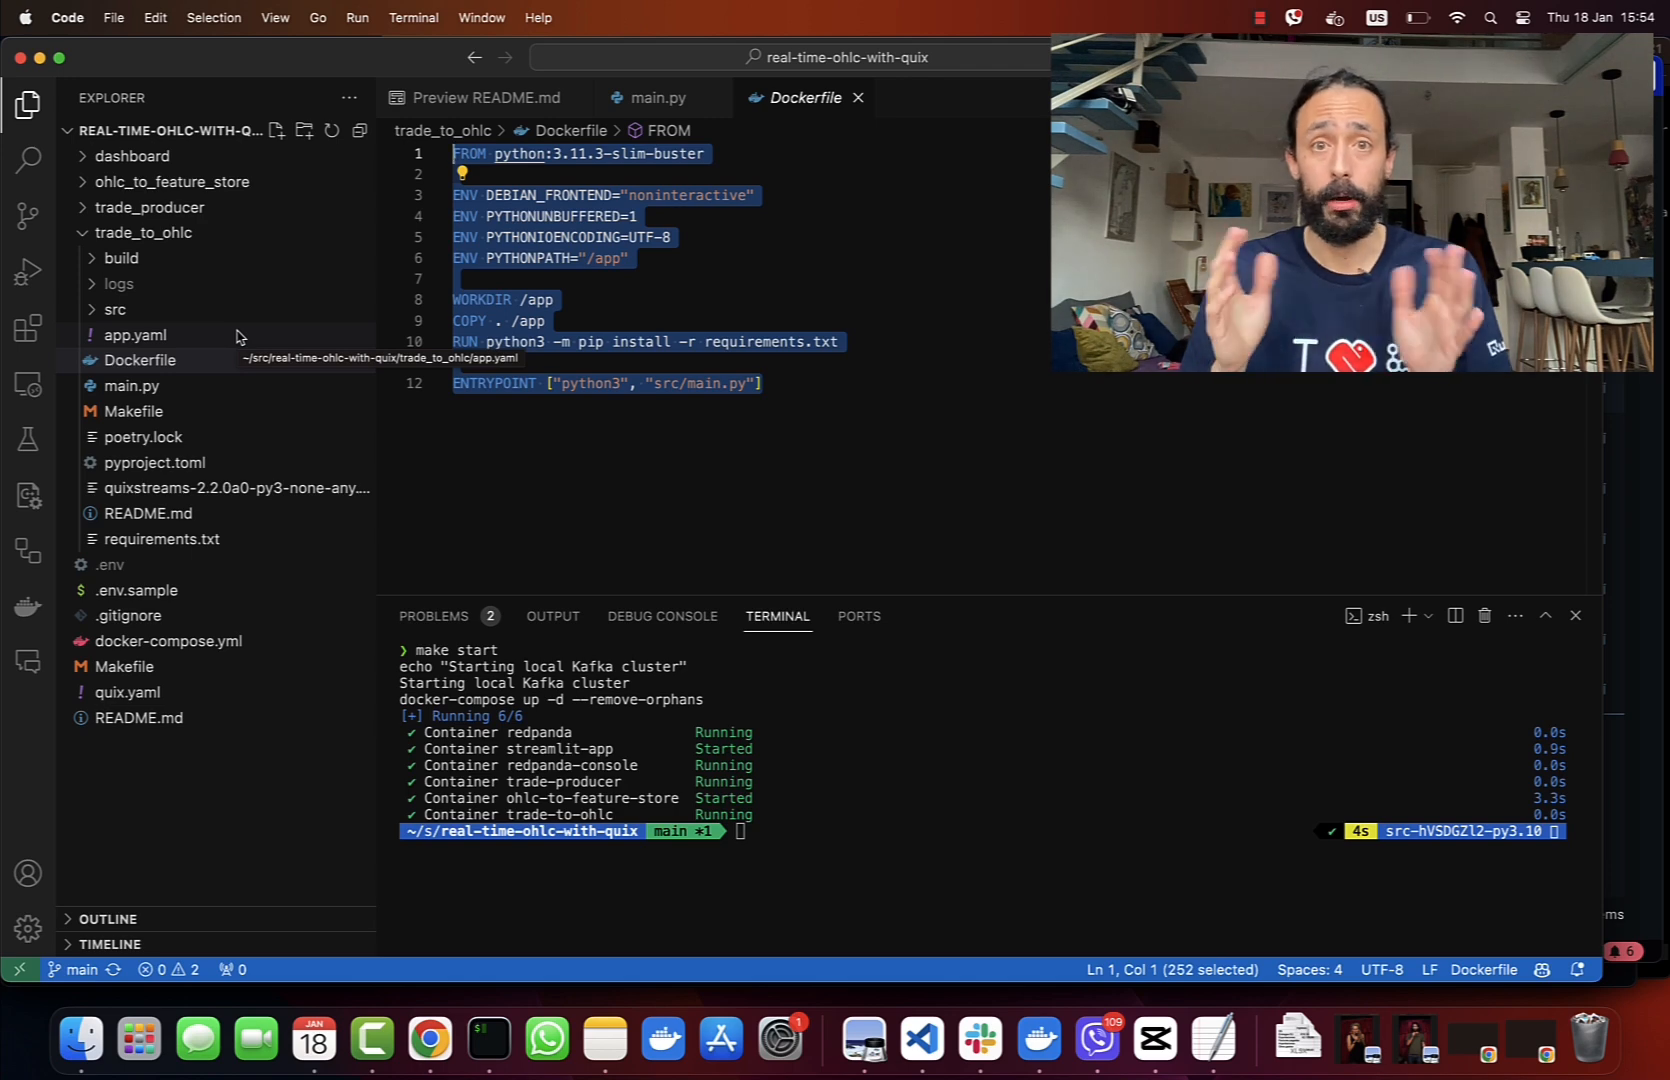
left_click(484, 364)
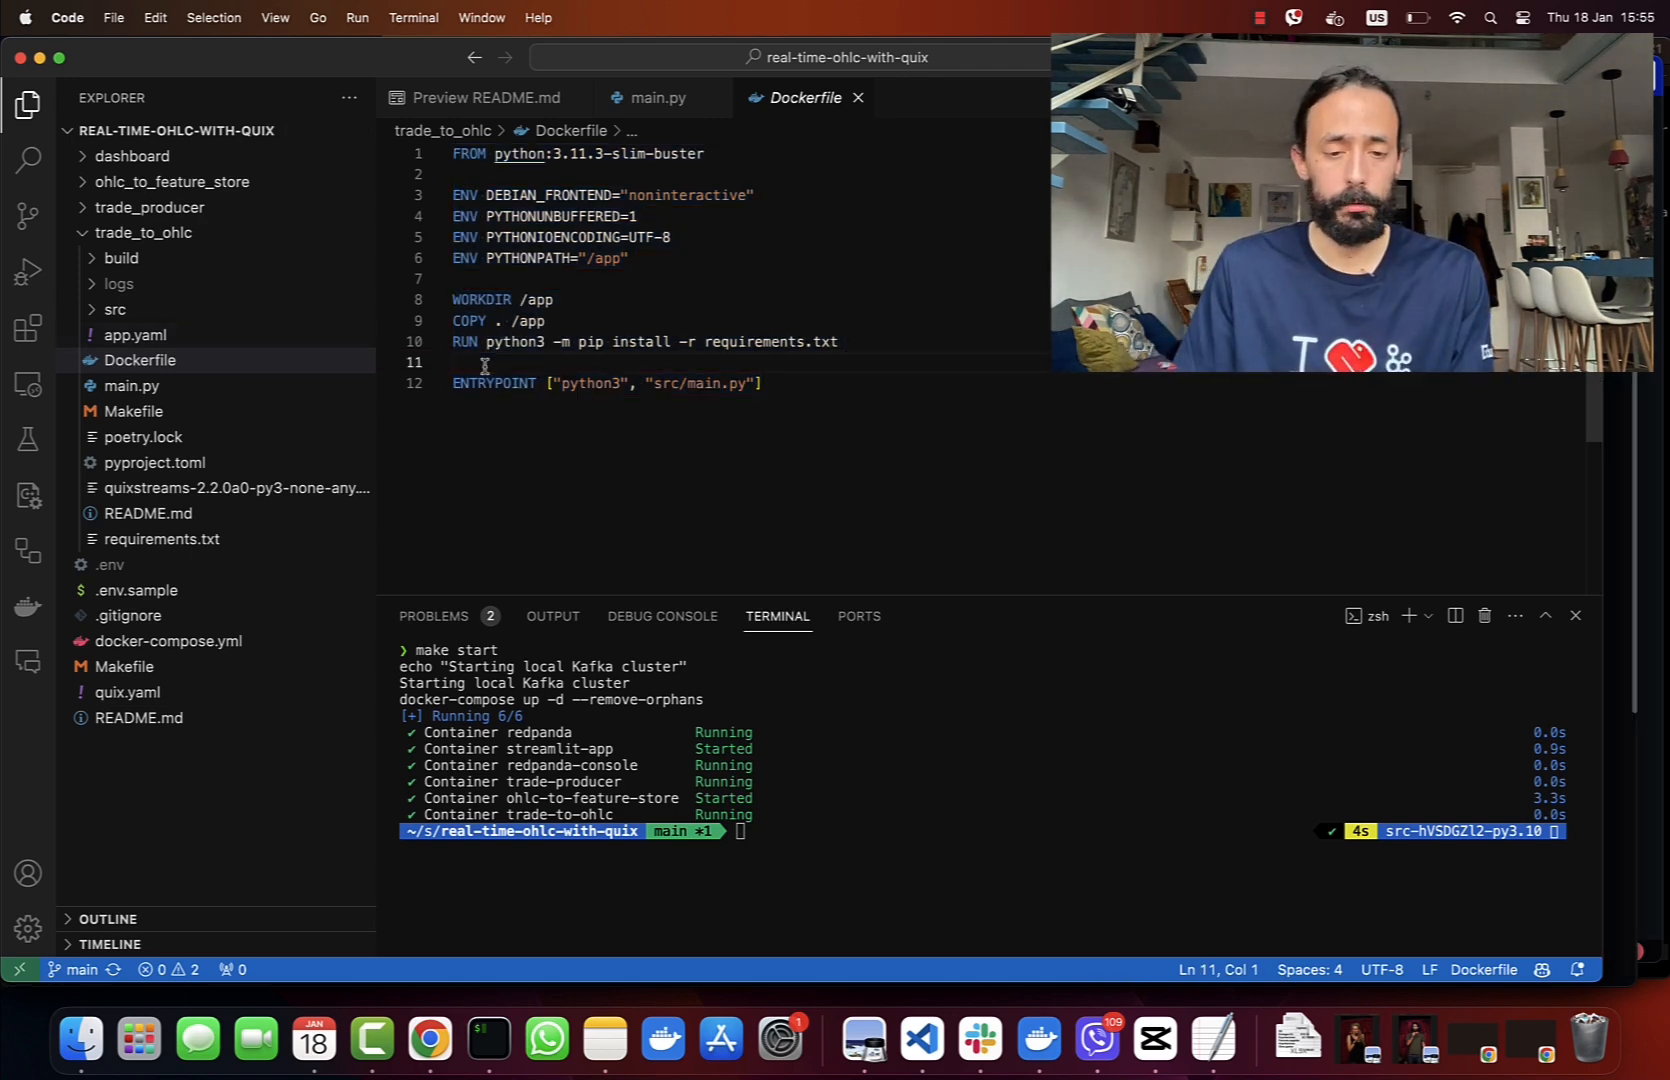
Go to quix.io in Chrome and sign in to the Quix Cloud portal
left_click(428, 1044)
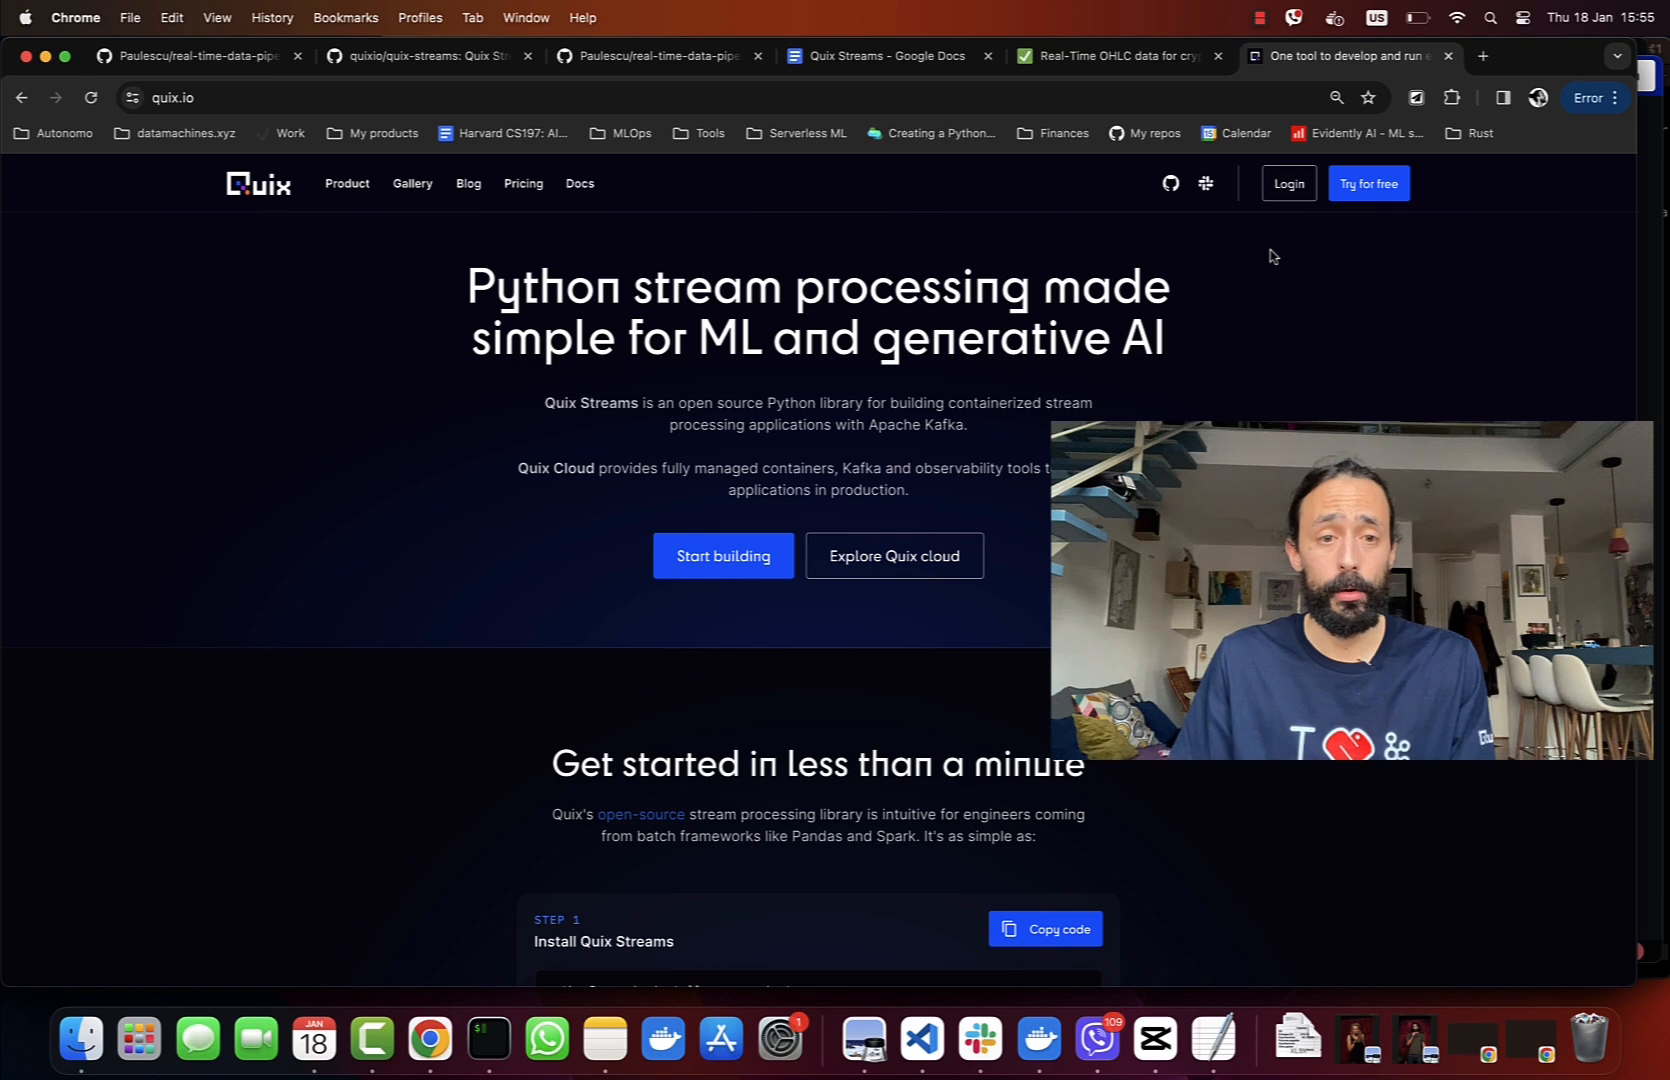
mouse_move(1288, 184)
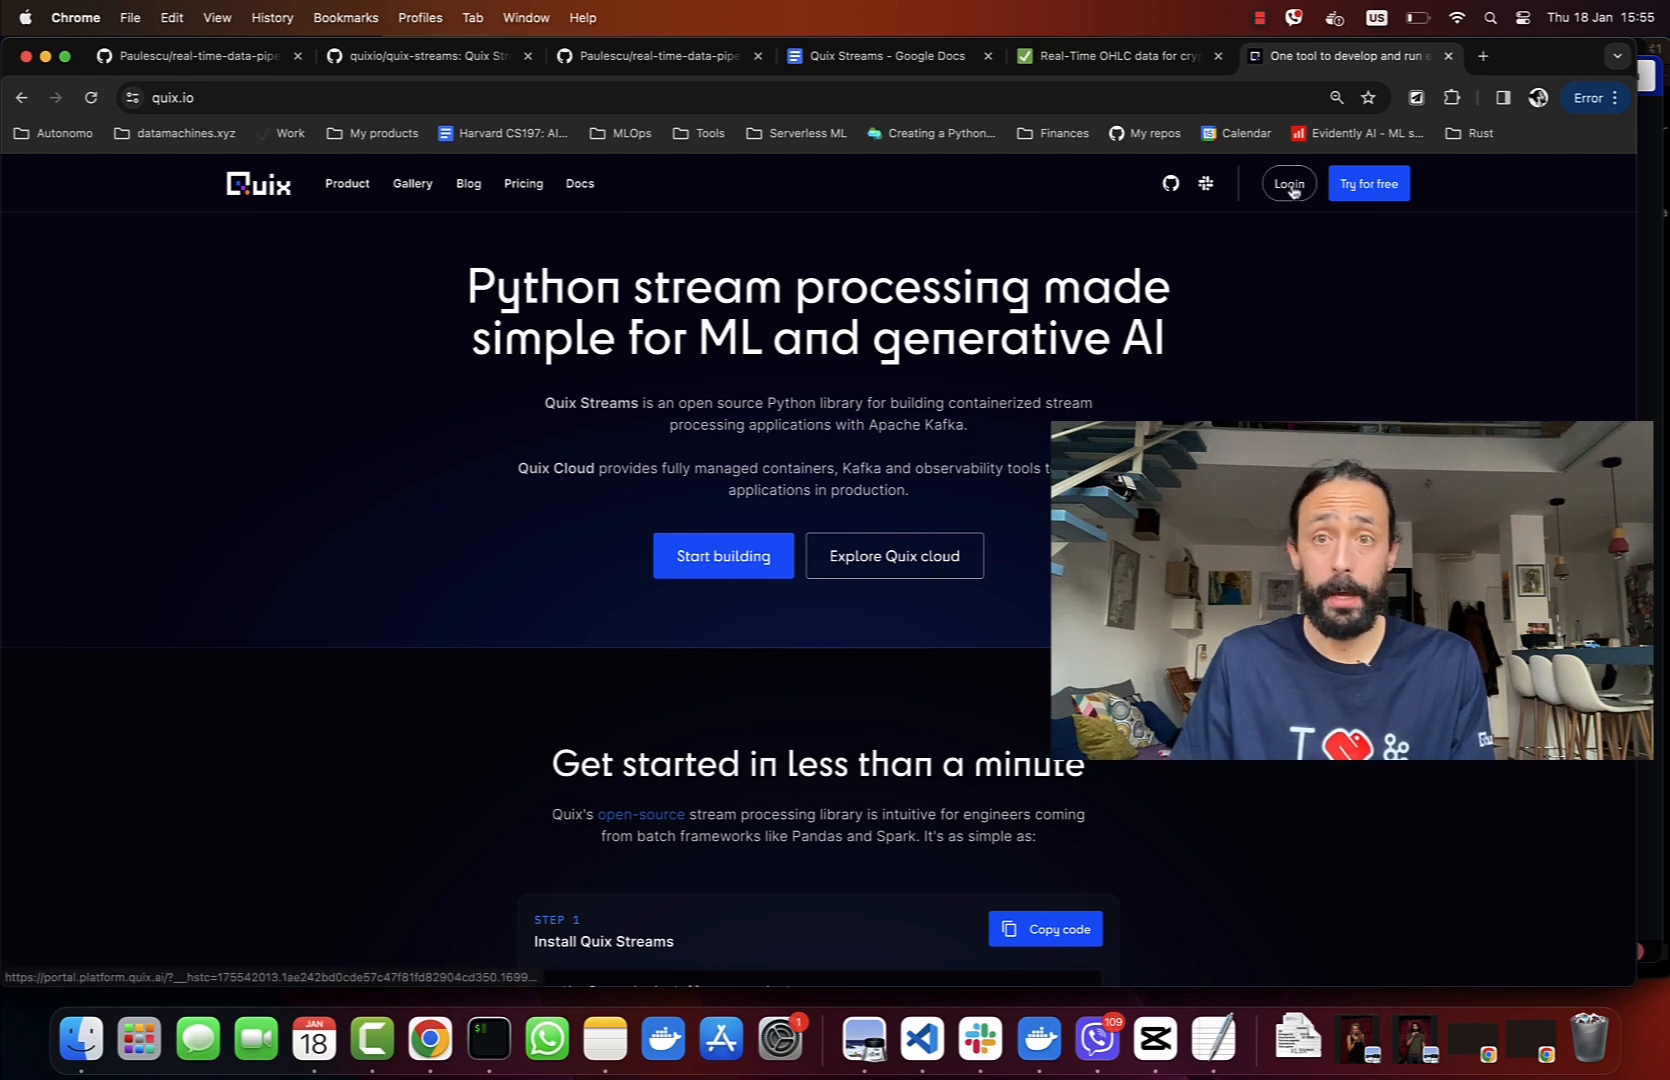
left_click(1288, 184)
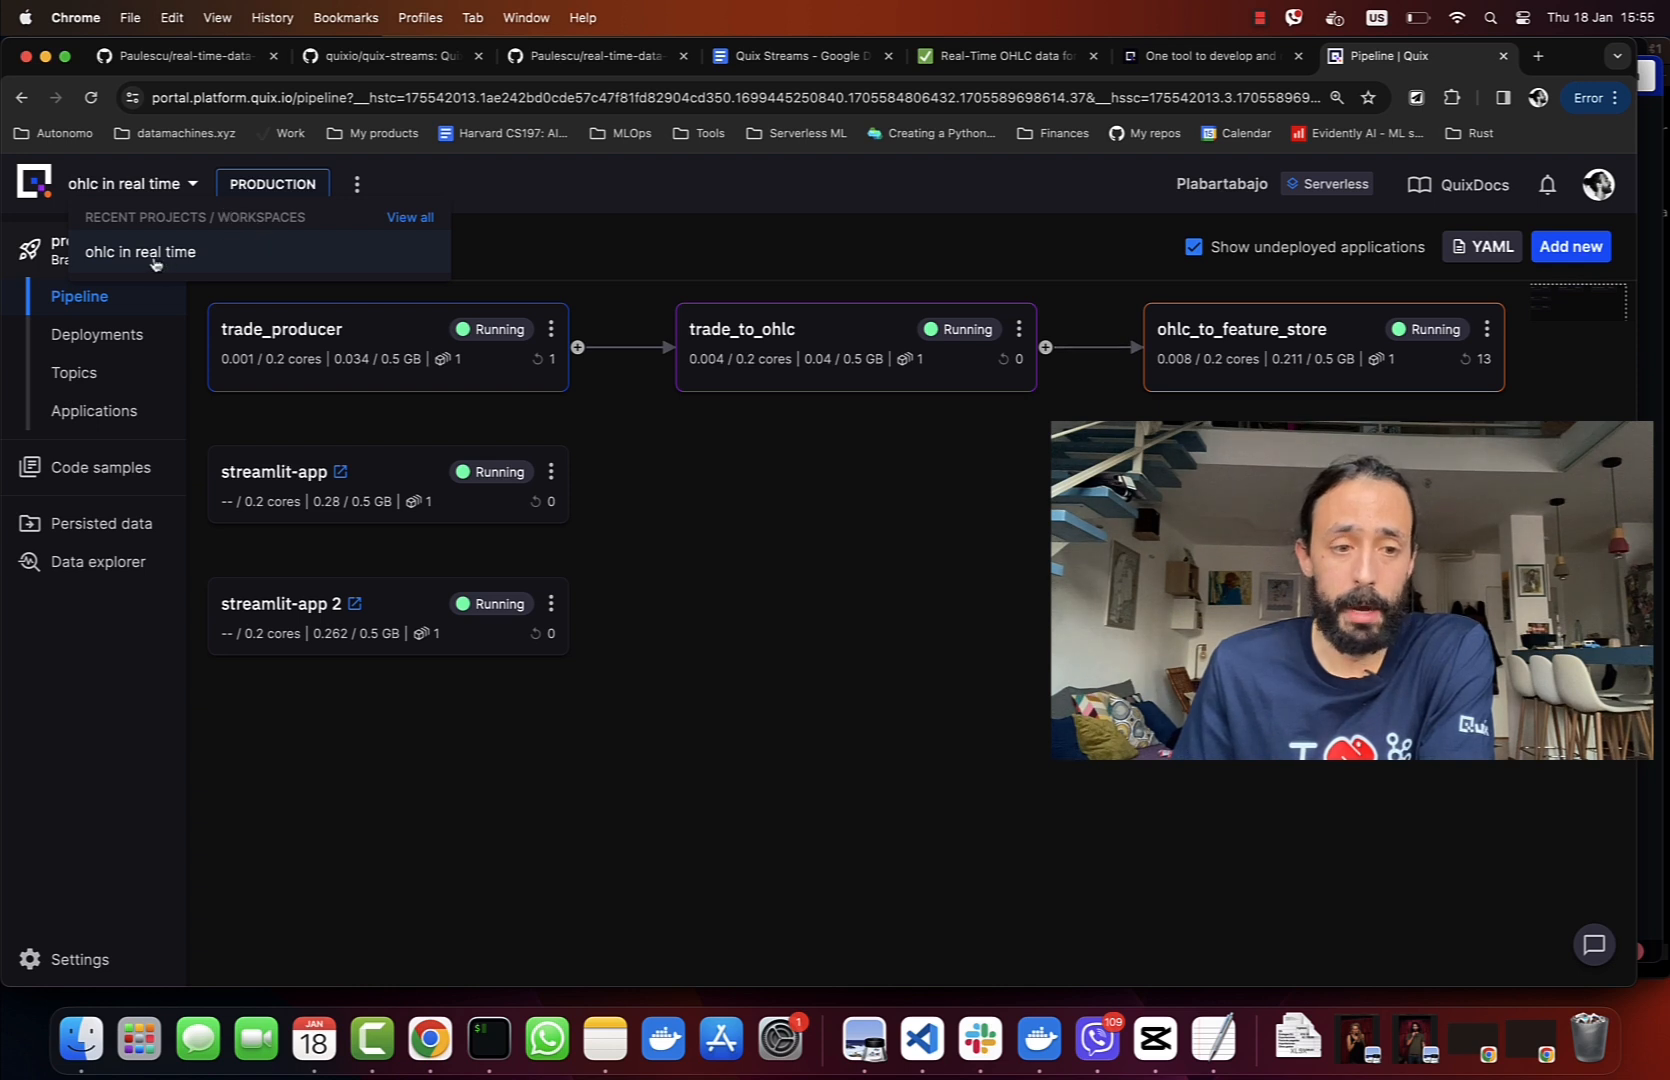
mouse_move(556, 246)
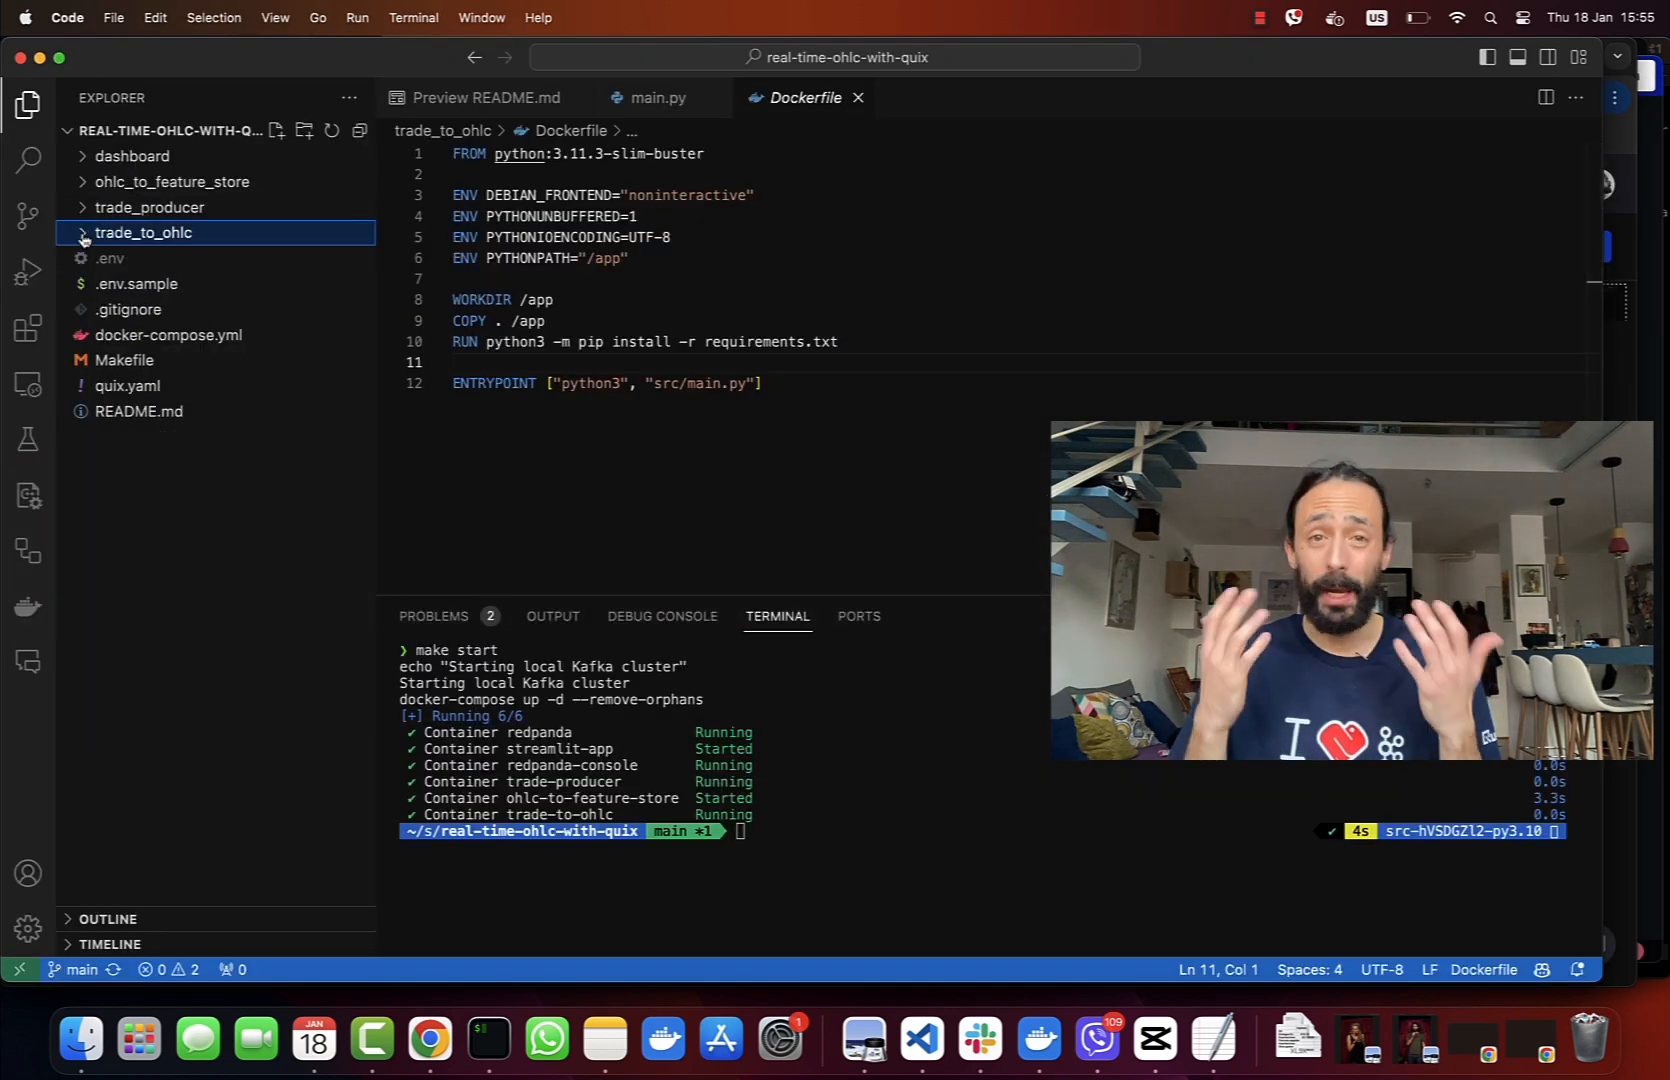
Show the Applications list of the 'ohlc in real time' production project in Quix Cloud
left_click(428, 1040)
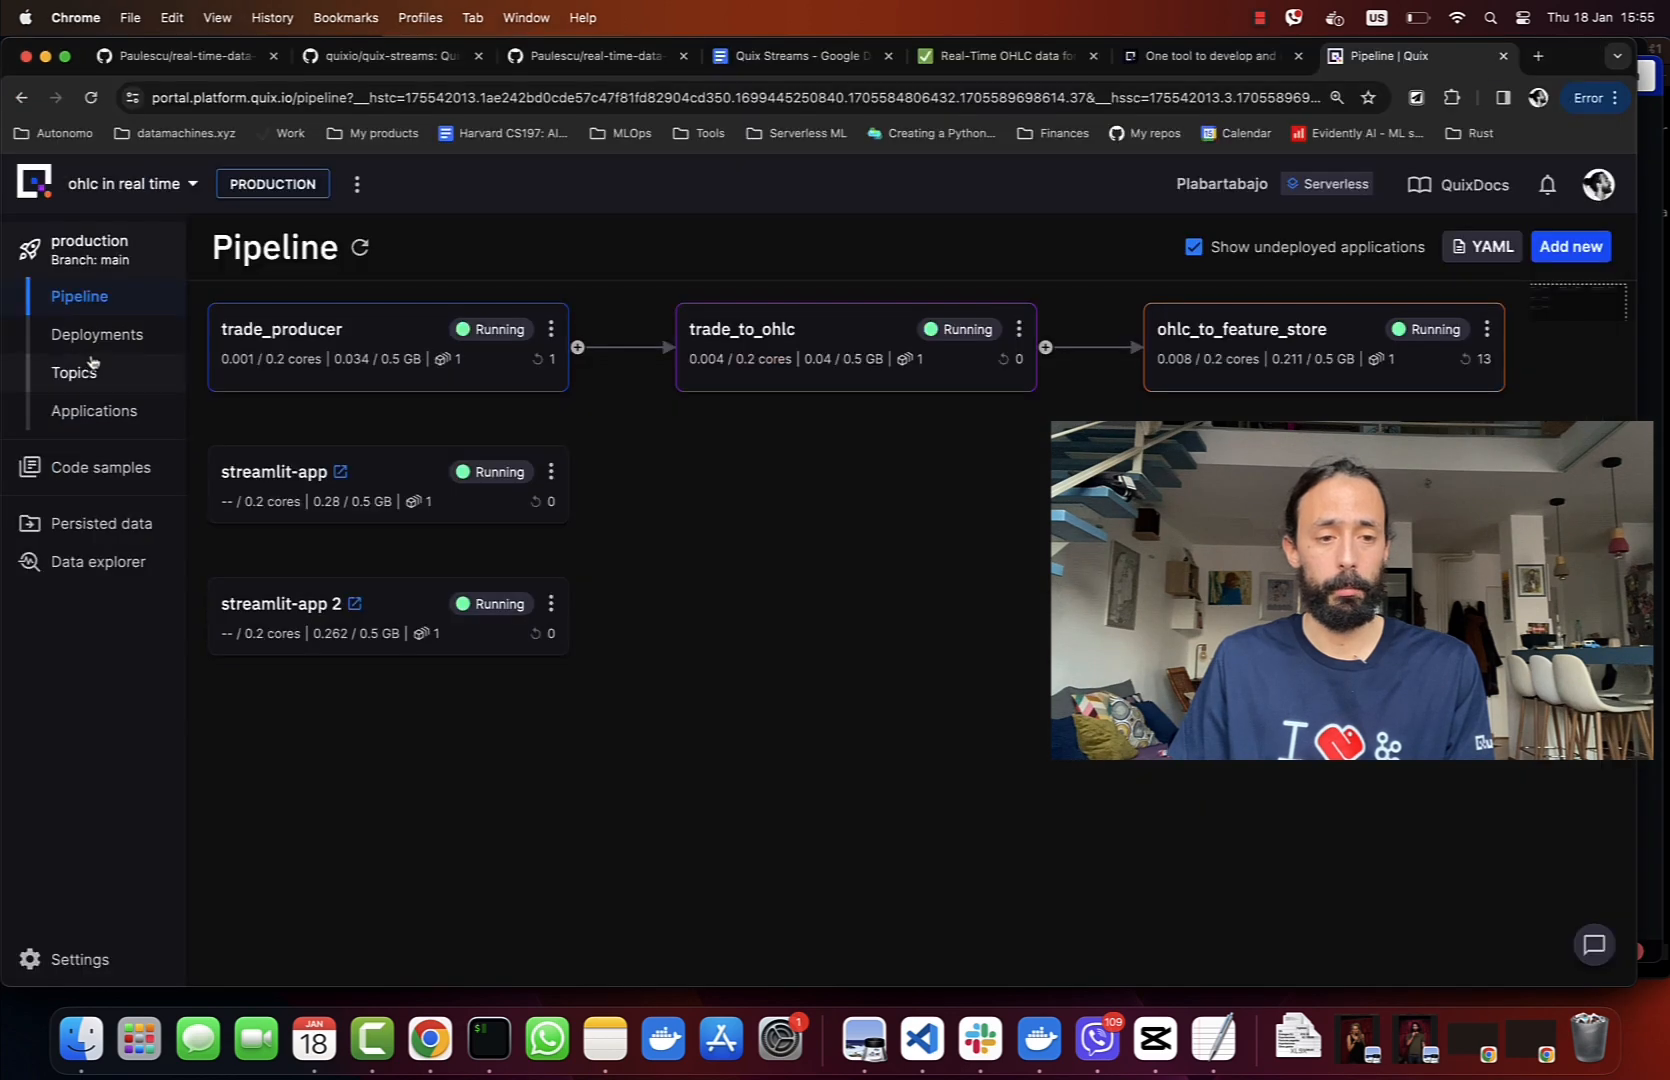
left_click(94, 410)
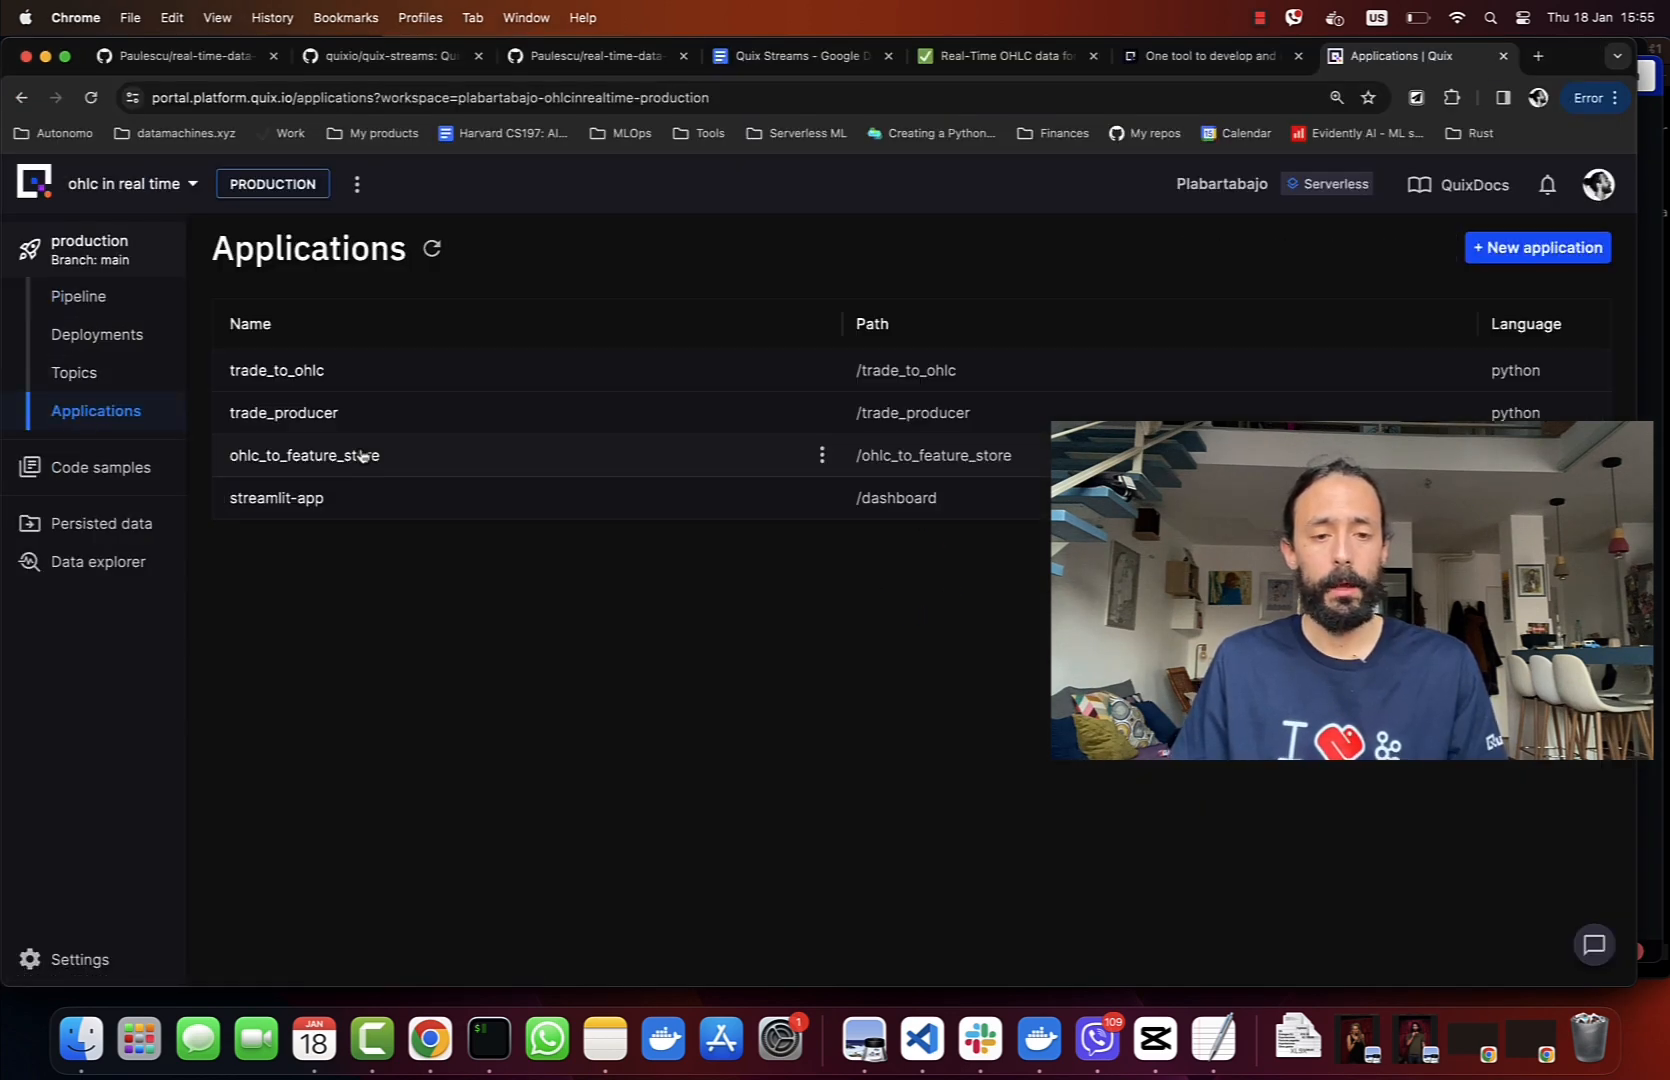
mouse_move(402, 402)
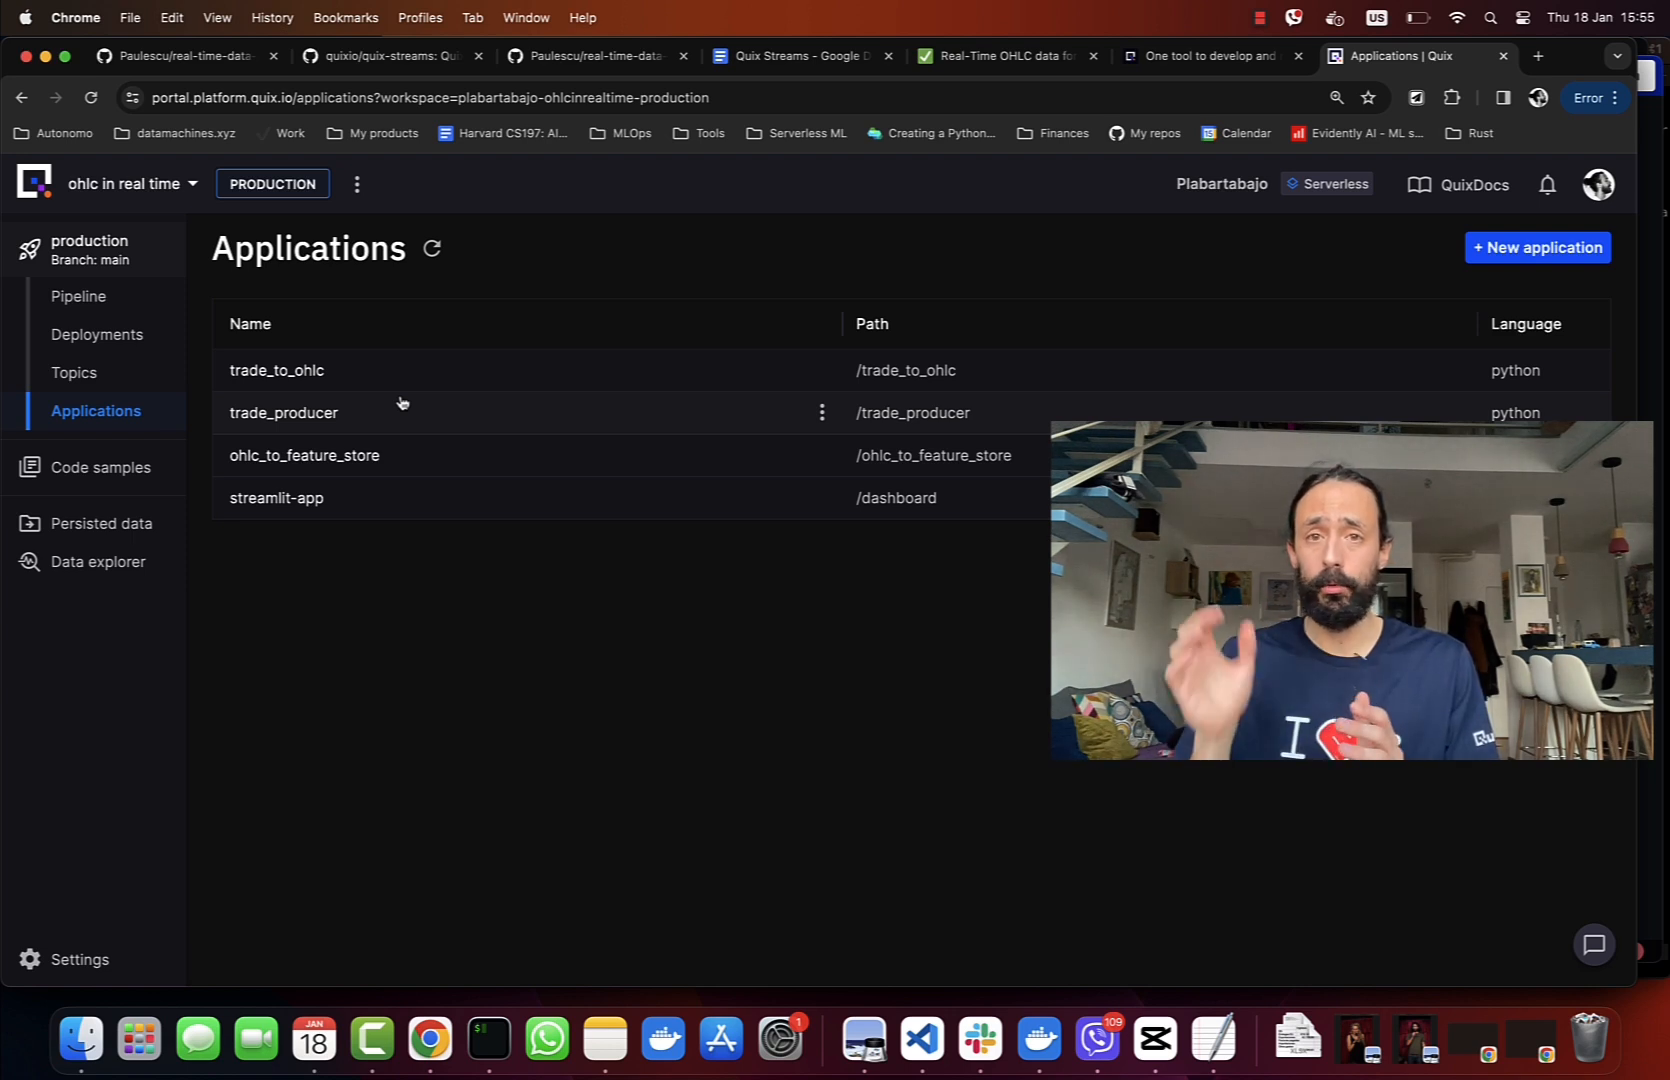
mouse_move(298, 380)
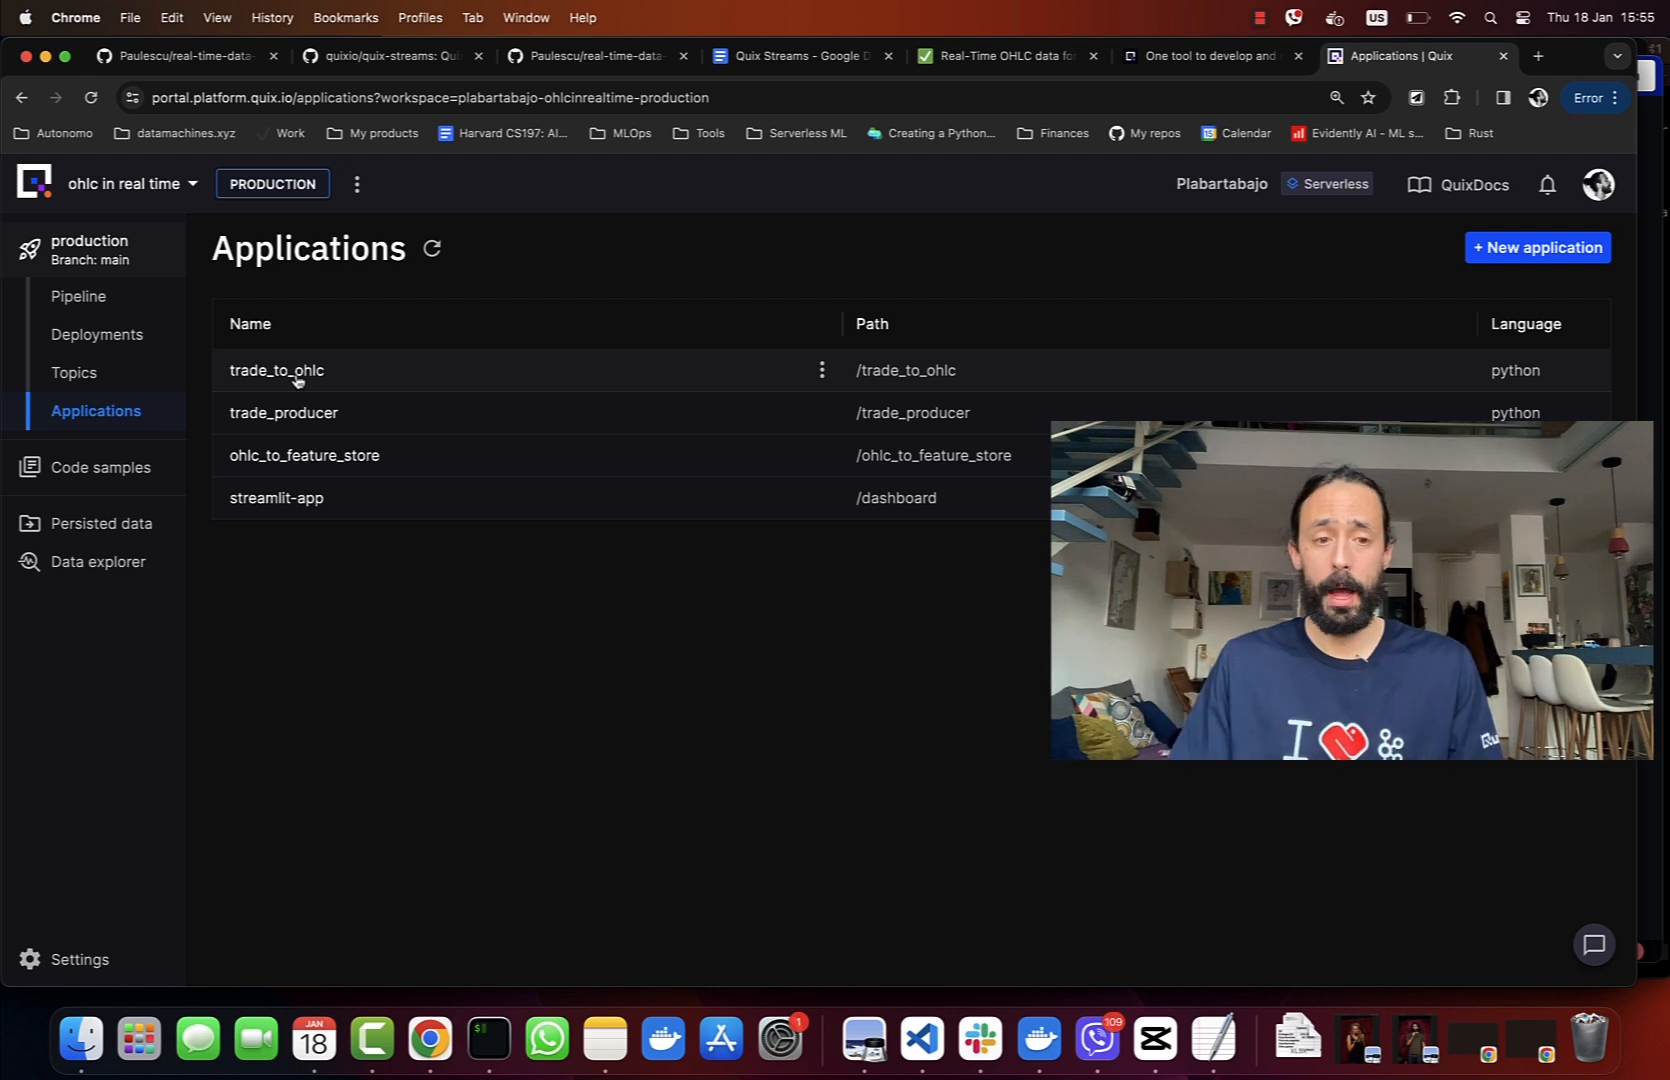
left_click(78, 296)
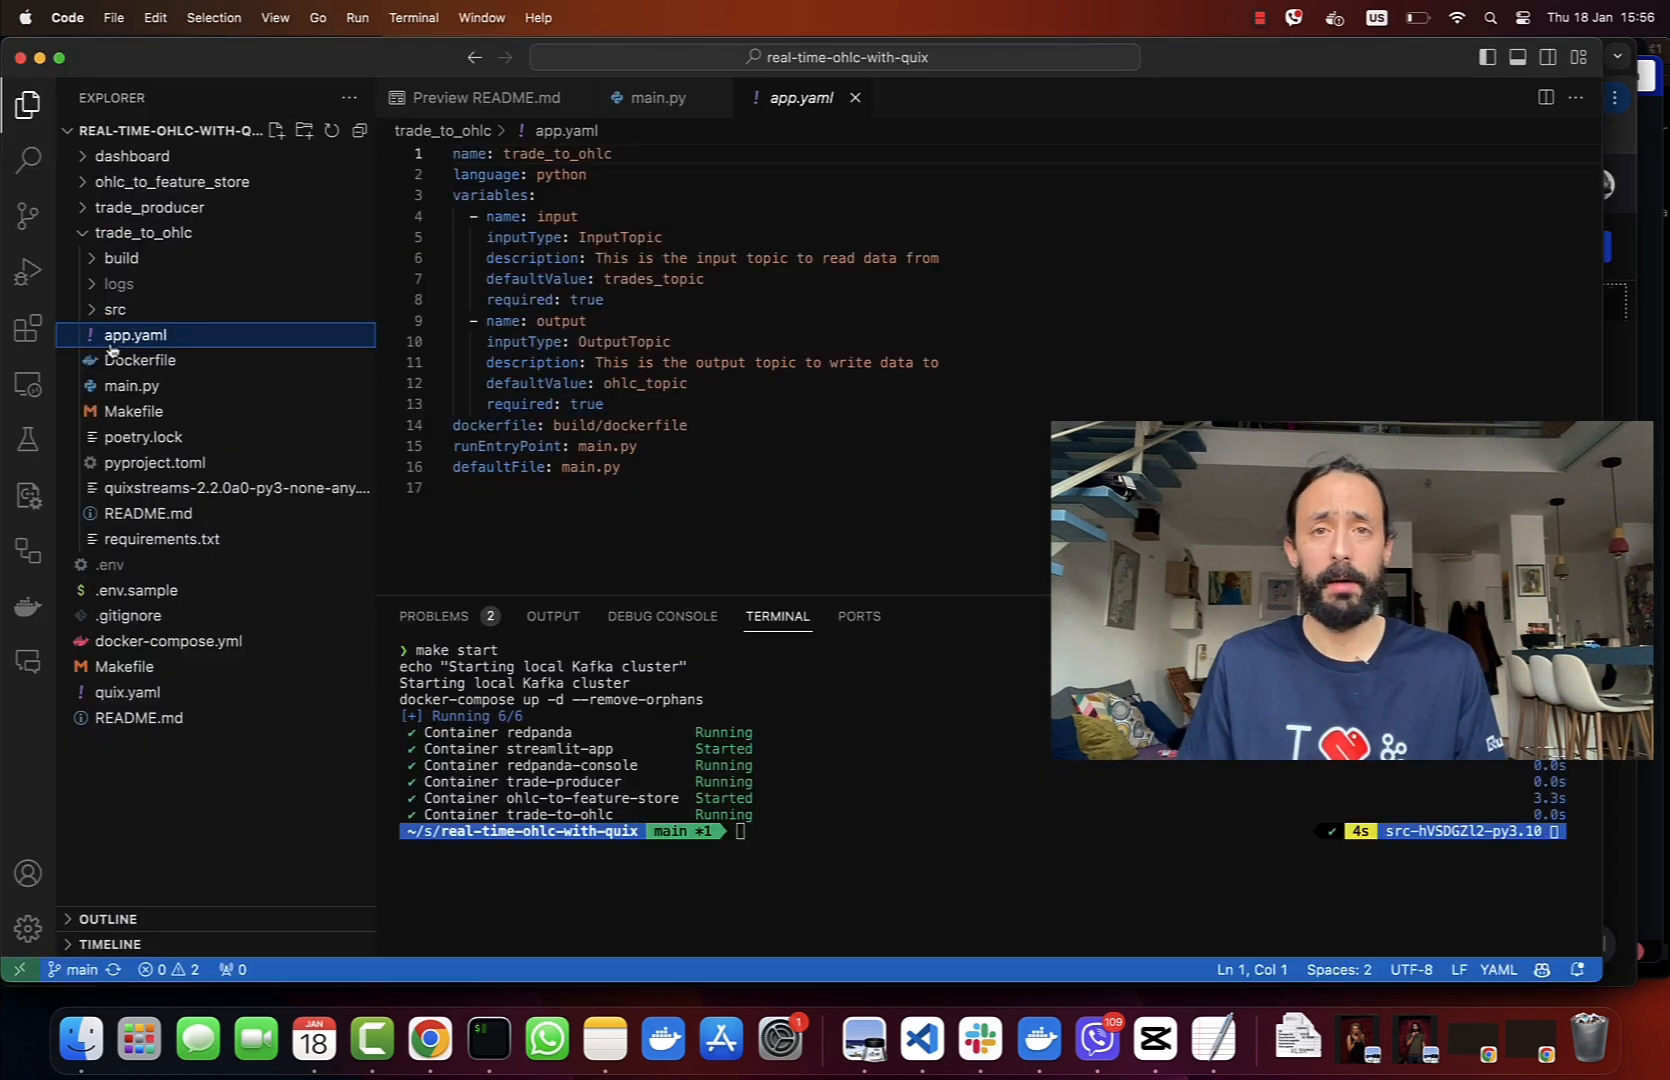
View trade_to_ohlc's app.yaml, then ohlc_to_feature_store's app.yaml with its Hopsworks project name and API key secrets
left_click(546, 194)
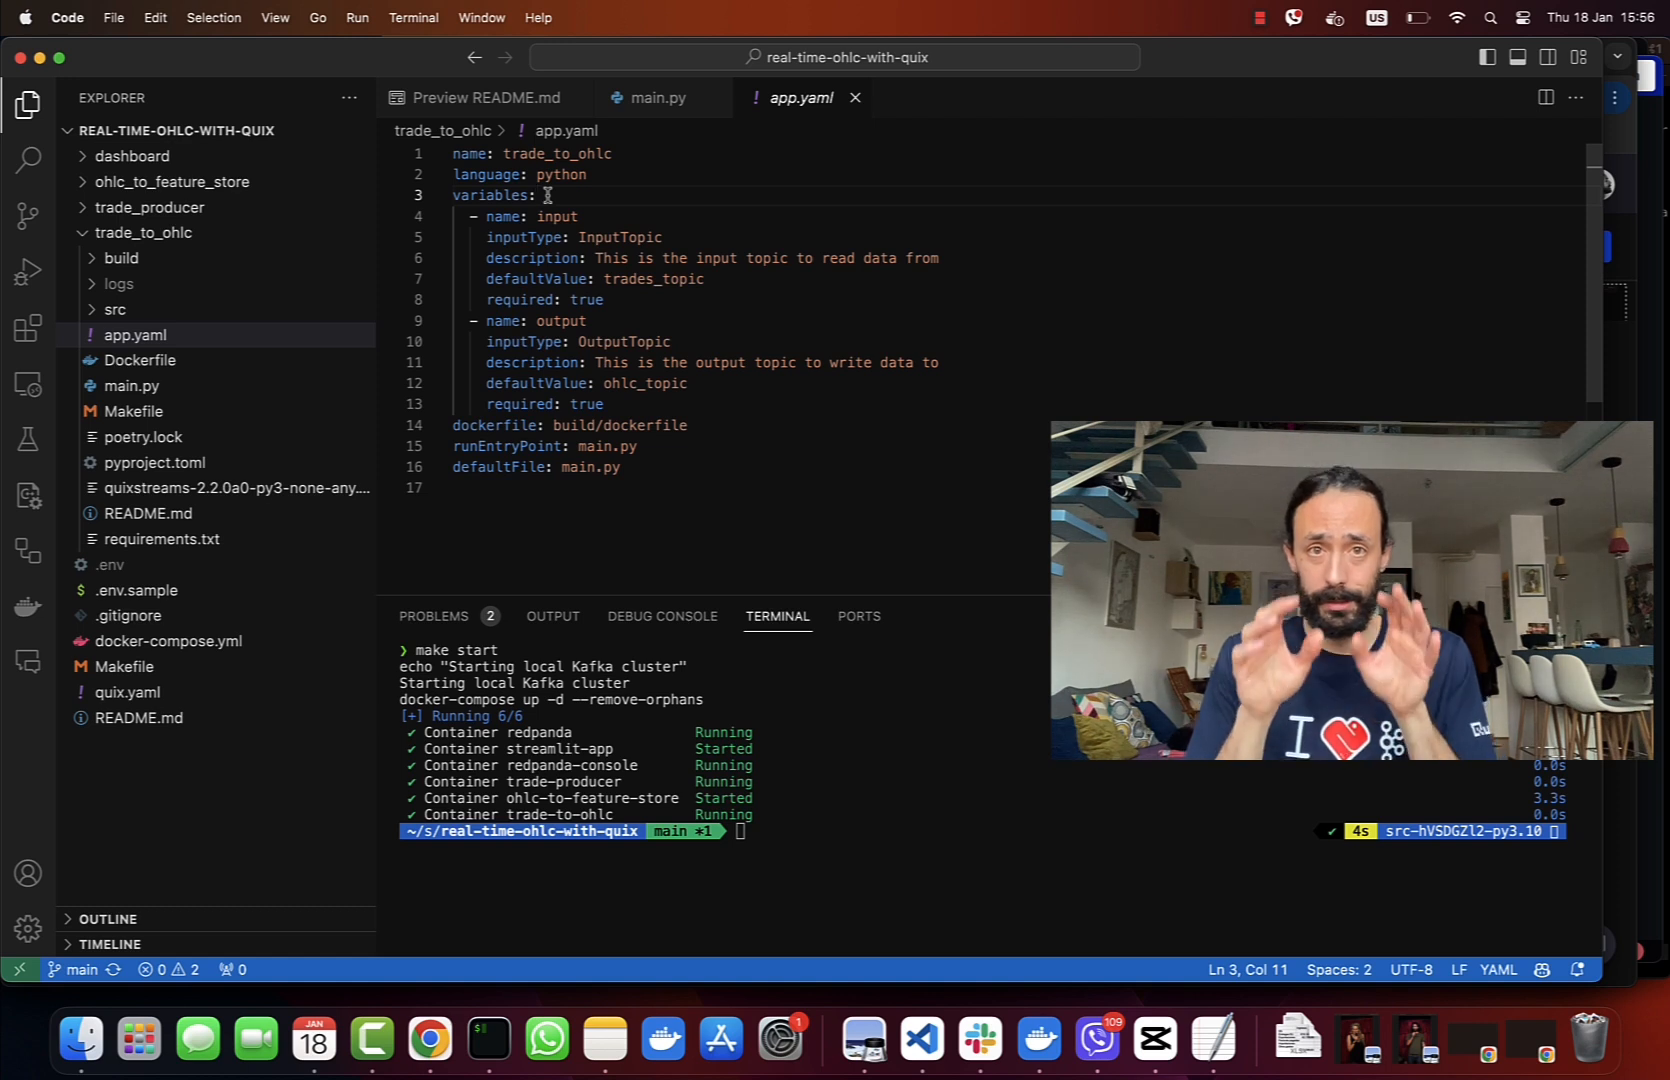
mouse_move(150, 140)
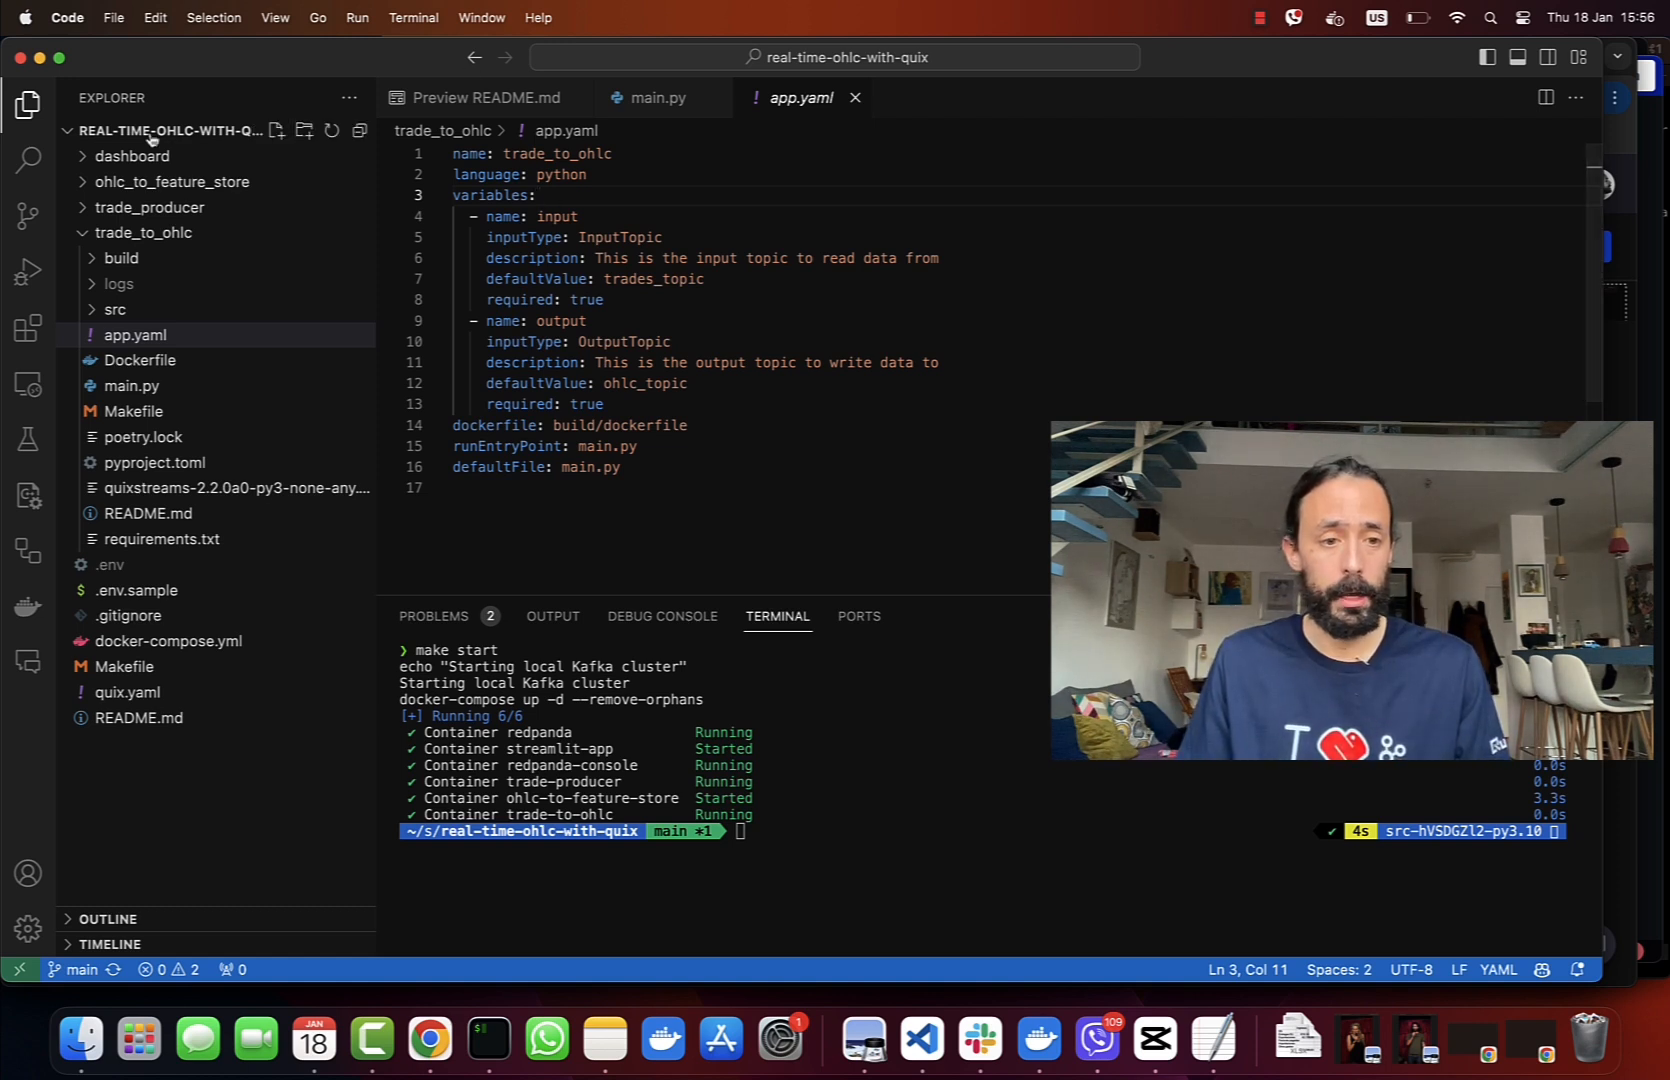
left_click(170, 182)
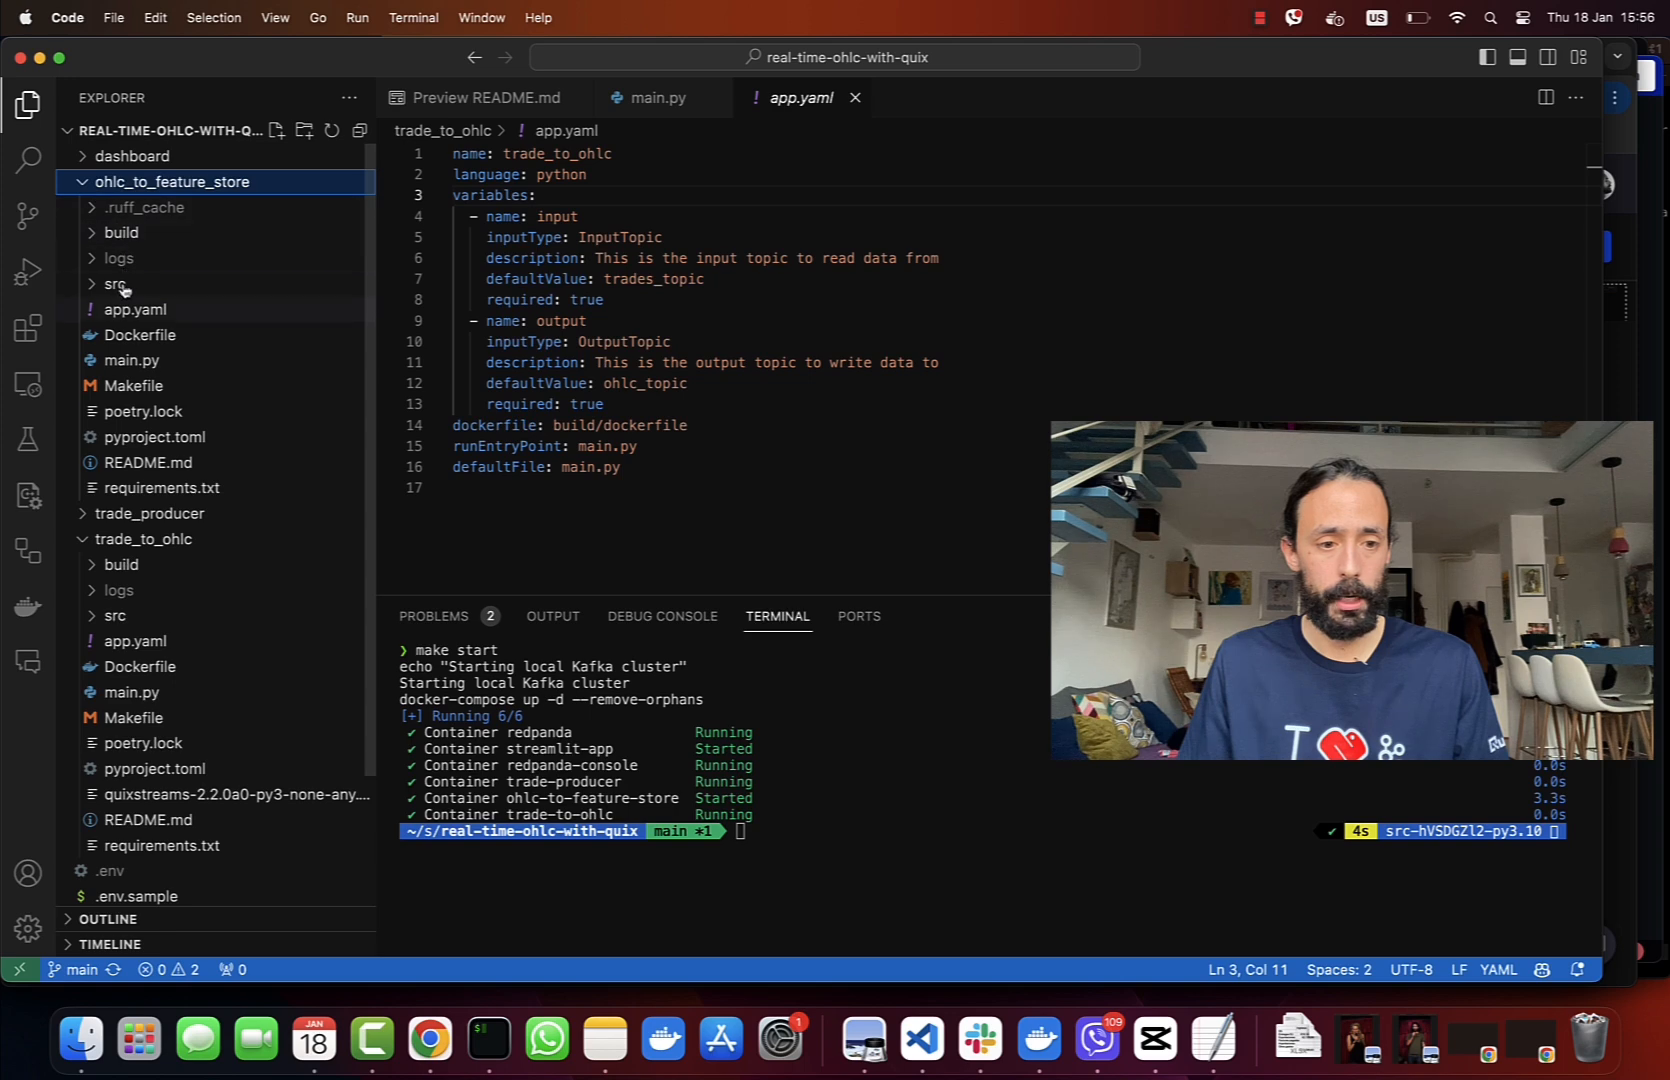
left_click(136, 308)
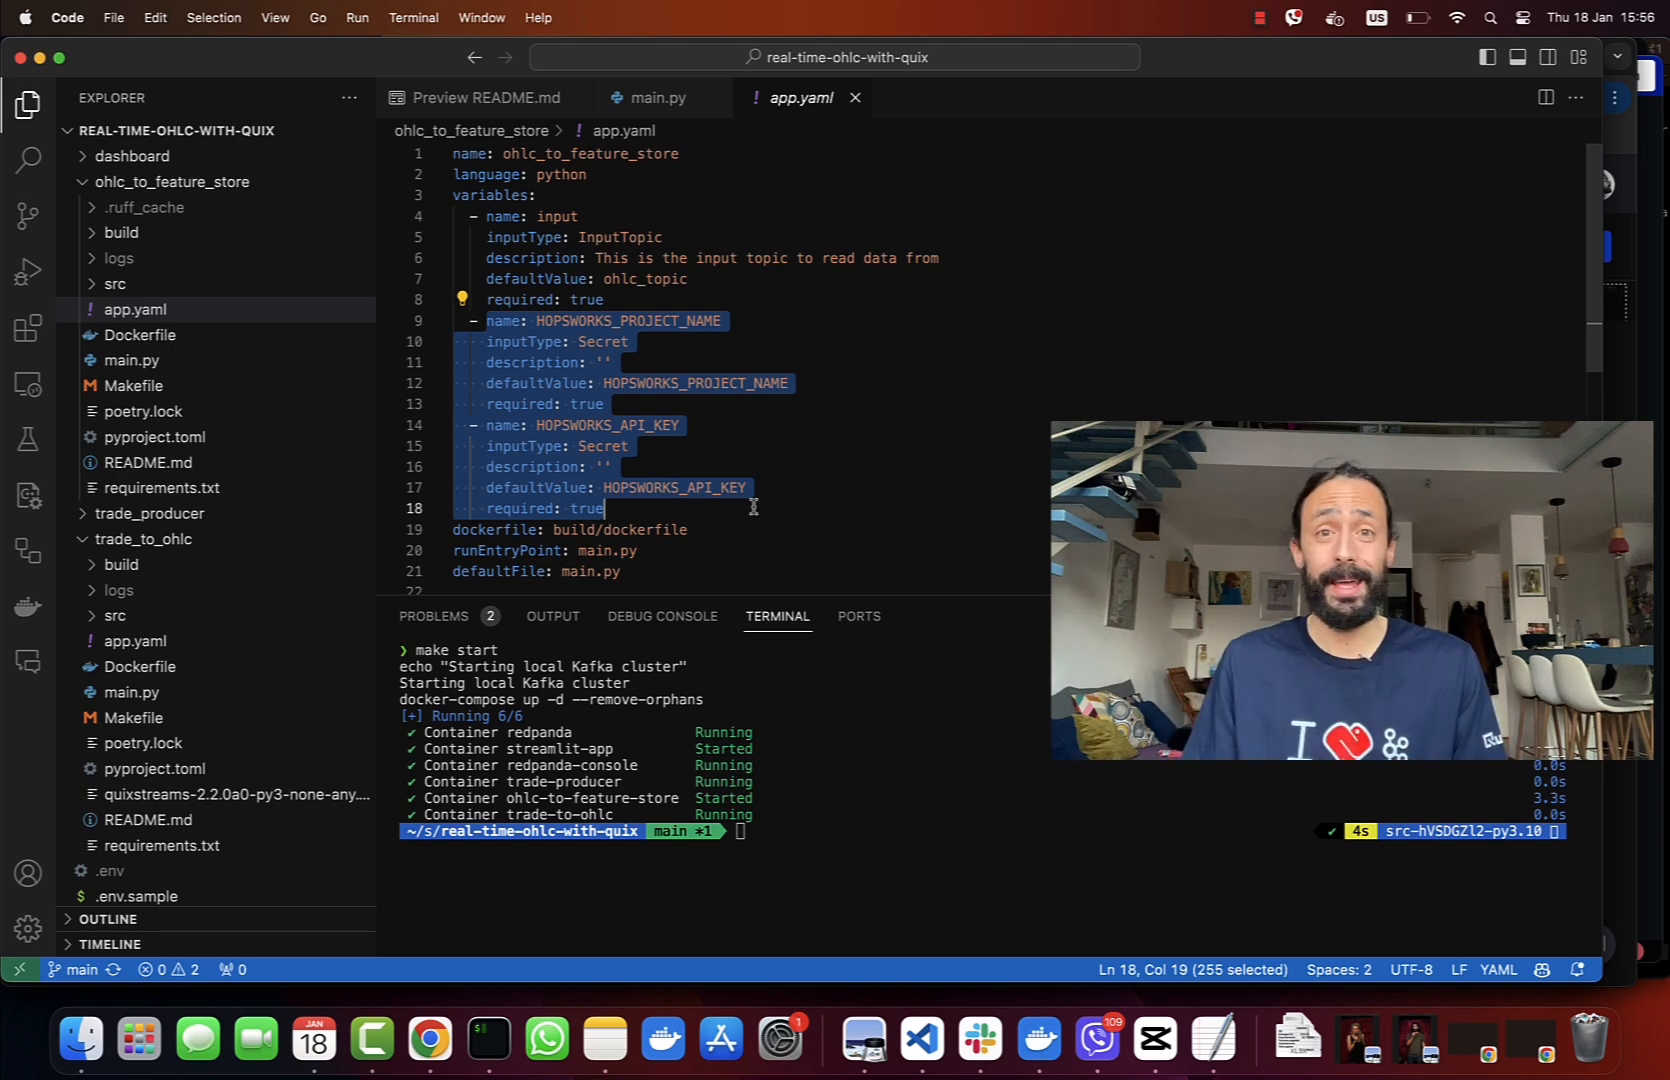
left_click(682, 424)
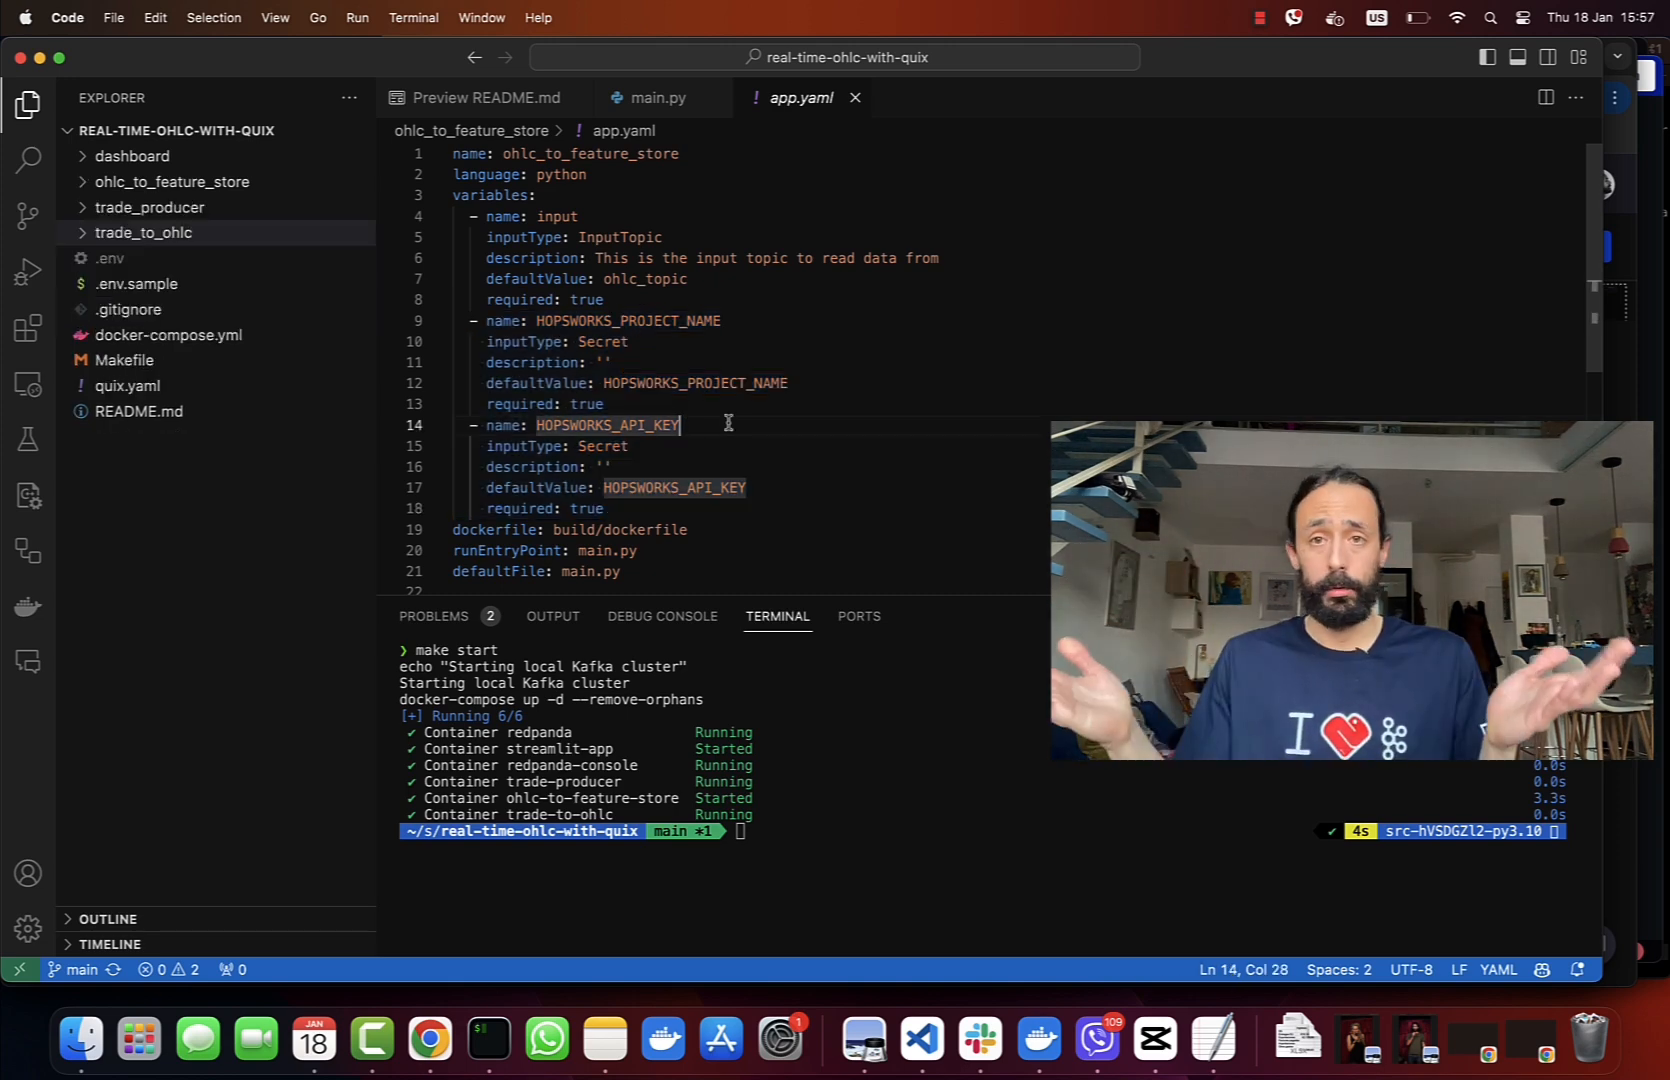